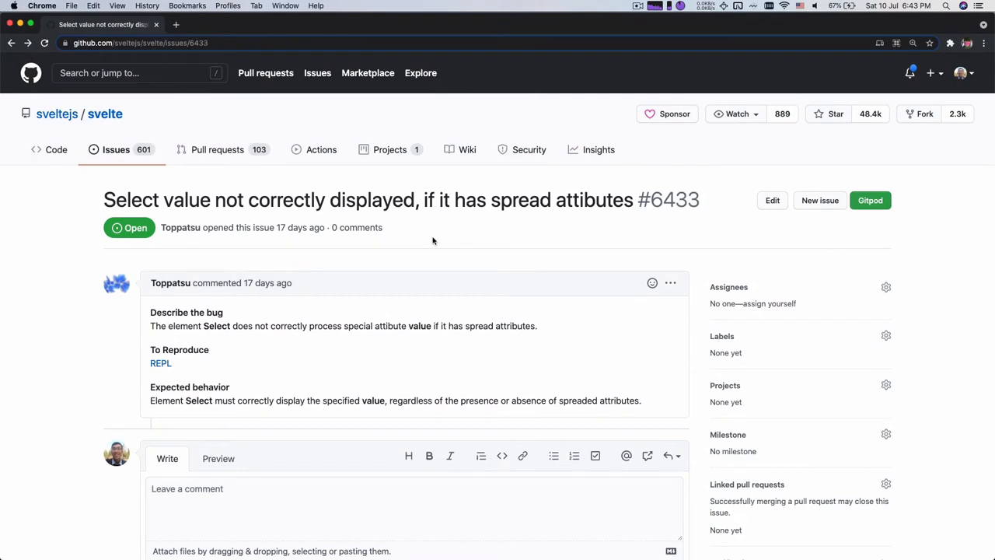
pyautogui.moveTo(398, 217)
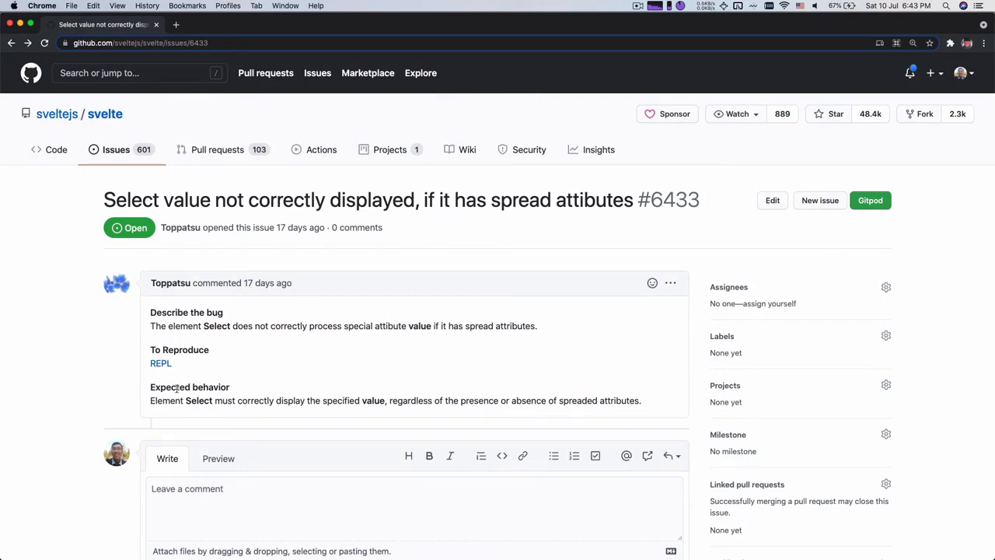
pyautogui.moveTo(159, 330)
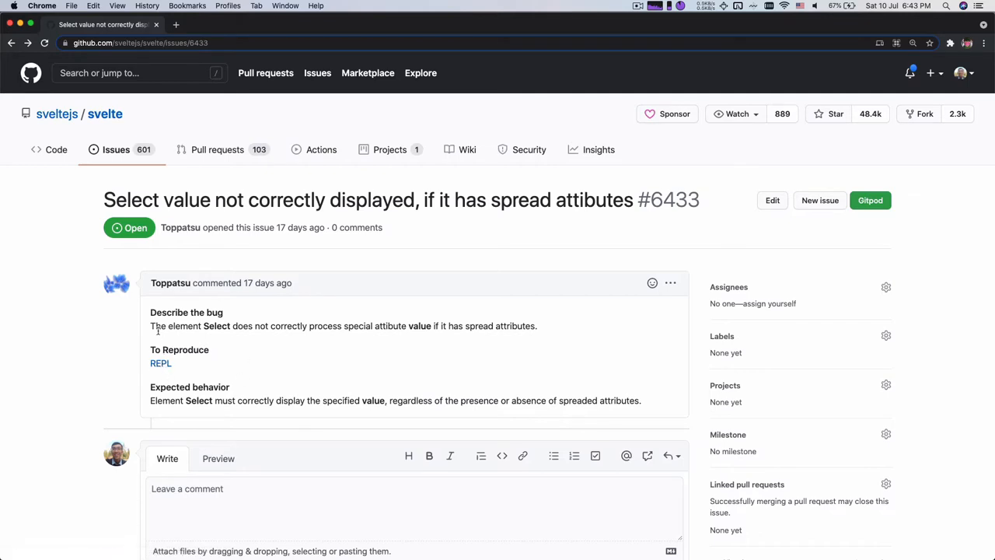
# Open the REPL reproduction linked under "To Reproduce" on issue #6433 in a new tab.
pyautogui.click(161, 364)
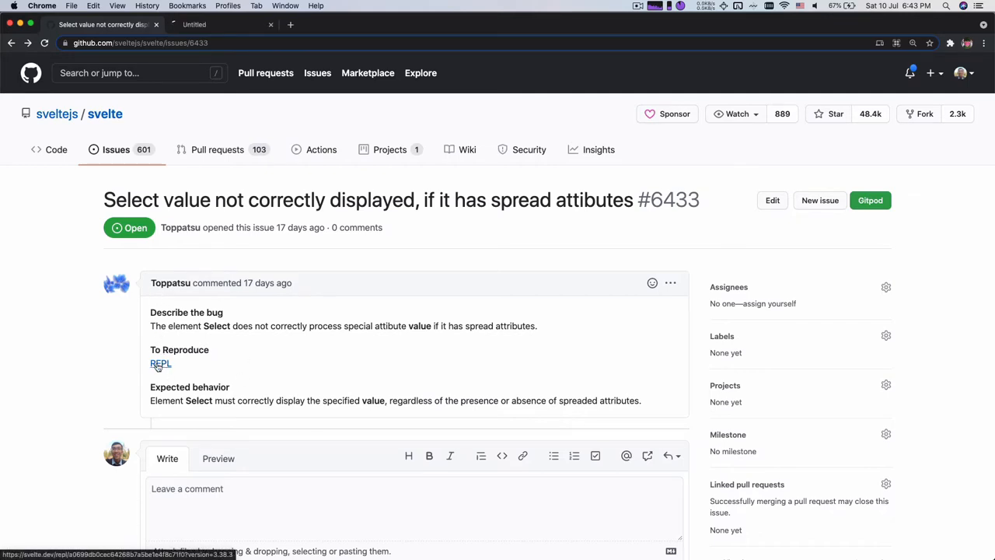
pyautogui.click(162, 364)
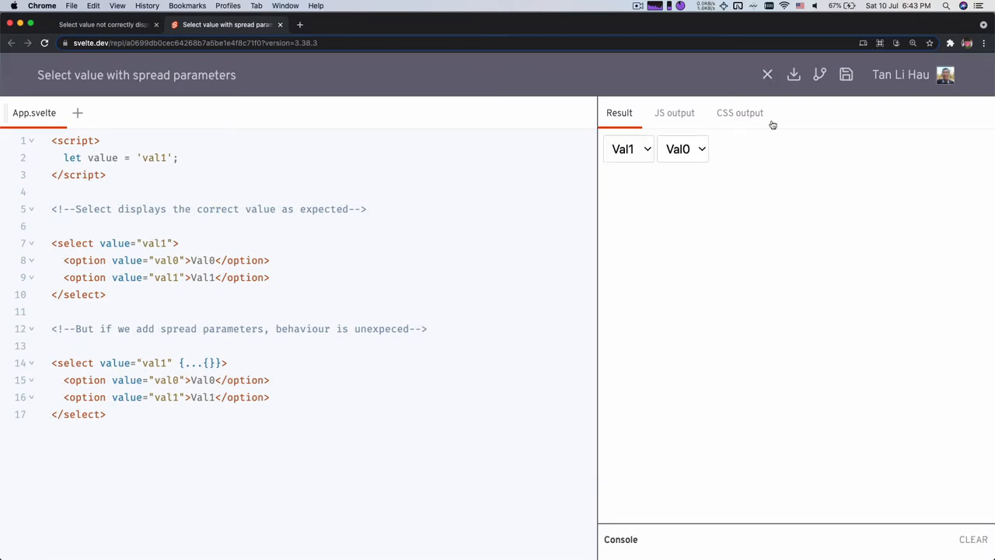
pyautogui.moveTo(51, 237); pyautogui.dragTo(106, 294)
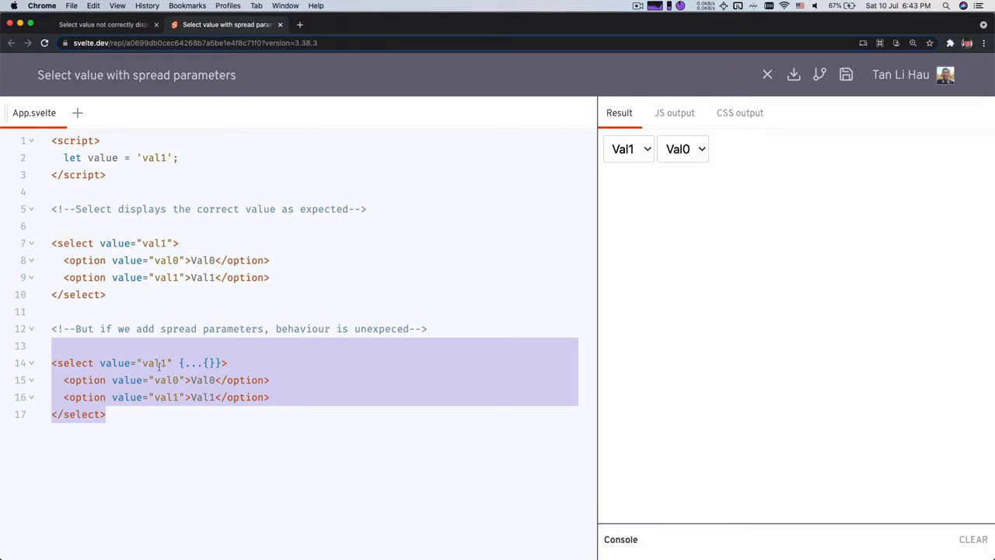
pyautogui.click(178, 363)
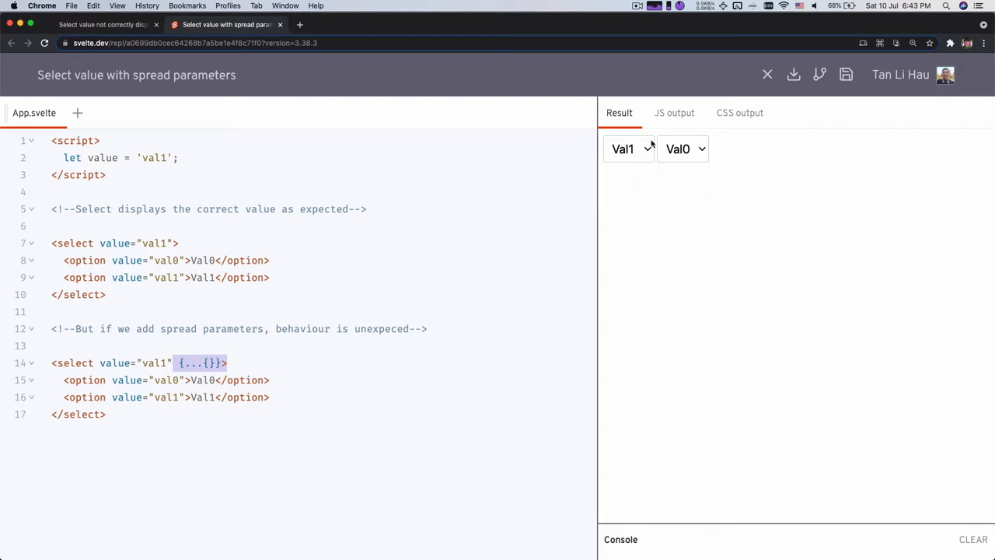
pyautogui.click(629, 149)
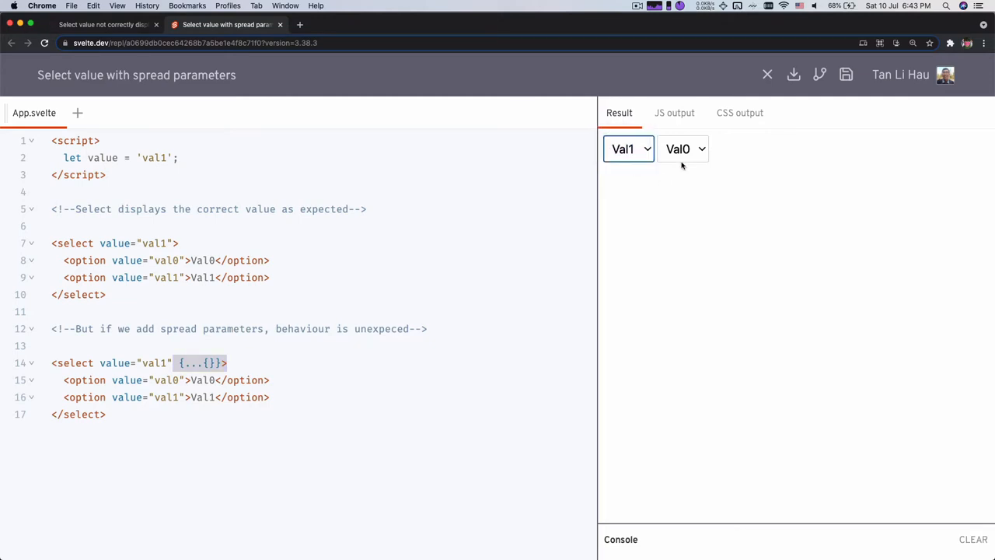
pyautogui.click(685, 149)
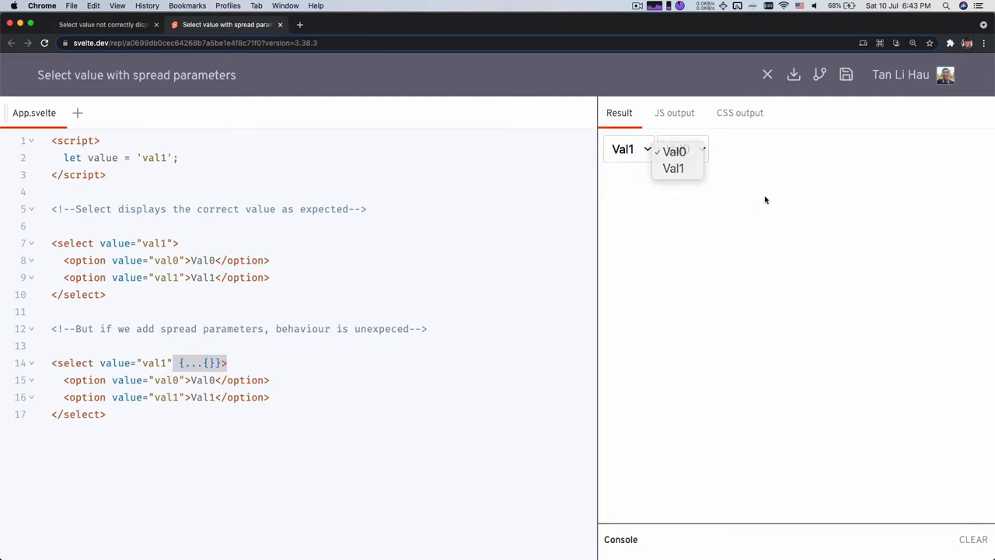
pyautogui.click(675, 153)
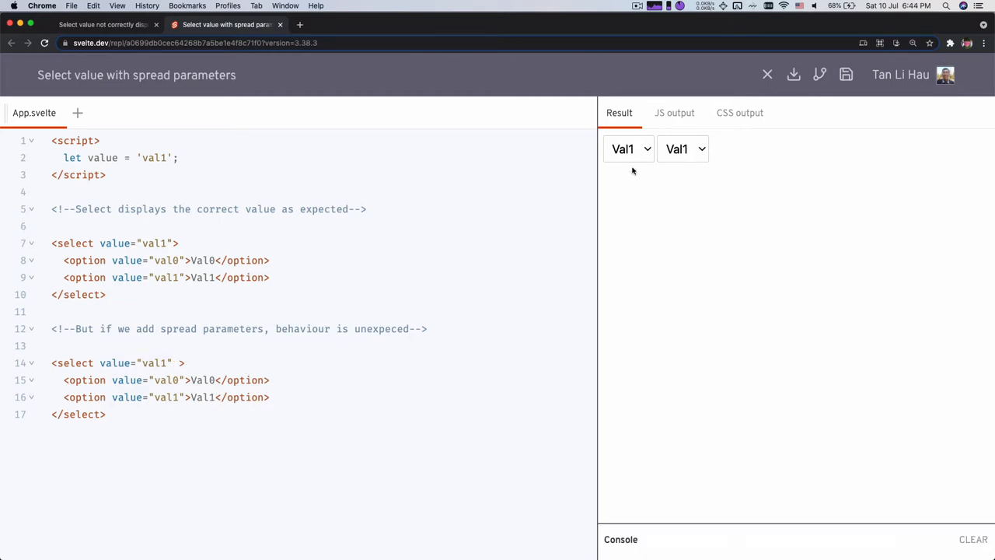
pyautogui.write('{...{}}')
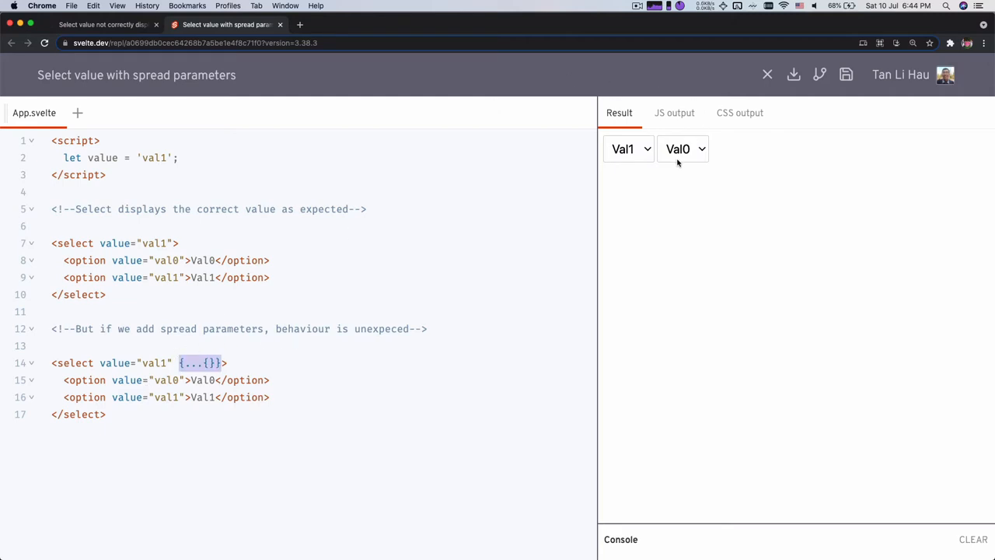
pyautogui.click(683, 149)
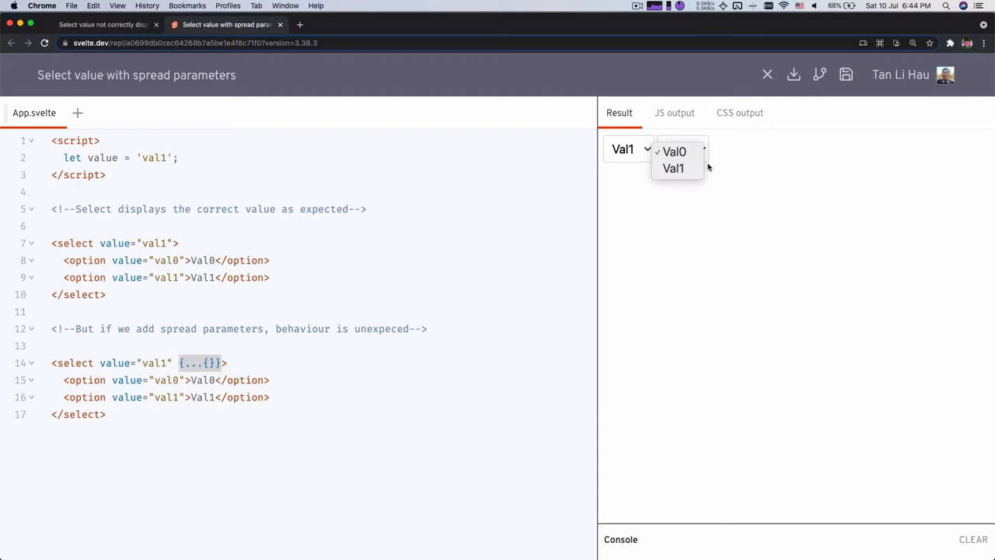
pyautogui.moveTo(381, 319)
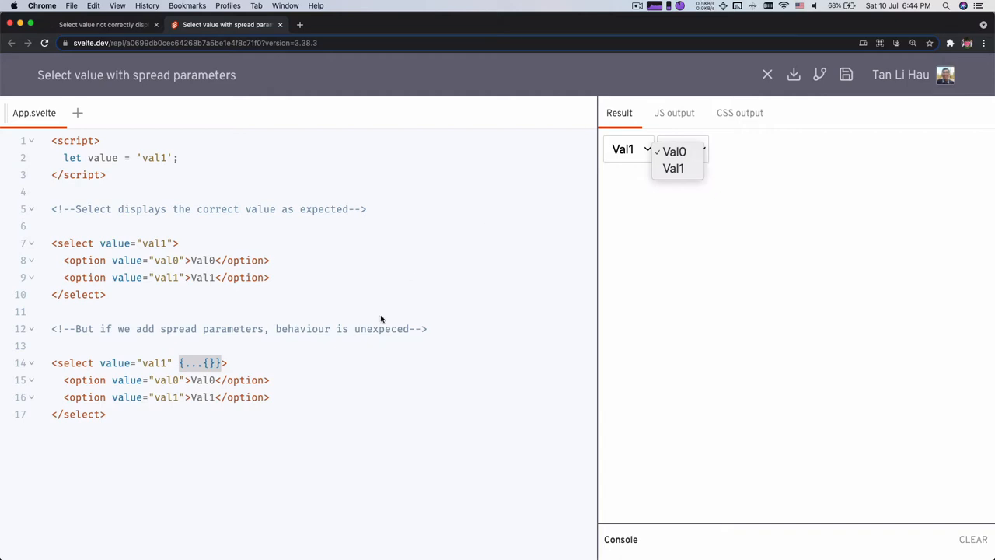
pyautogui.click(673, 151)
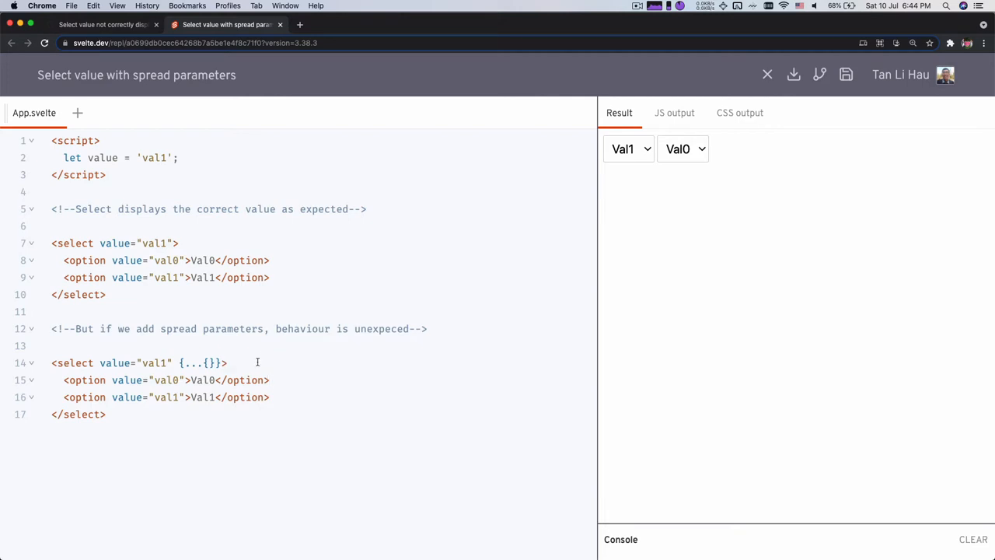
pyautogui.click(227, 362)
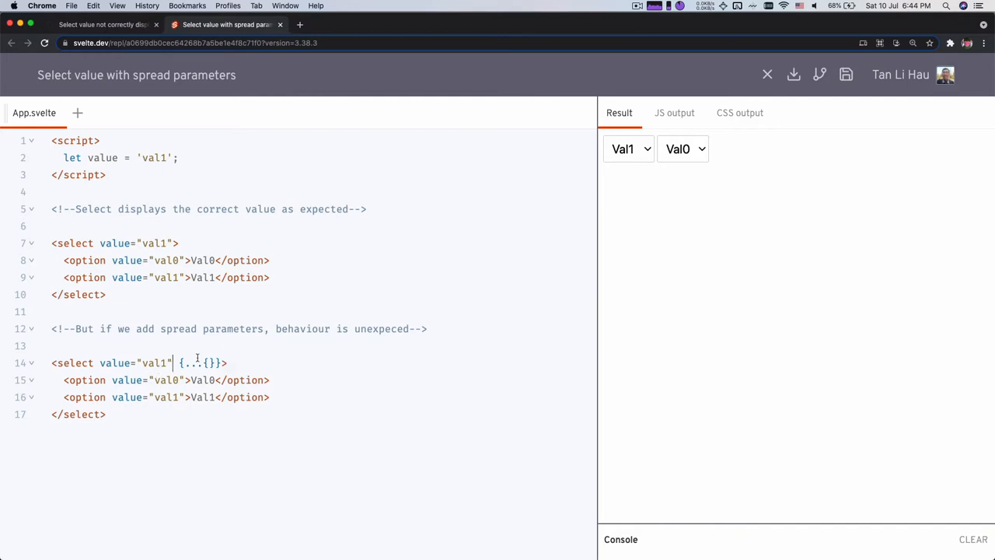
pyautogui.doubleClick(199, 363)
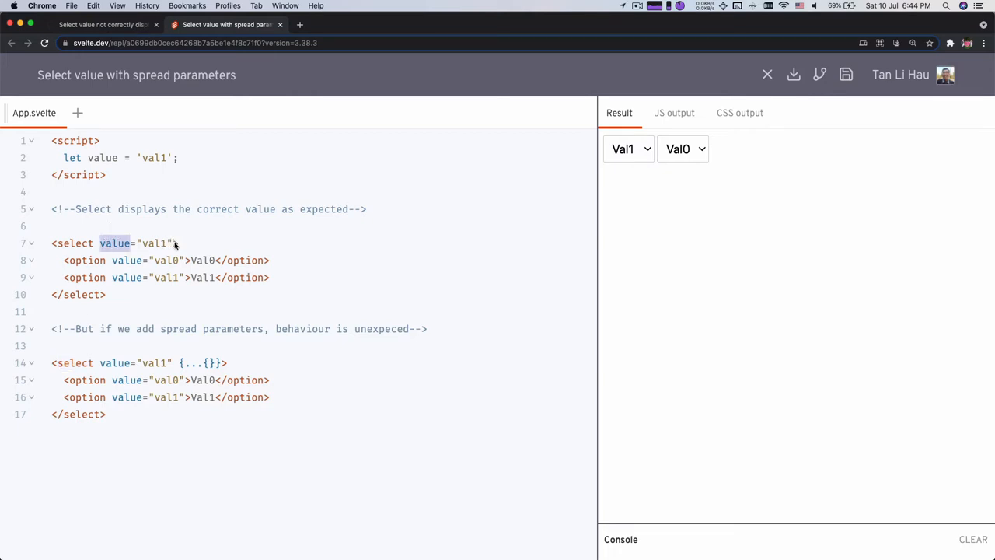
pyautogui.click(298, 25)
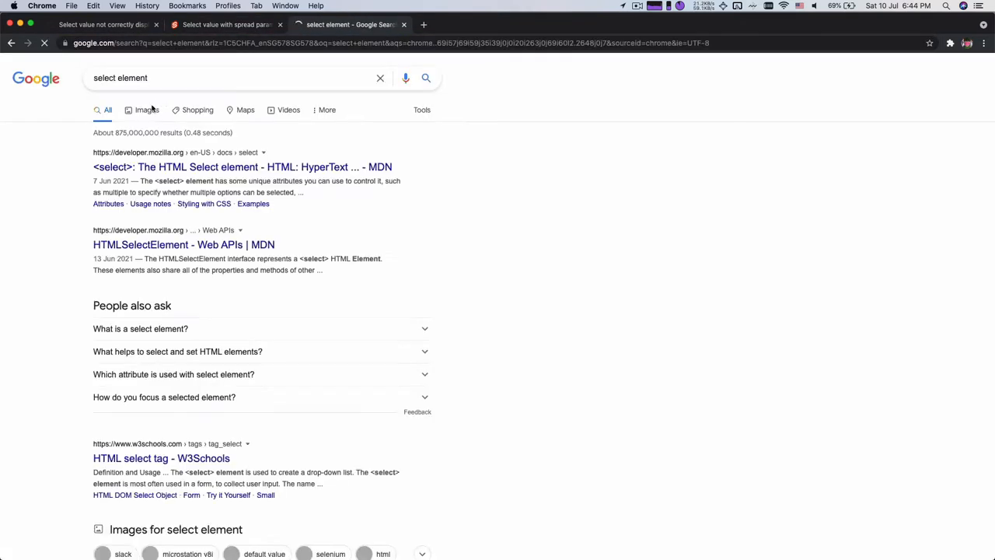
pyautogui.click(242, 167)
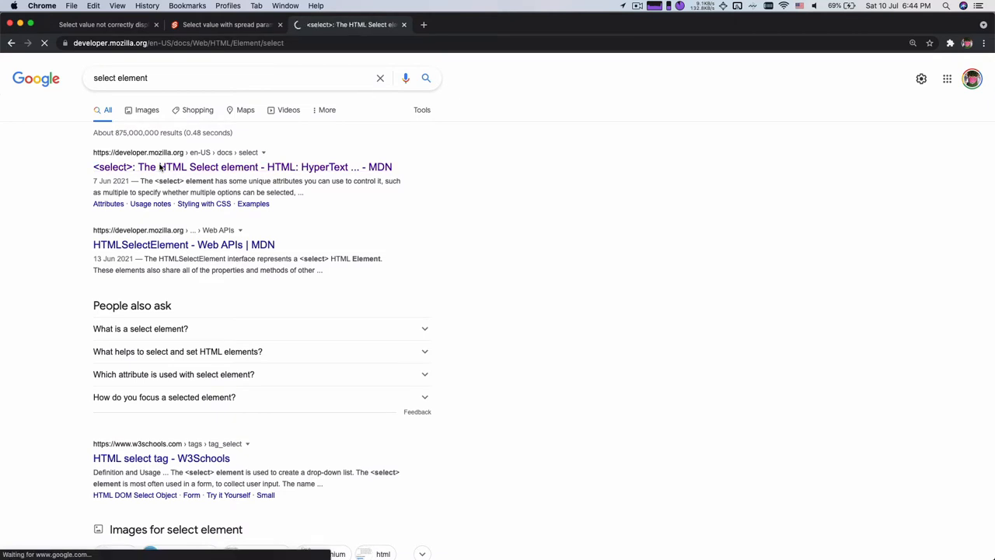
pyautogui.click(242, 167)
pyautogui.write('value')
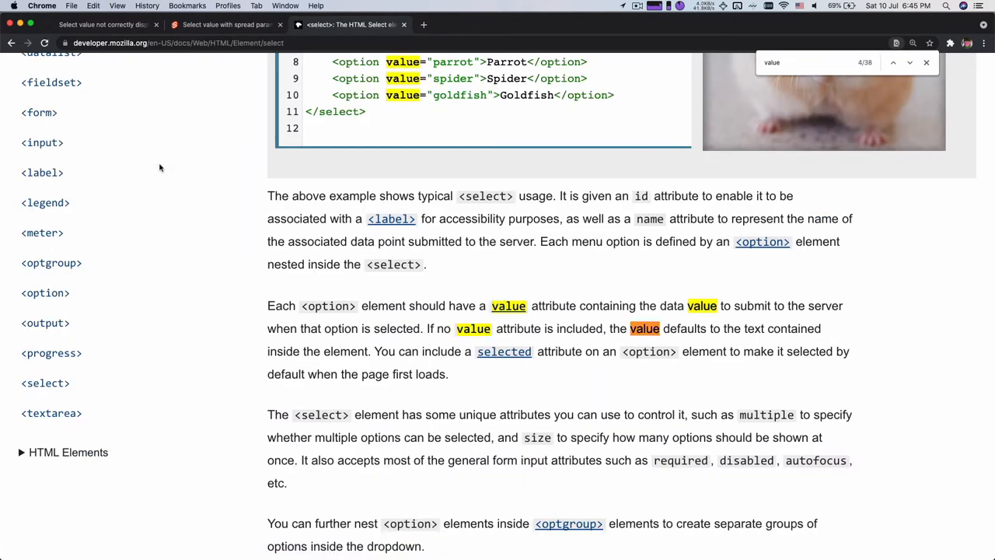
pyautogui.click(909, 63)
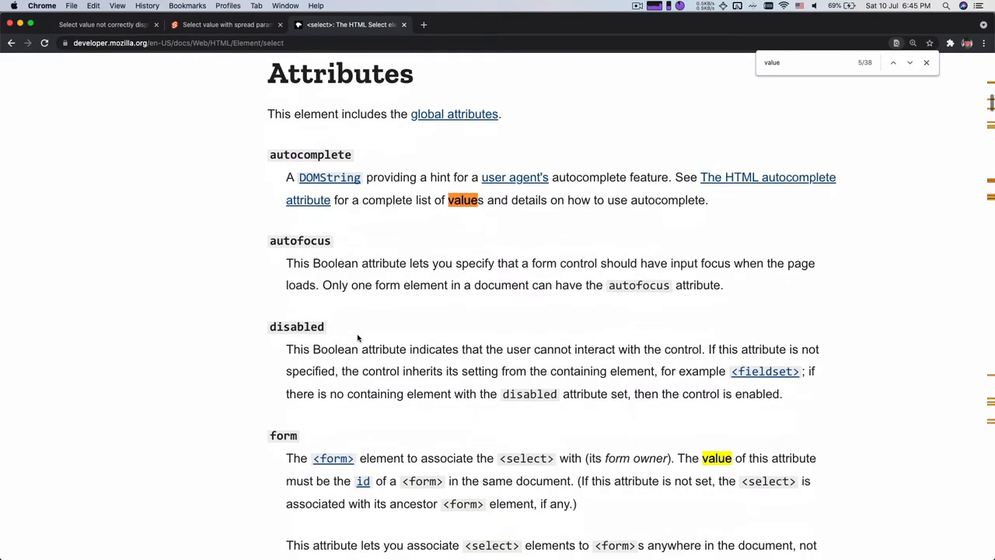
pyautogui.scroll(-3)
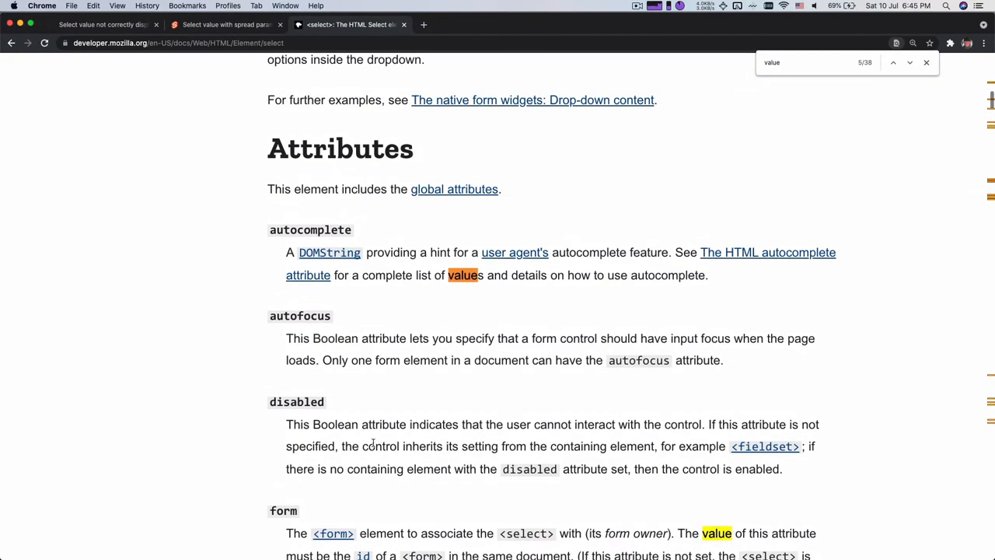
pyautogui.click(225, 25)
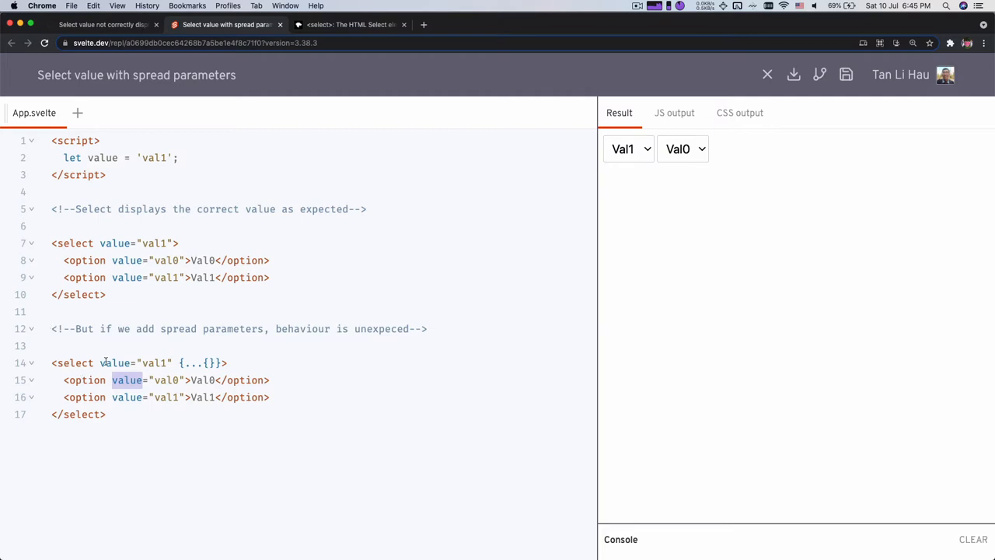
pyautogui.doubleClick(116, 362)
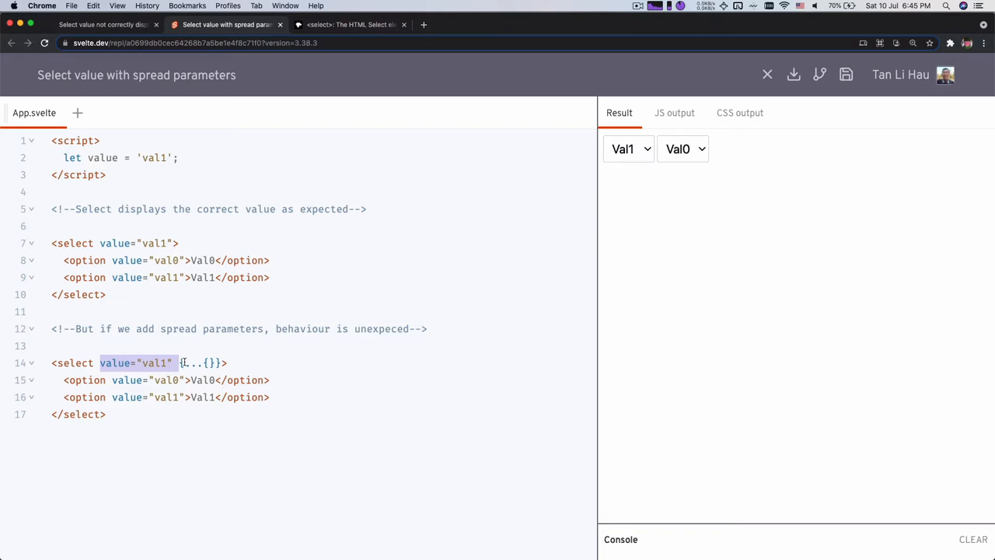
pyautogui.moveTo(433, 224)
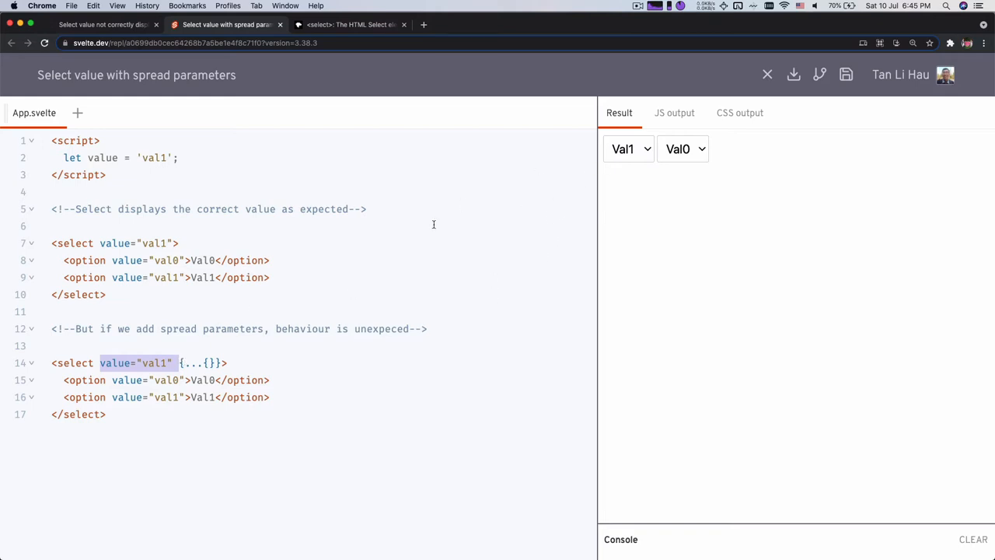
pyautogui.click(673, 112)
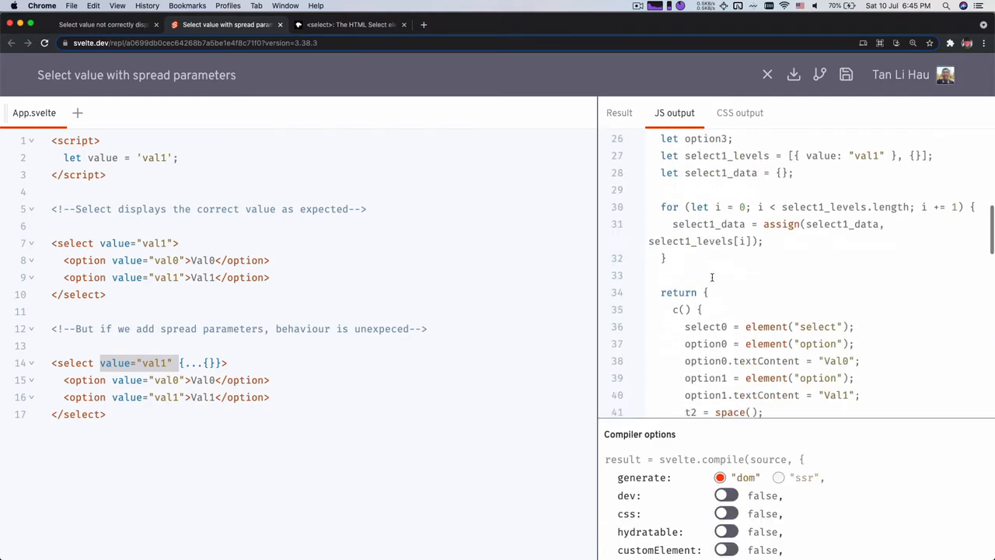
pyautogui.scroll(-3)
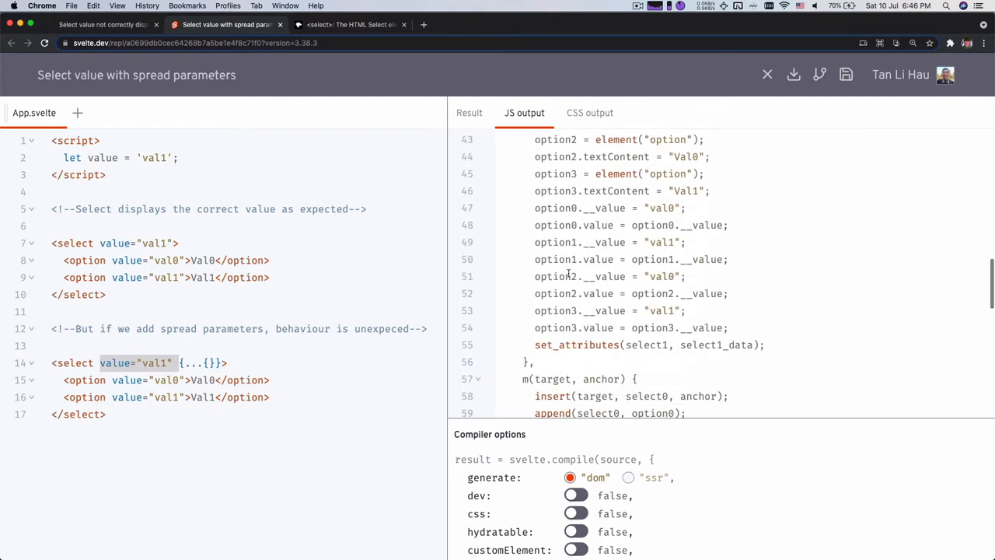
pyautogui.scroll(-3)
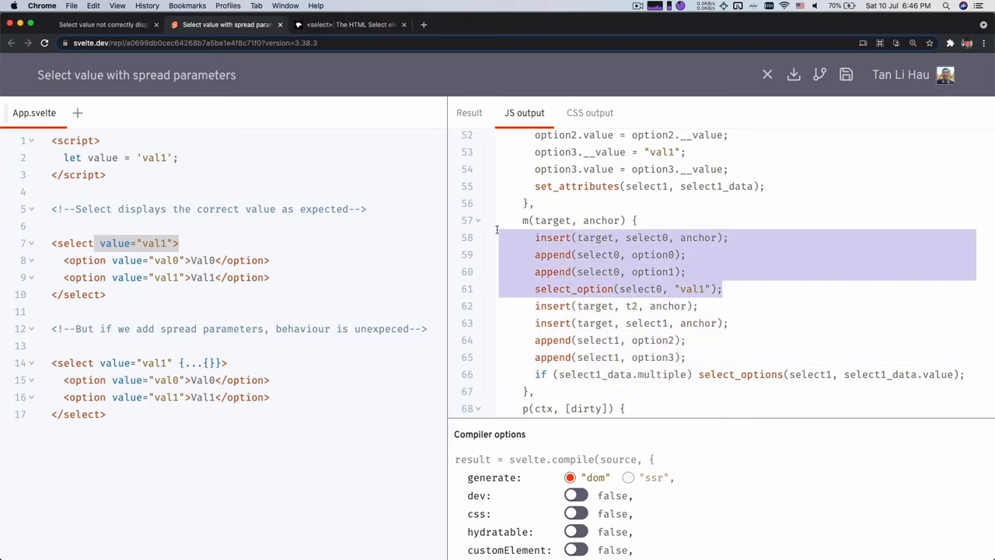
pyautogui.click(594, 287)
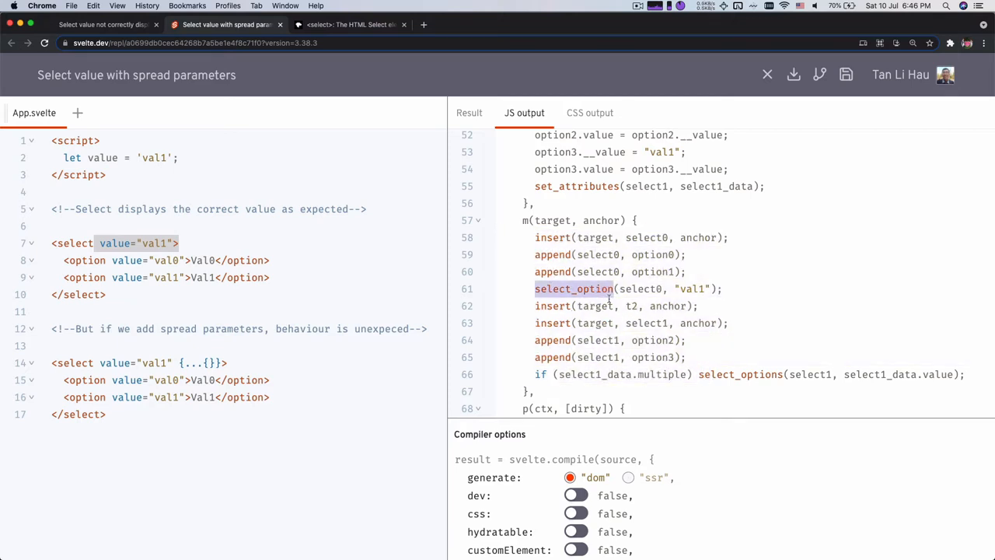
pyautogui.doubleClick(690, 288)
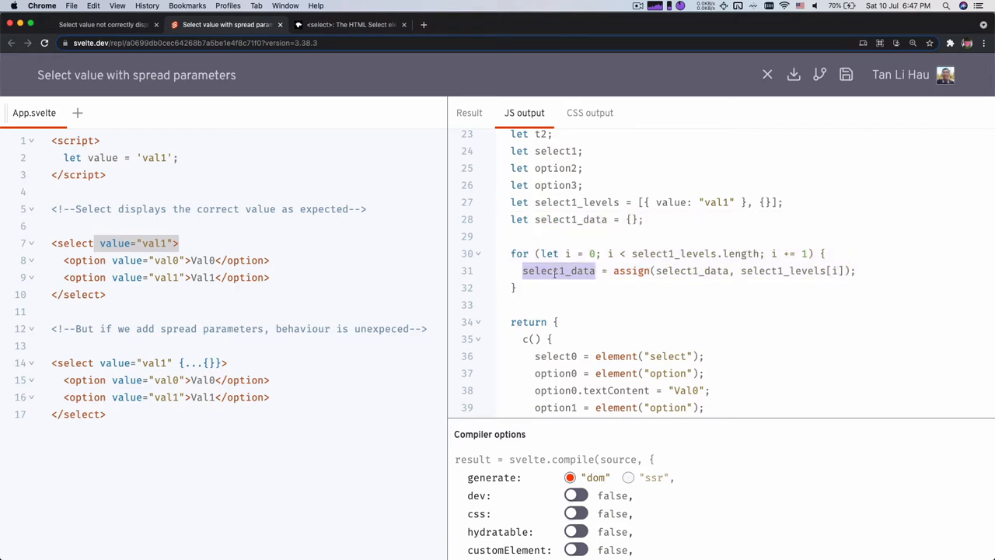
pyautogui.scroll(-3)
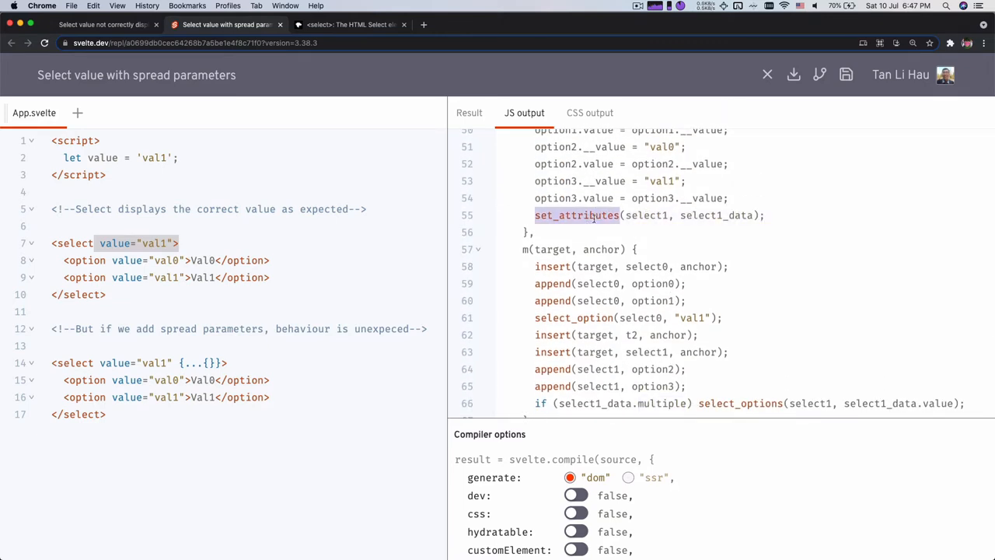
pyautogui.doubleClick(716, 215)
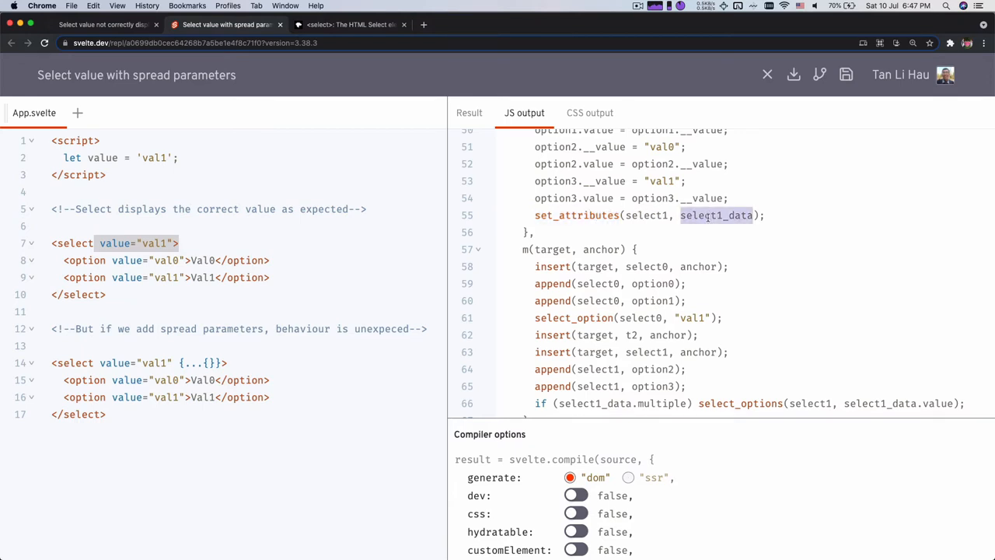
pyautogui.scroll(-3)
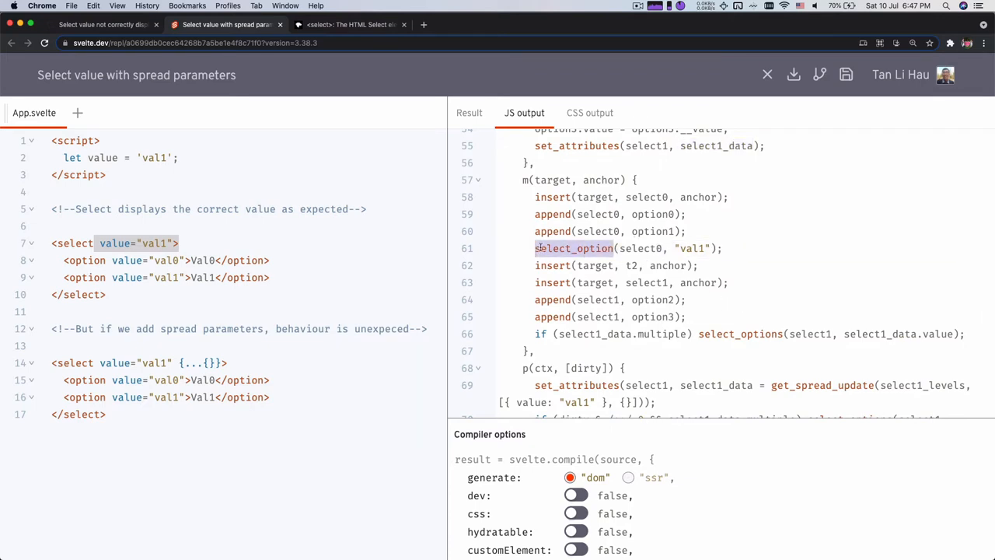
pyautogui.moveTo(535, 249); pyautogui.dragTo(716, 249)
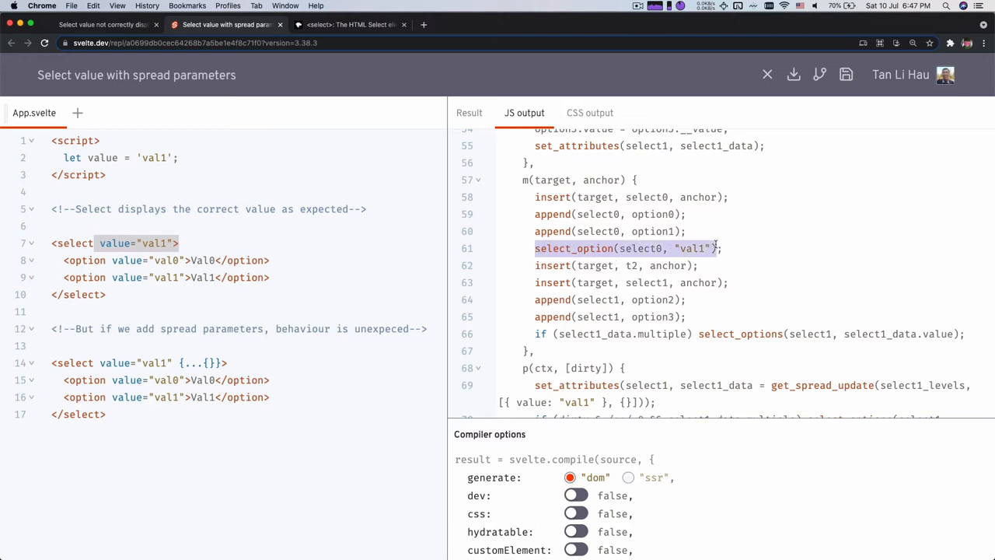
pyautogui.scroll(-3)
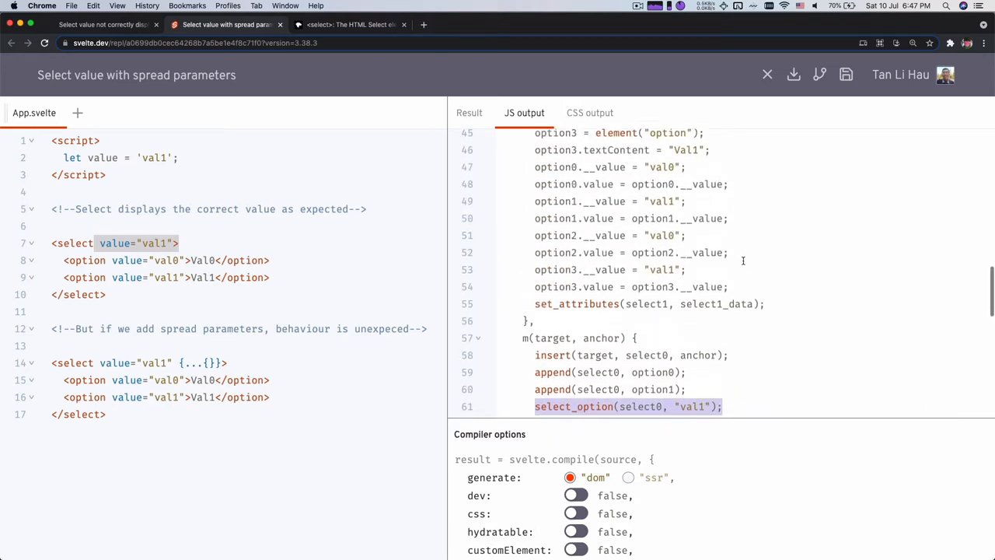
pyautogui.scroll(-3)
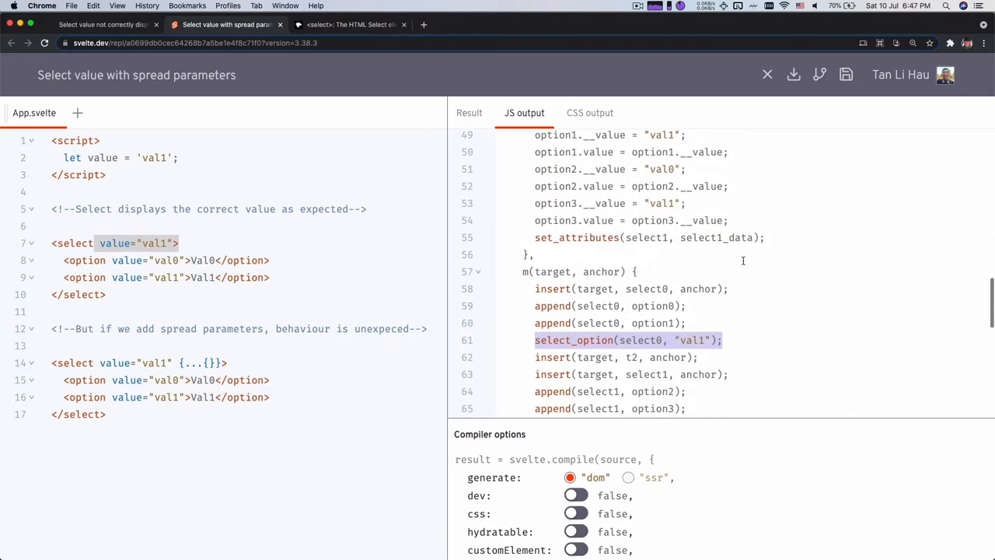
pyautogui.scroll(-3)
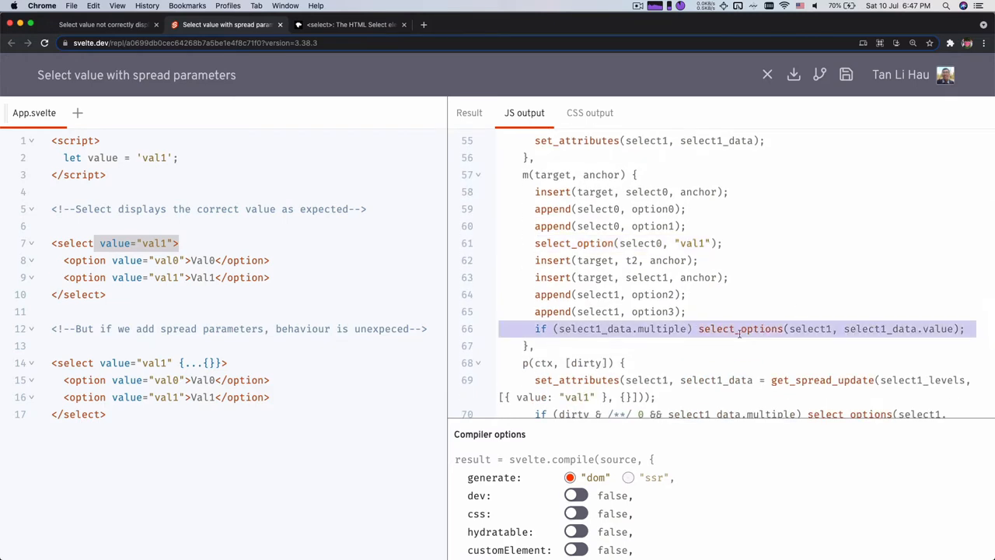
pyautogui.doubleClick(659, 328)
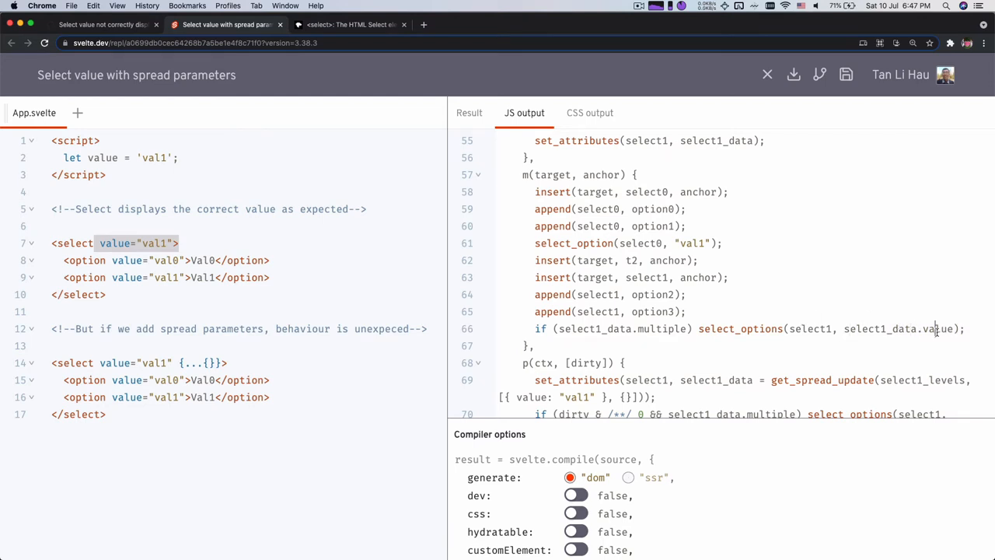
pyautogui.doubleClick(936, 329)
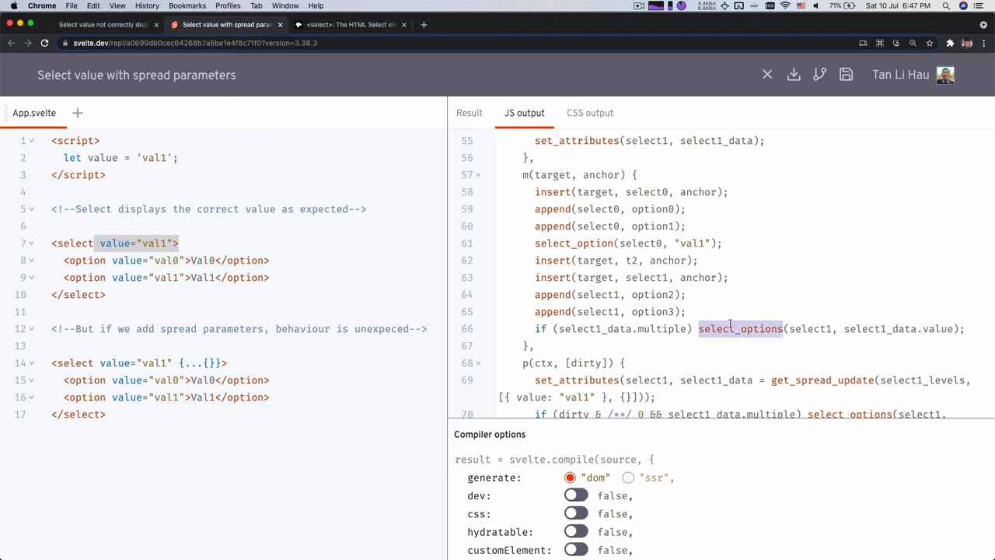
pyautogui.tripleClick(731, 328)
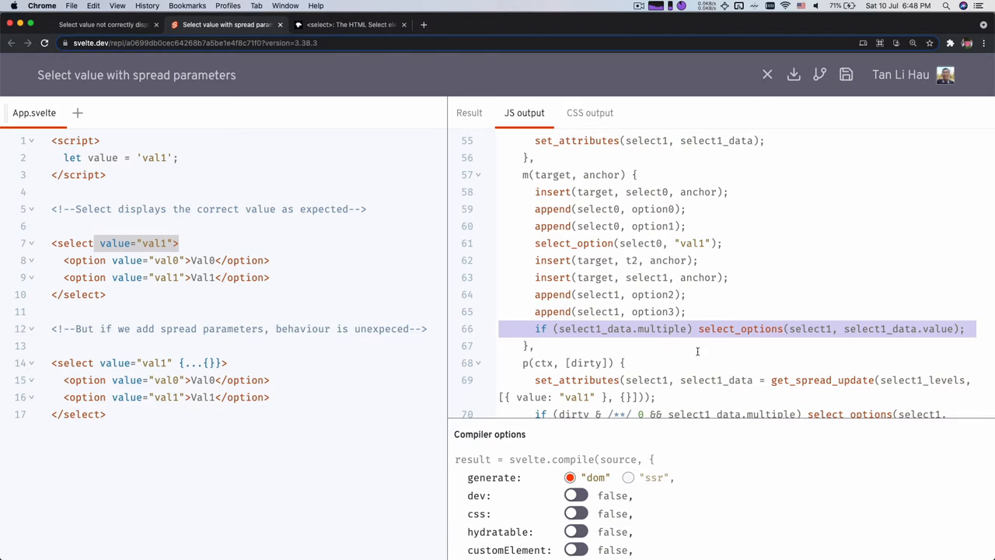
pyautogui.click(700, 328)
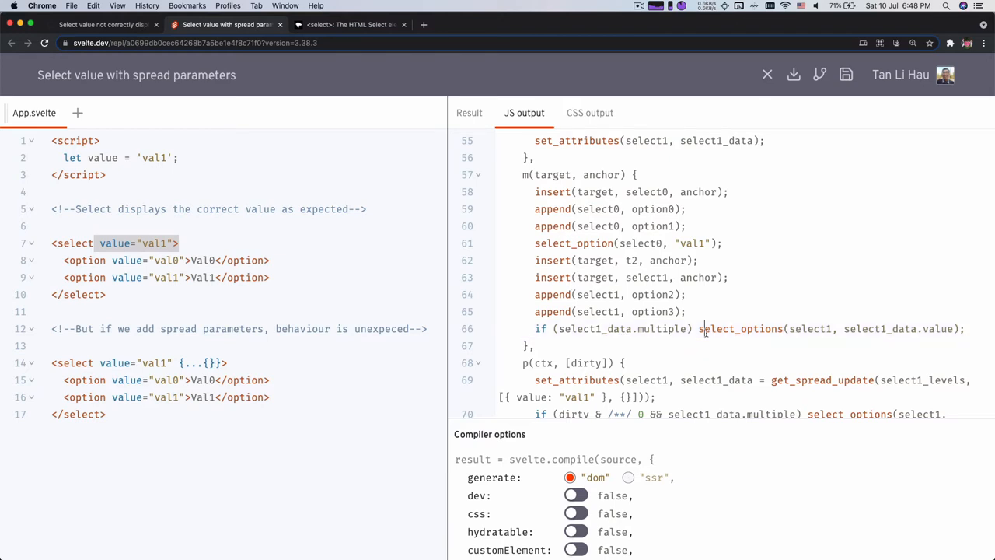
pyautogui.doubleClick(740, 328)
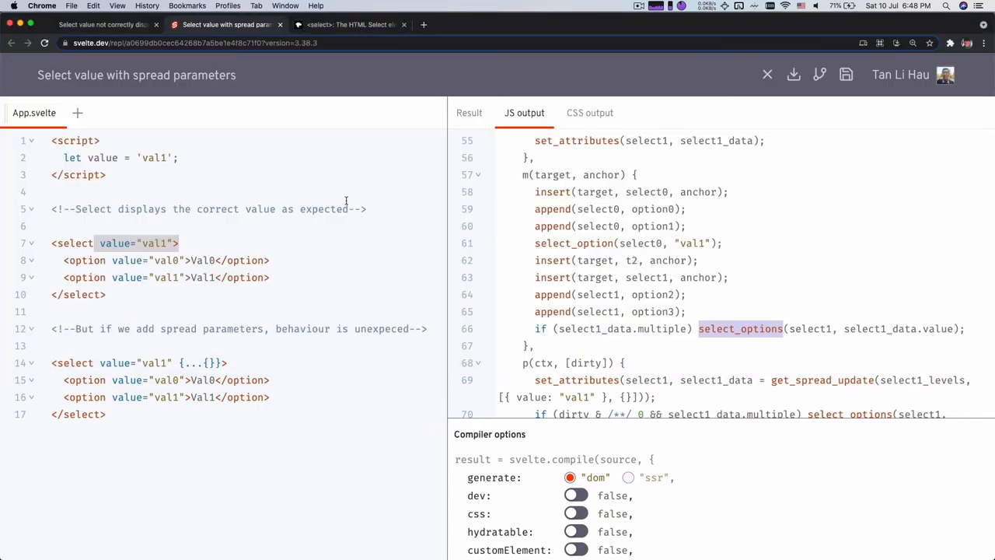
# Launch the editor on the svelte repo with `code .` from the new branch.
pyautogui.click(101, 25)
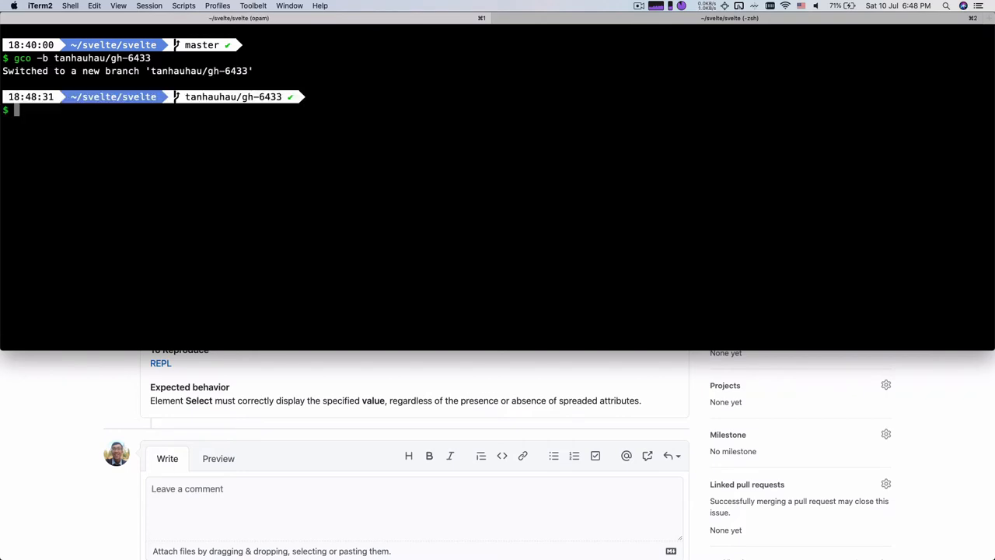
pyautogui.write('code .')
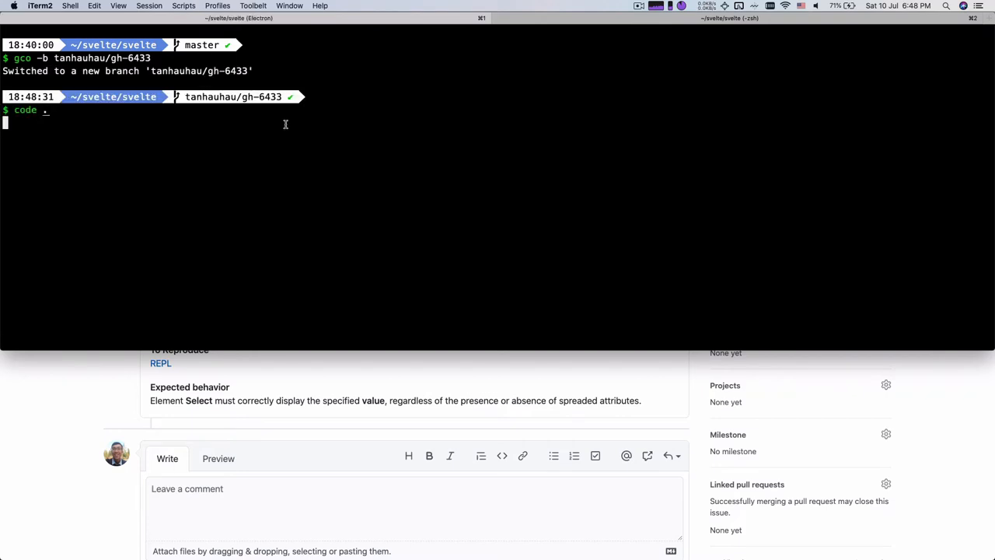
pyautogui.press('enter')
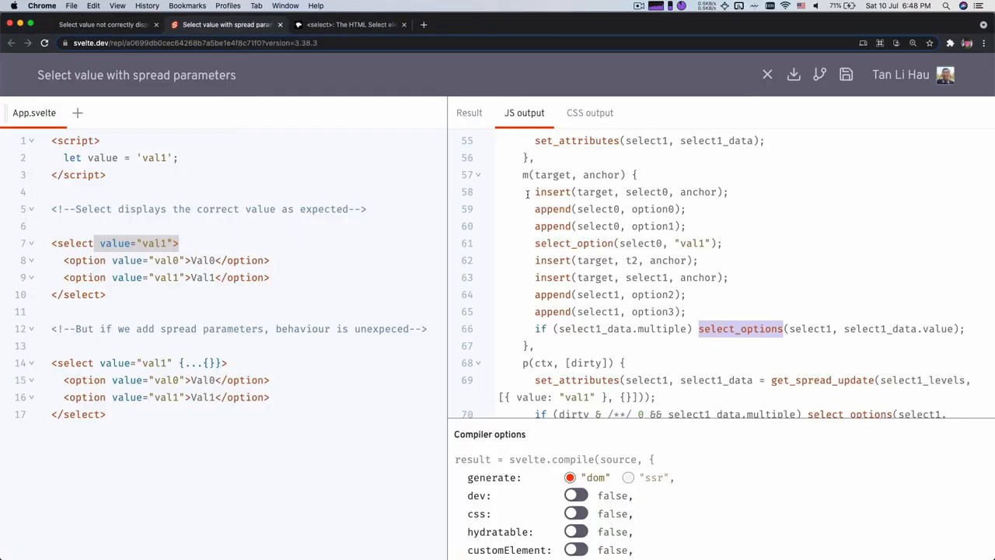
pyautogui.click(694, 328)
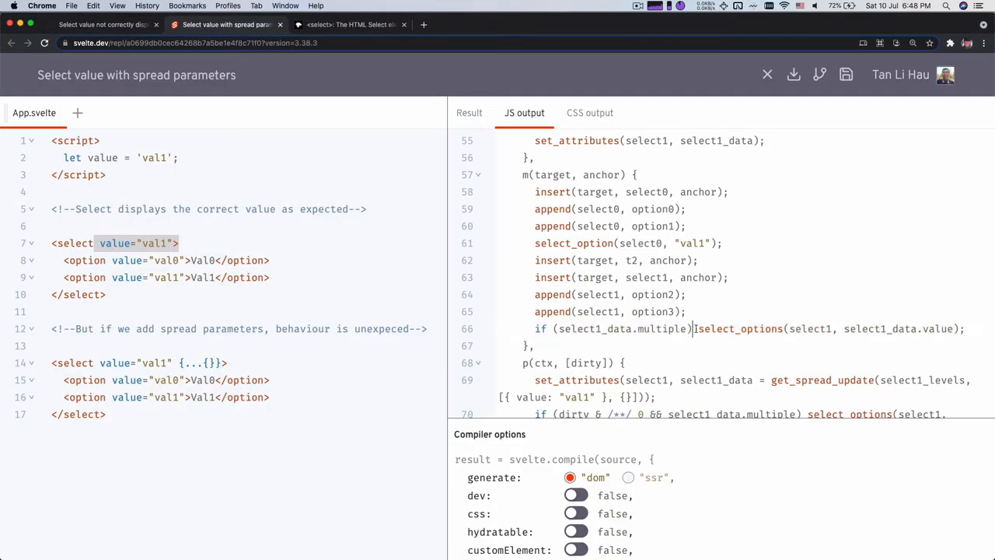
pyautogui.doubleClick(738, 328)
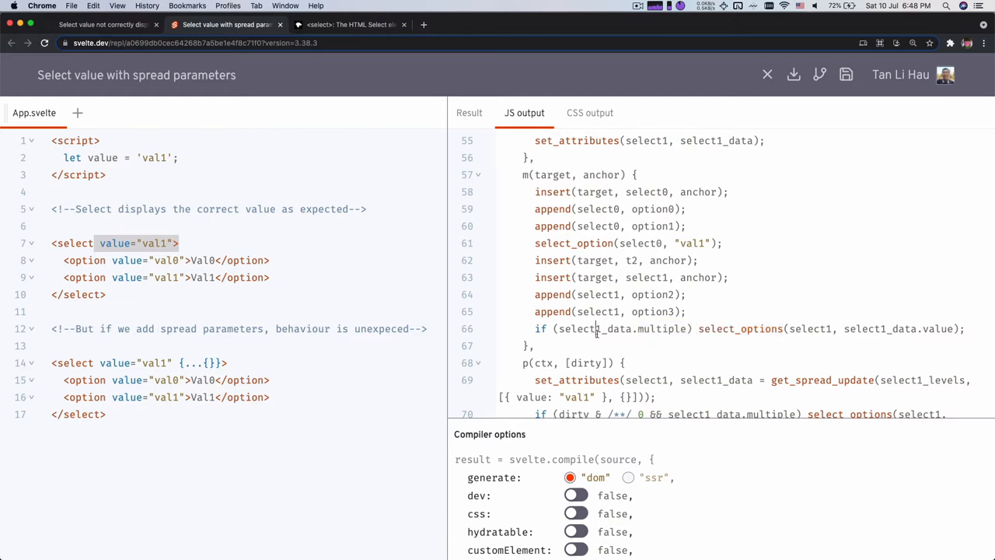
pyautogui.doubleClick(594, 328)
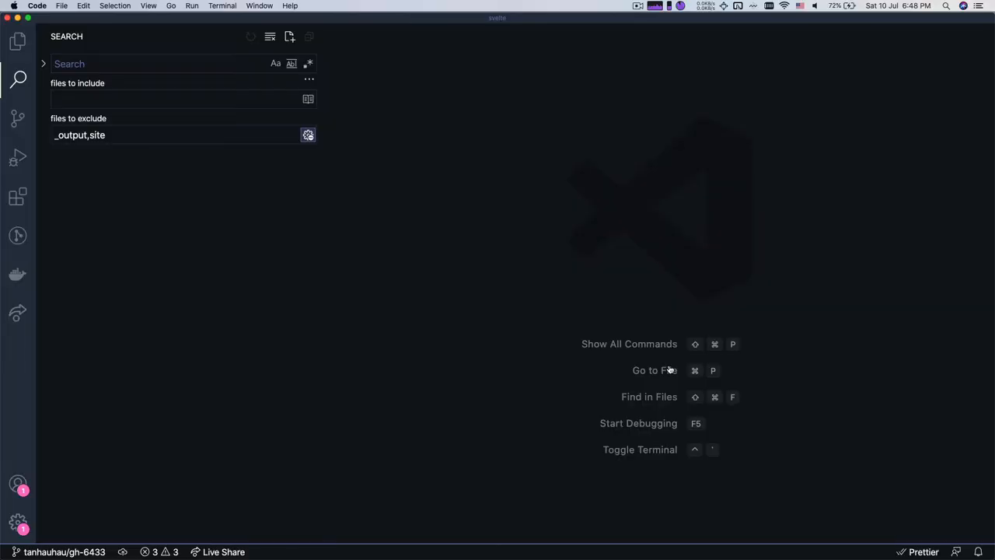
pyautogui.write('multiple) select_options')
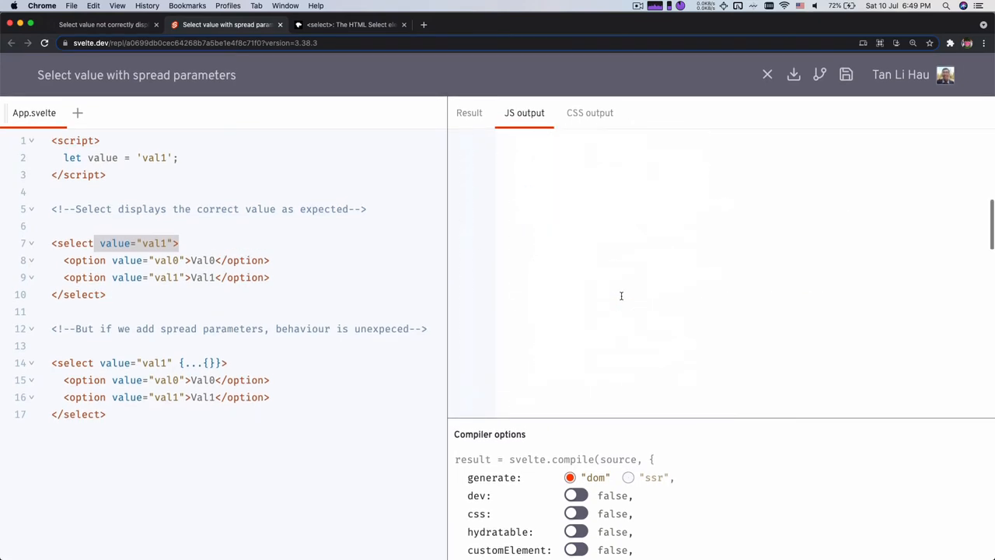
pyautogui.scroll(-3)
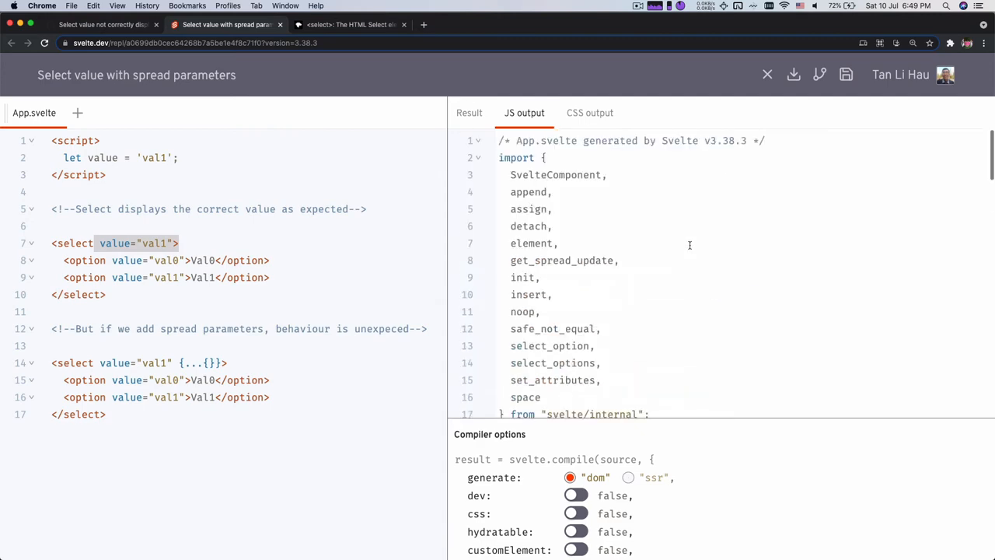
pyautogui.scroll(-3)
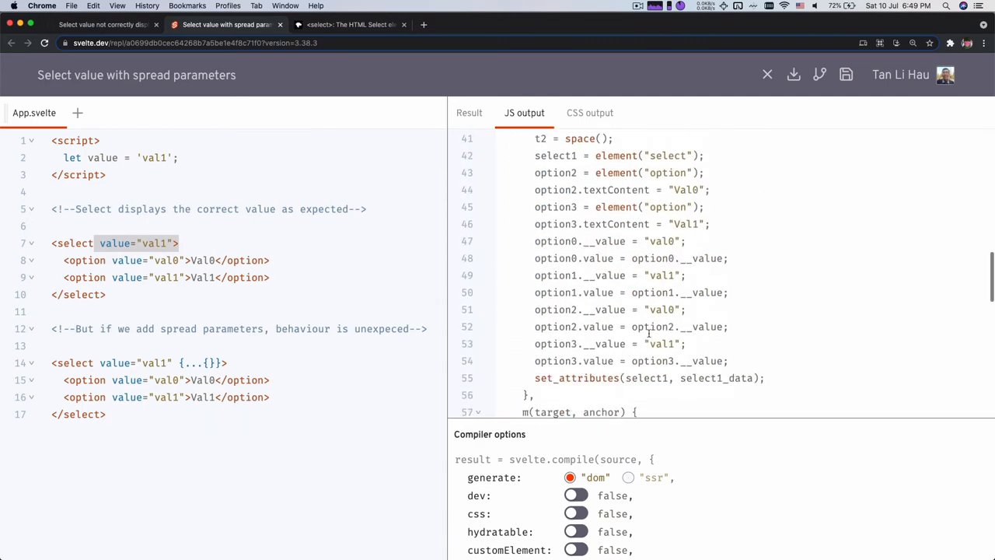
pyautogui.scroll(-3)
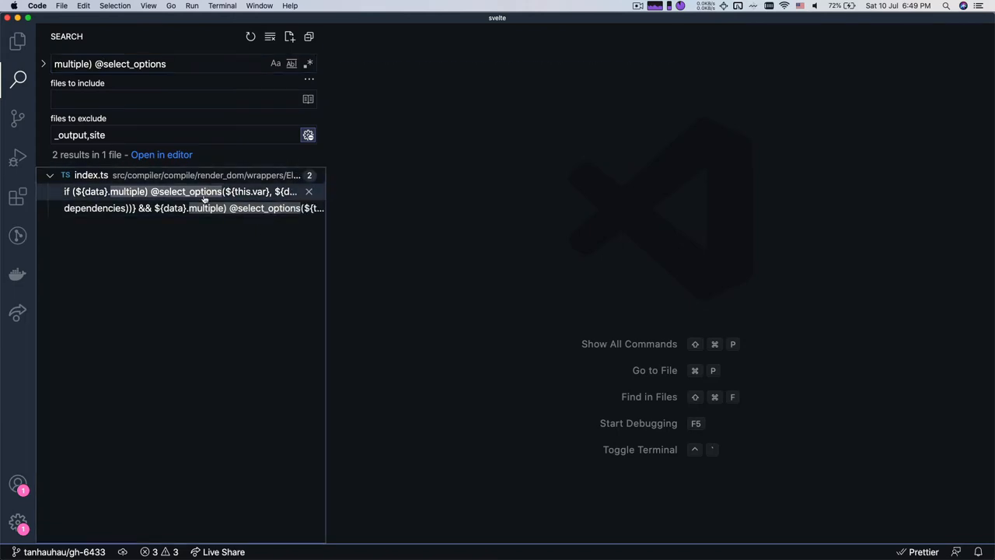
# Open the Element/index.ts match and scroll to the select edge-case mount line around 655.
pyautogui.click(181, 191)
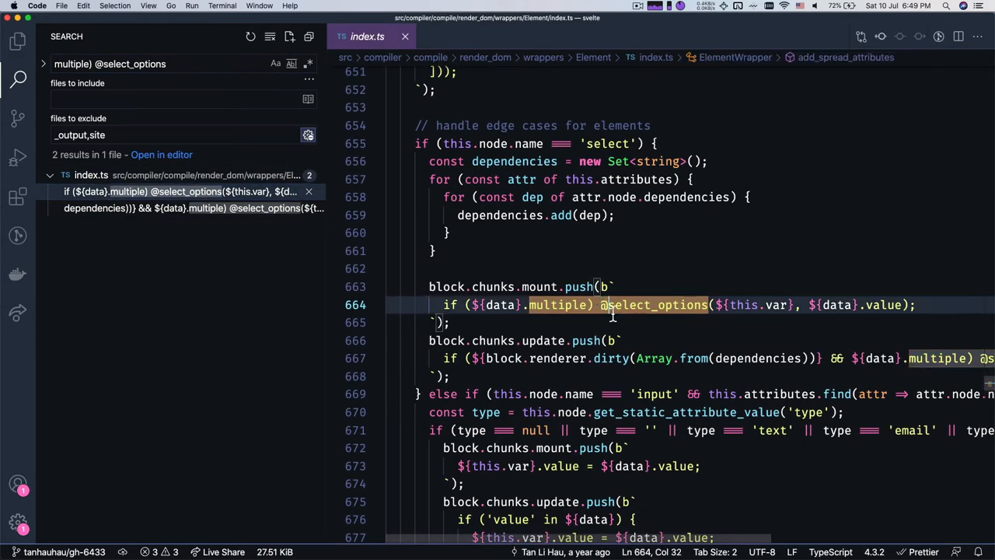
pyautogui.moveTo(687, 299)
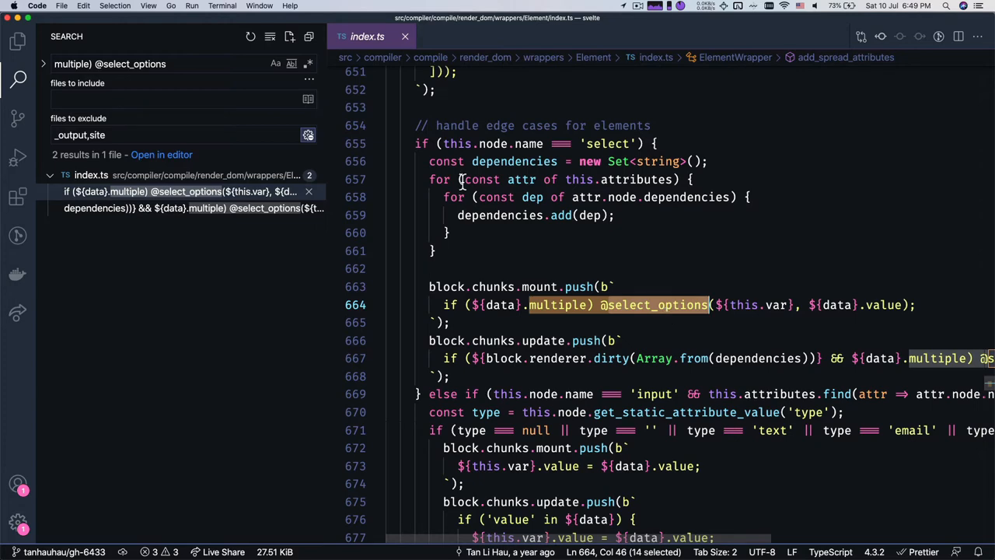
pyautogui.click(179, 208)
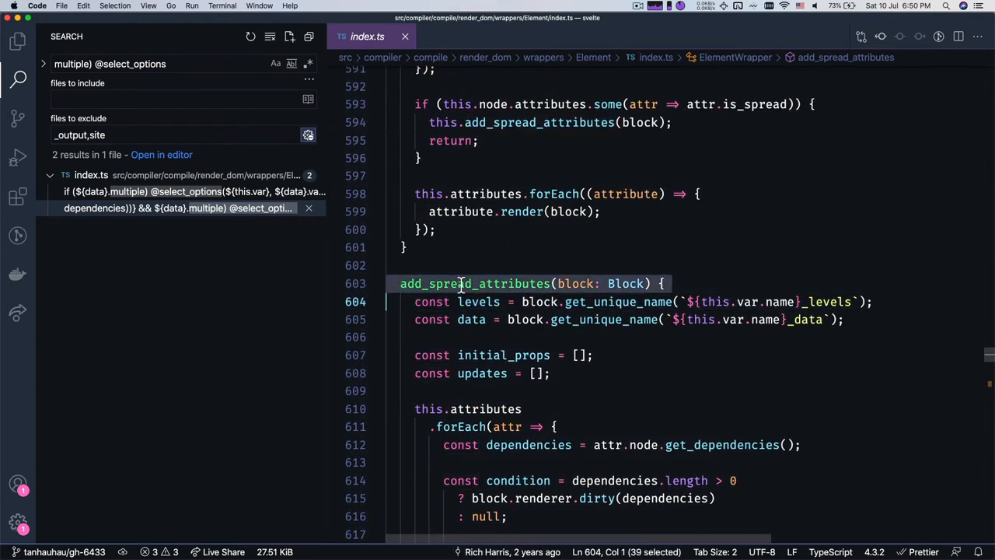
pyautogui.scroll(-3)
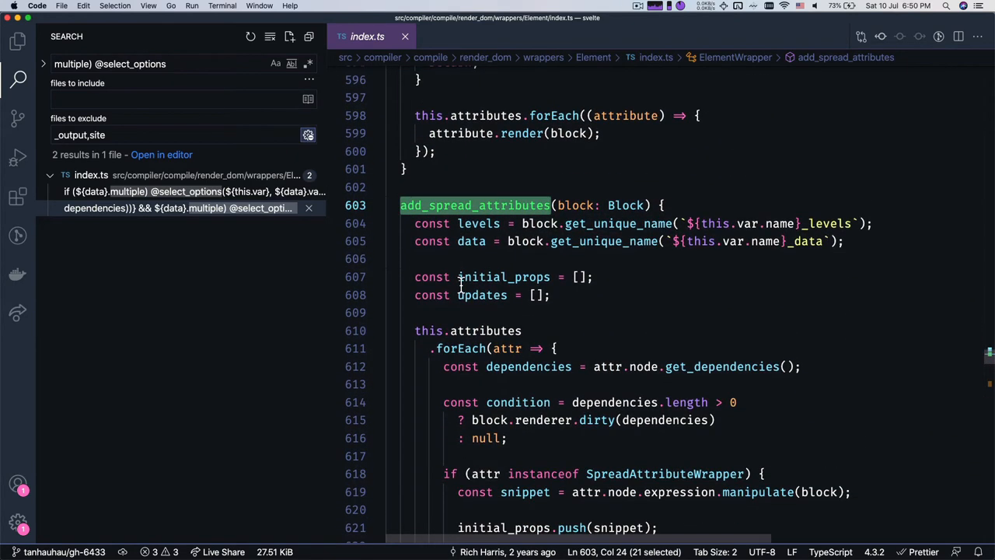
pyautogui.scroll(-3)
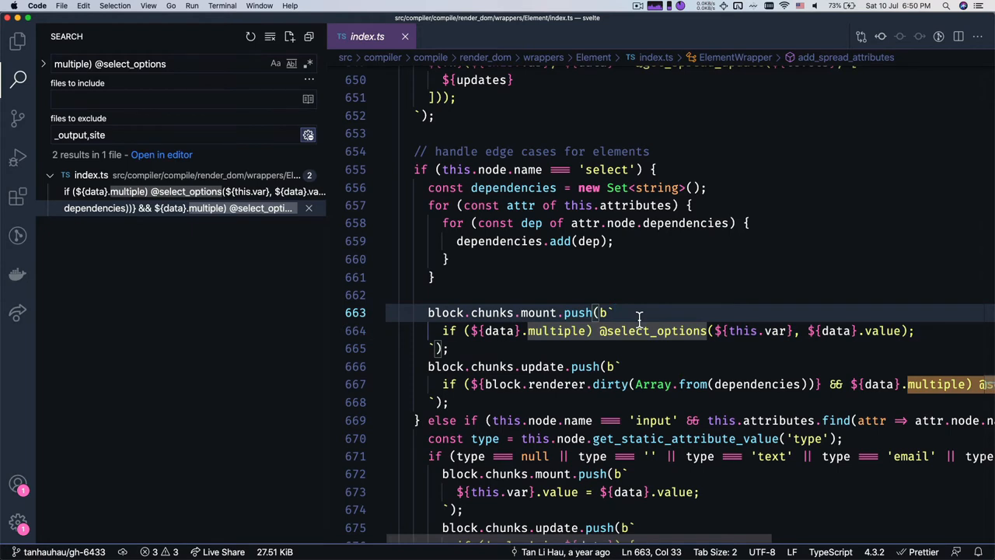
pyautogui.click(610, 311)
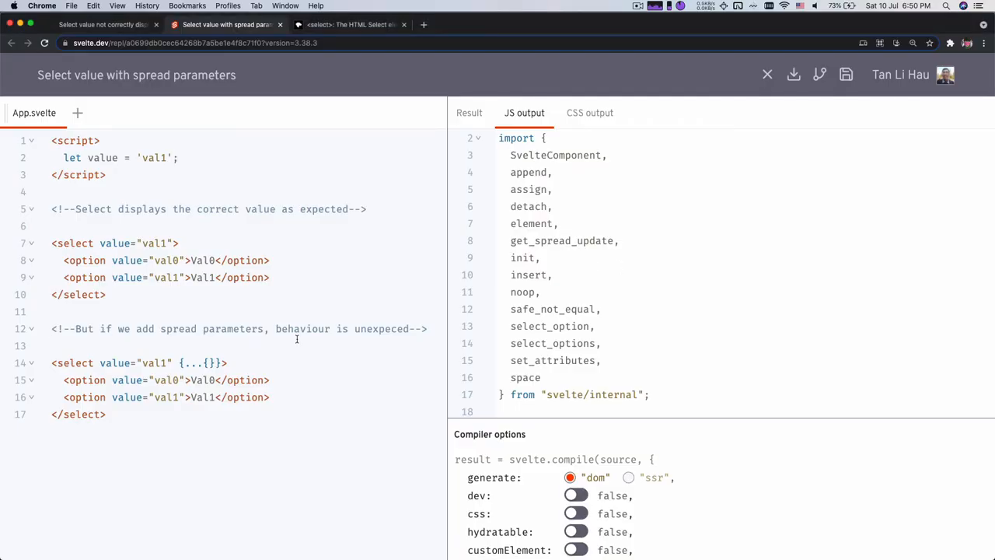
pyautogui.press('cmd+a')
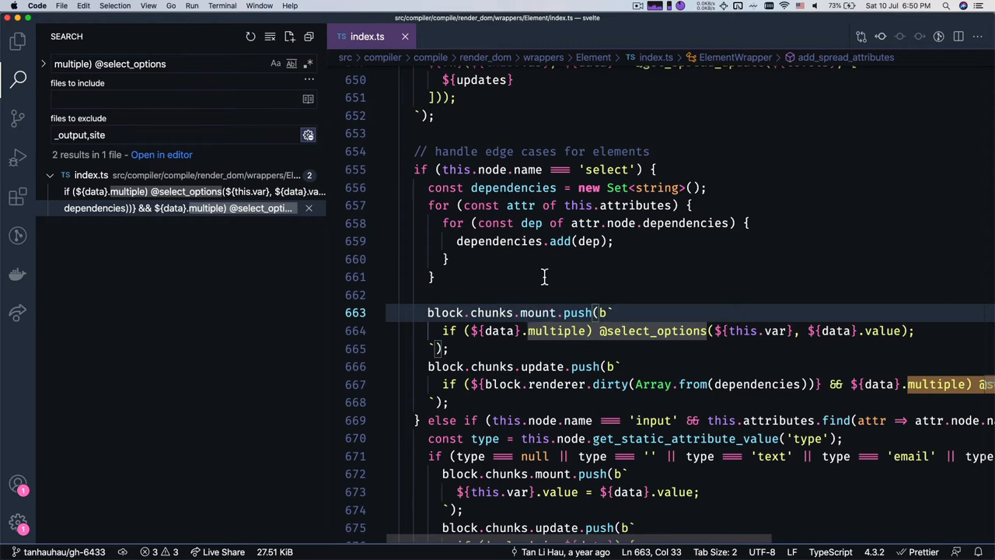
# Copy the select-multiple runtime sample in test/runtime/samples as spread-element-input-select.
pyautogui.click(17, 40)
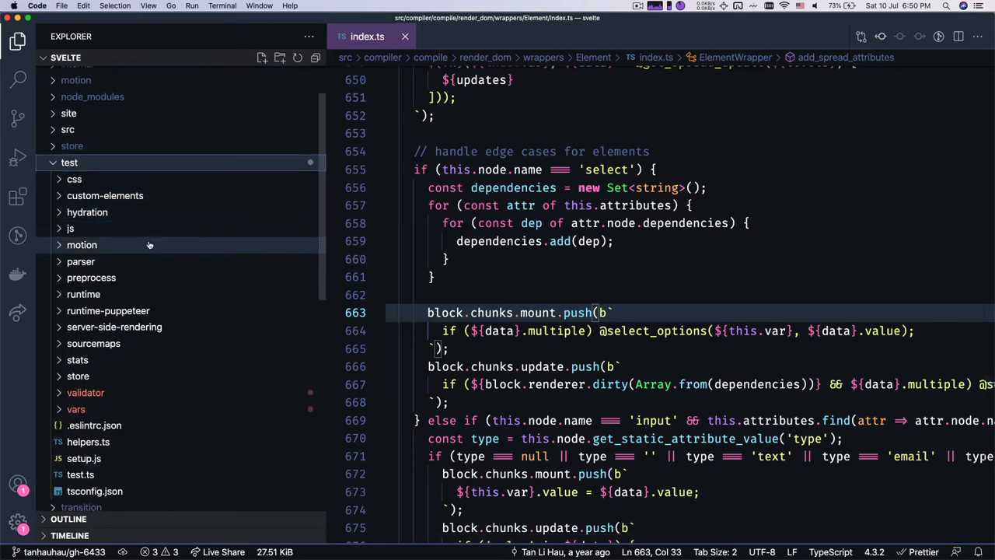
pyautogui.click(84, 151)
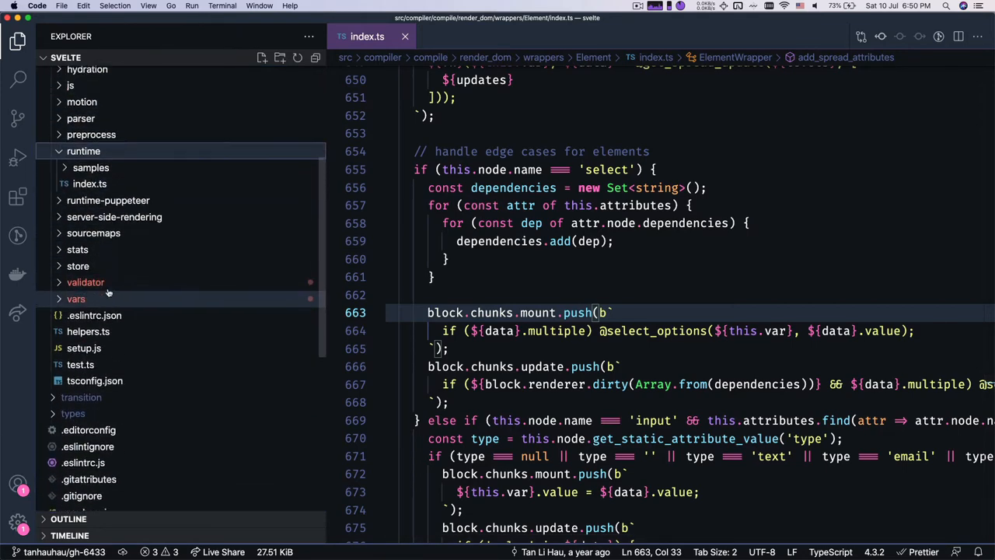
pyautogui.click(90, 167)
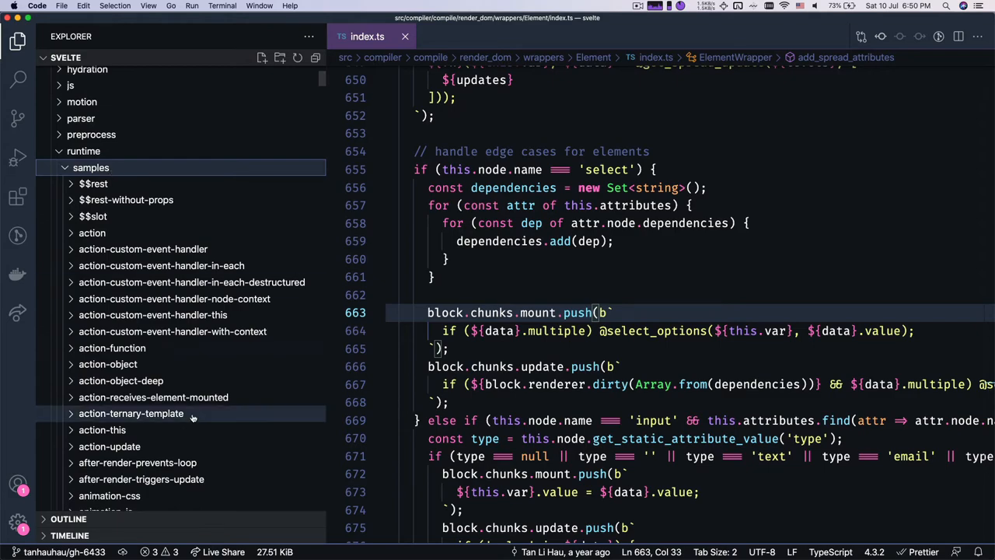
pyautogui.scroll(-3)
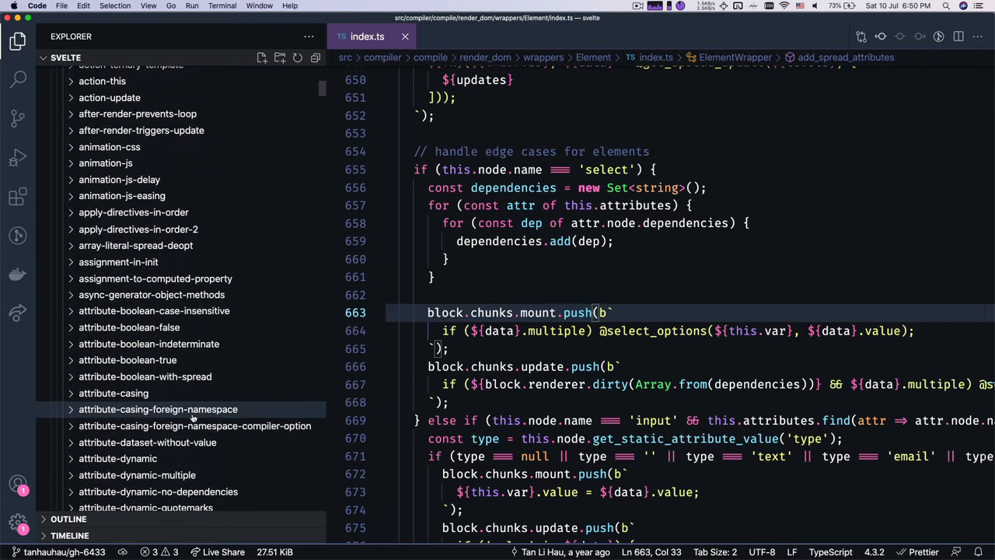
pyautogui.scroll(-3)
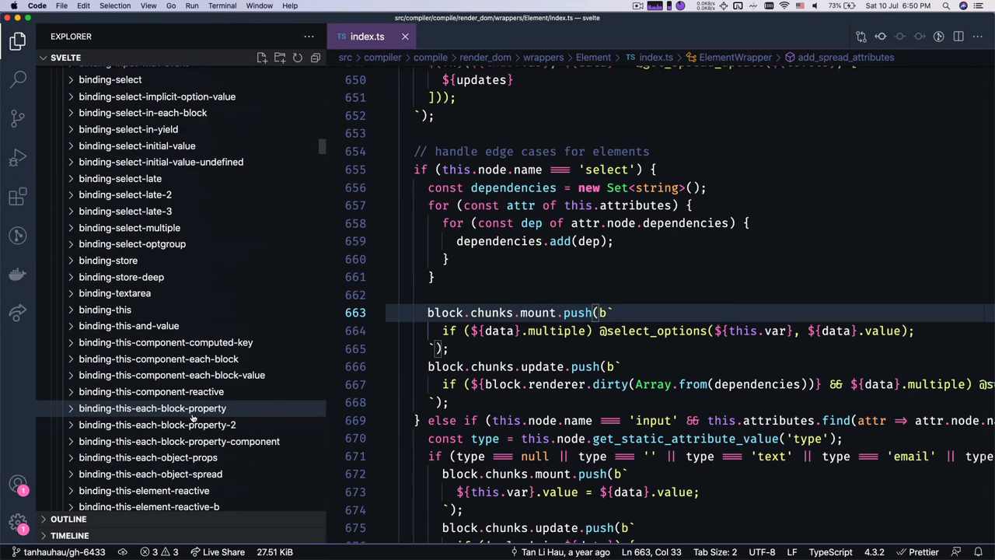
pyautogui.scroll(-3)
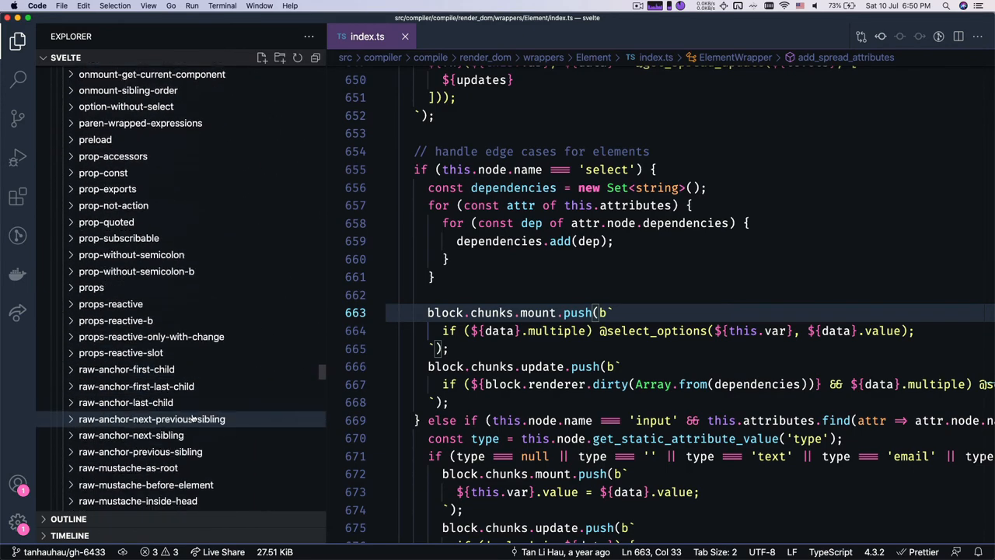
pyautogui.scroll(-3)
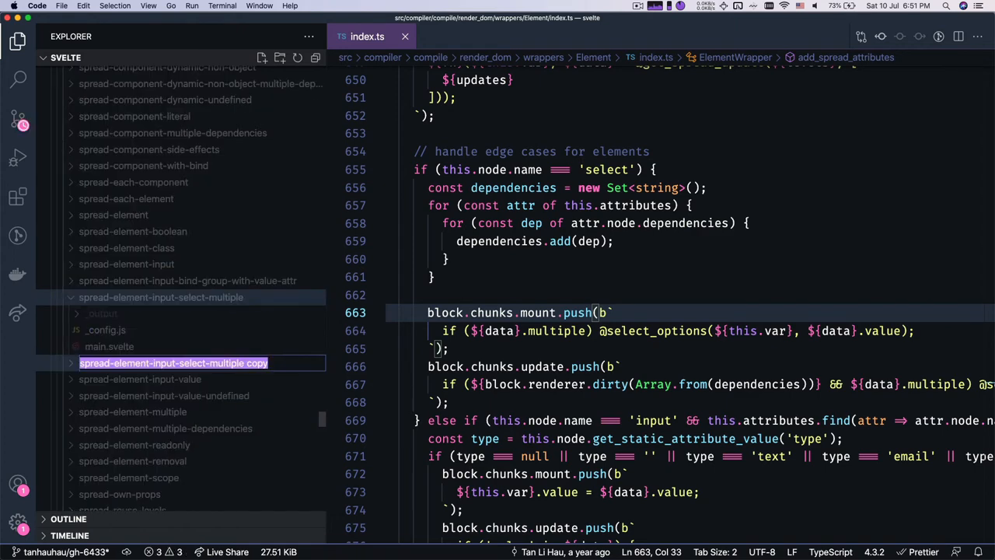
pyautogui.write('spread-element-input-select')
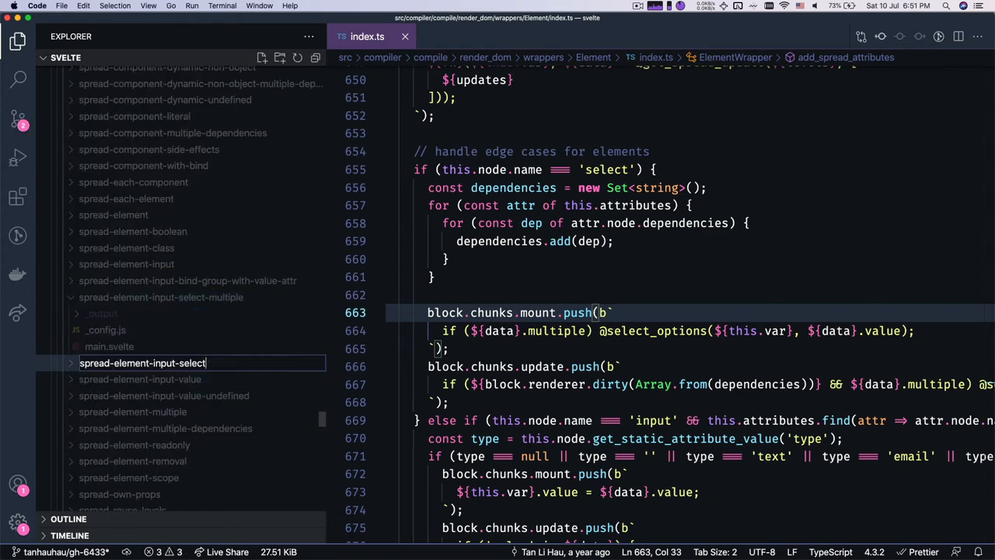
pyautogui.click(144, 297)
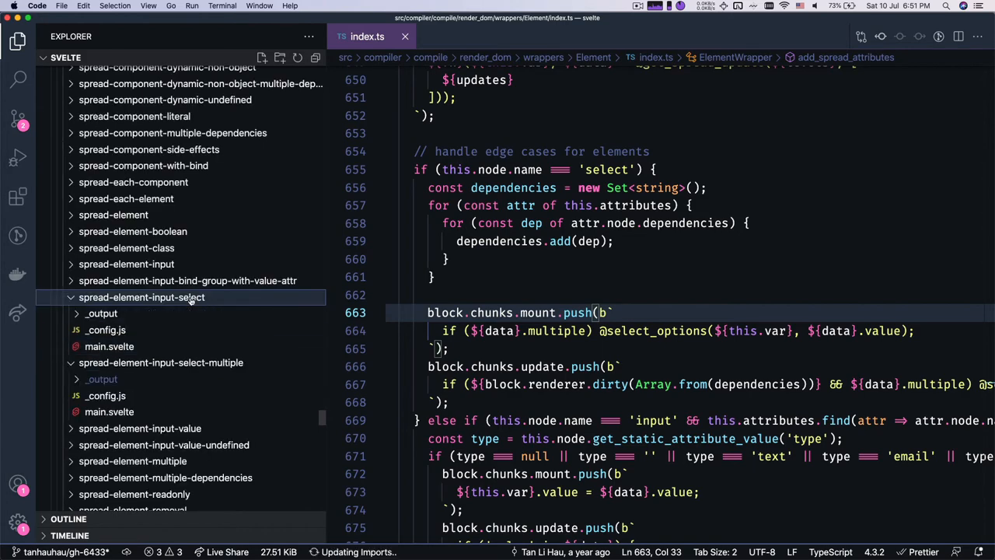
# Add solo: true, to both samples' _config.js files to isolate them.
pyautogui.click(106, 330)
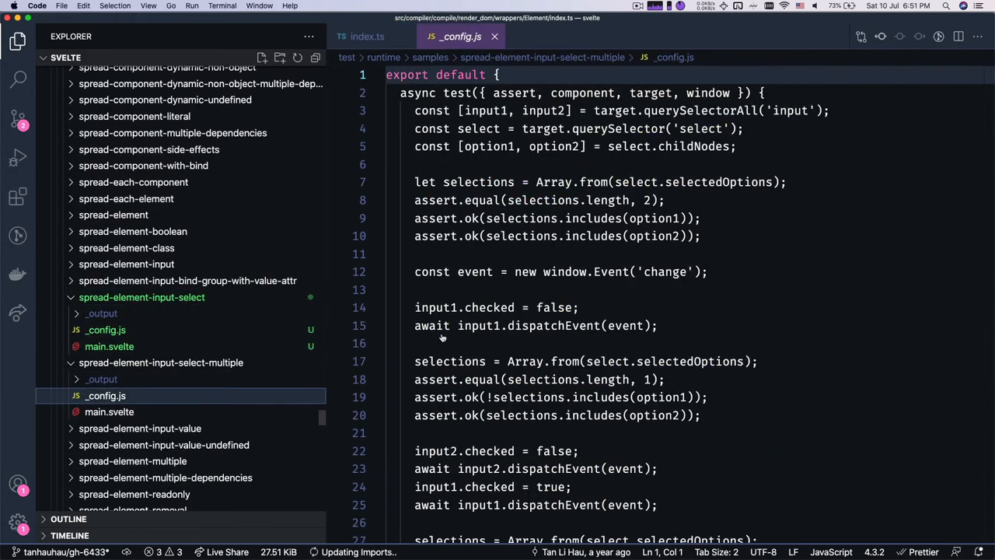
pyautogui.write('sol')
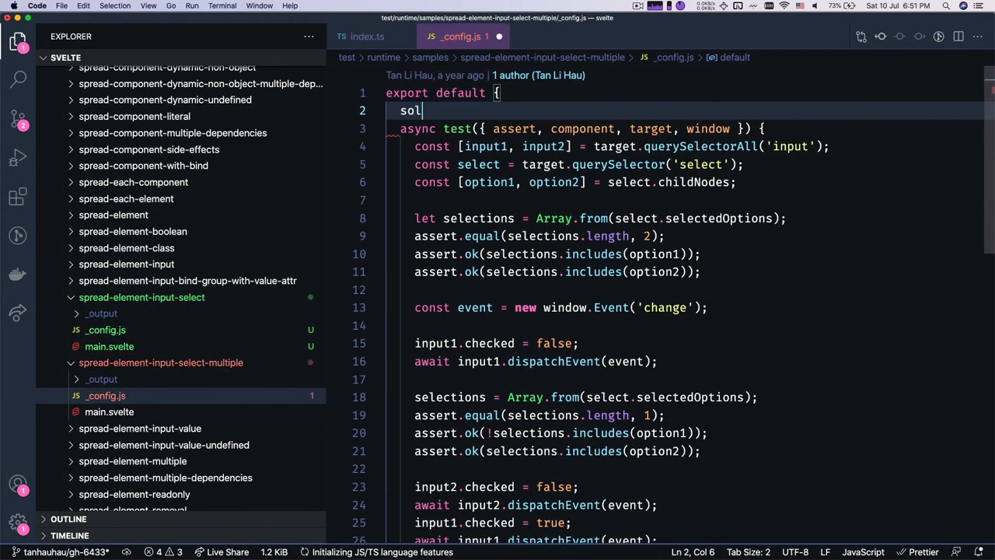
pyautogui.write('o: true,')
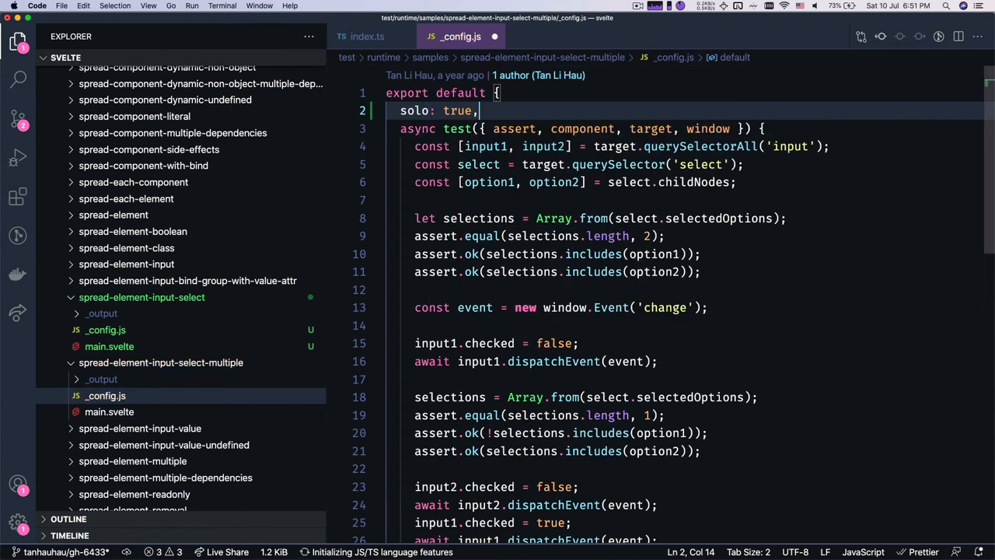
pyautogui.click(101, 379)
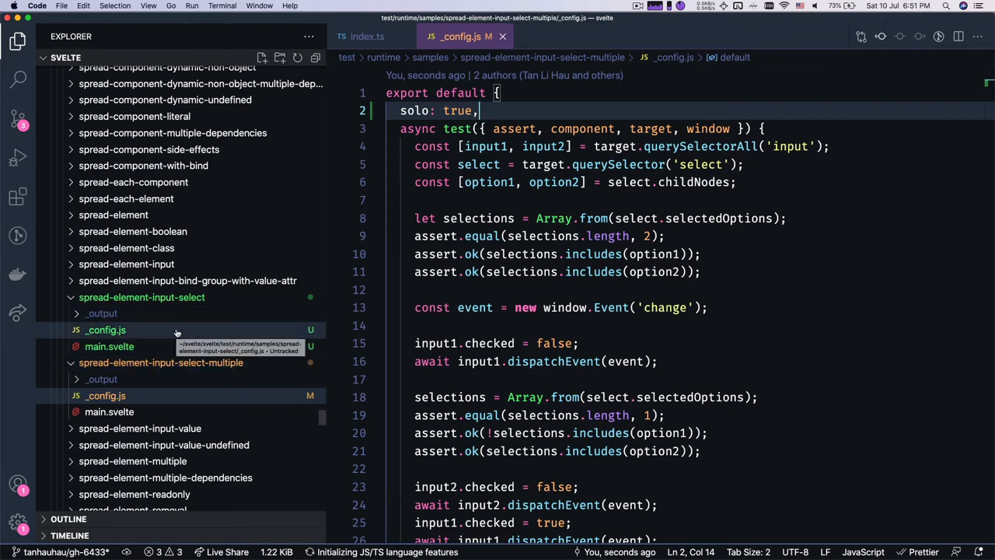
pyautogui.click(106, 330)
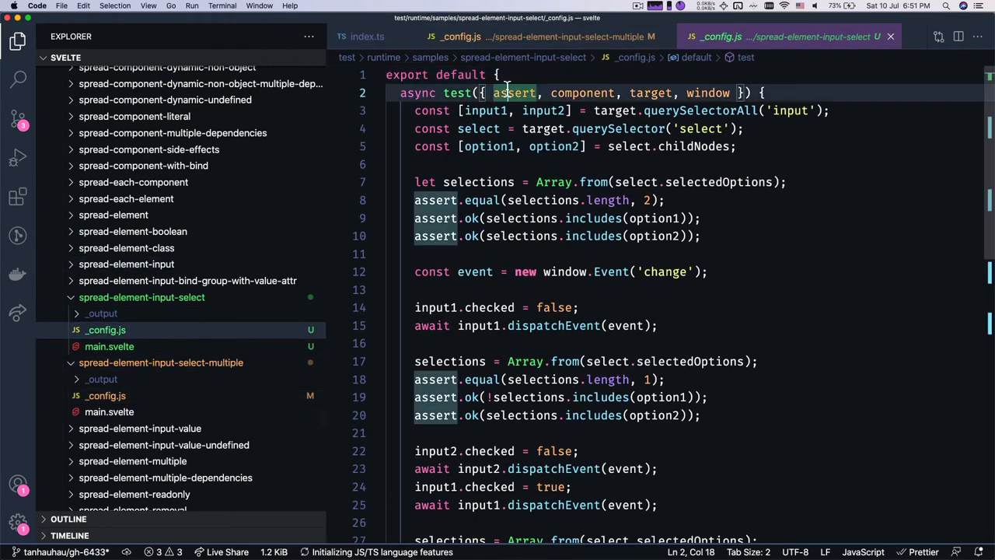
pyautogui.write('solo: t')
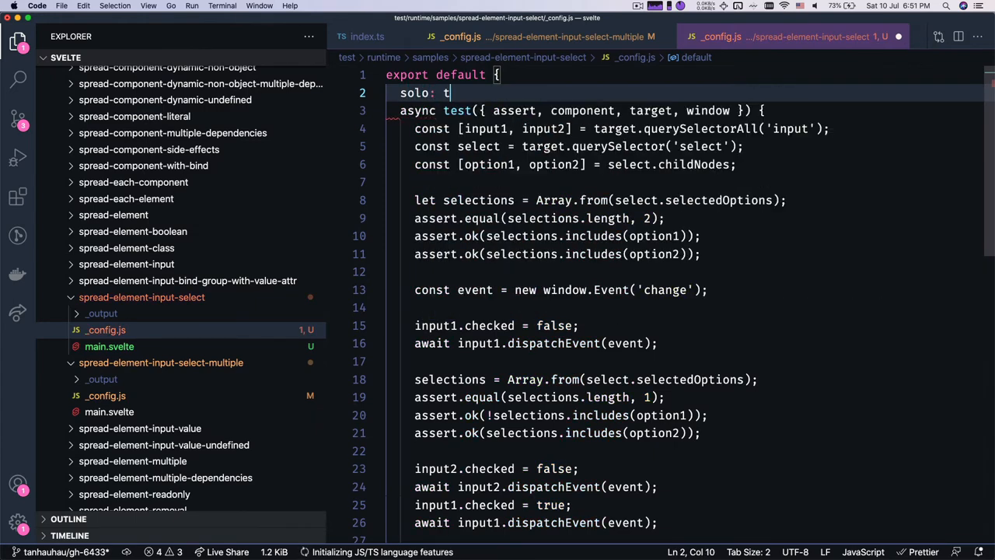
pyautogui.write('rue,')
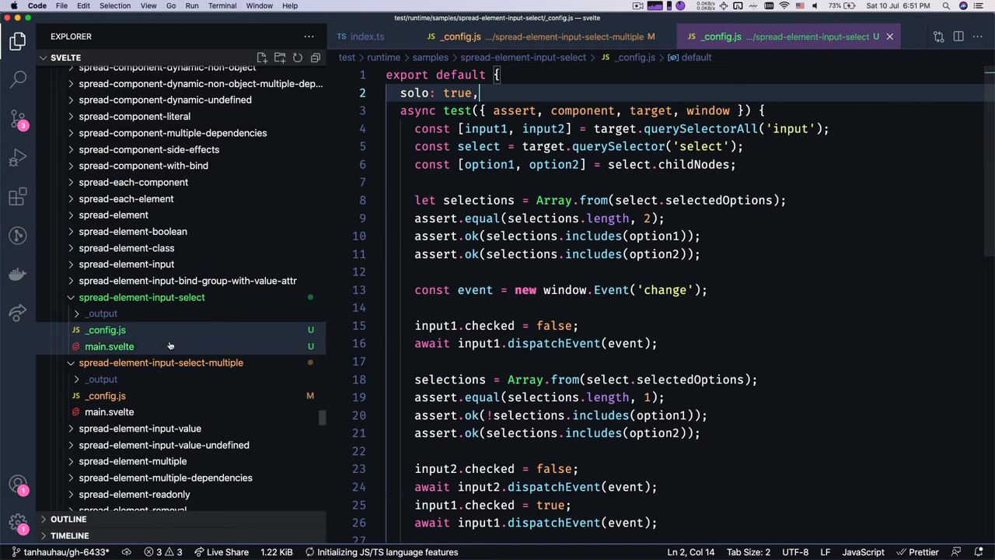
# In main.svelte remove the multiple attribute and checkboxes, and export value = 'World'.
pyautogui.click(109, 345)
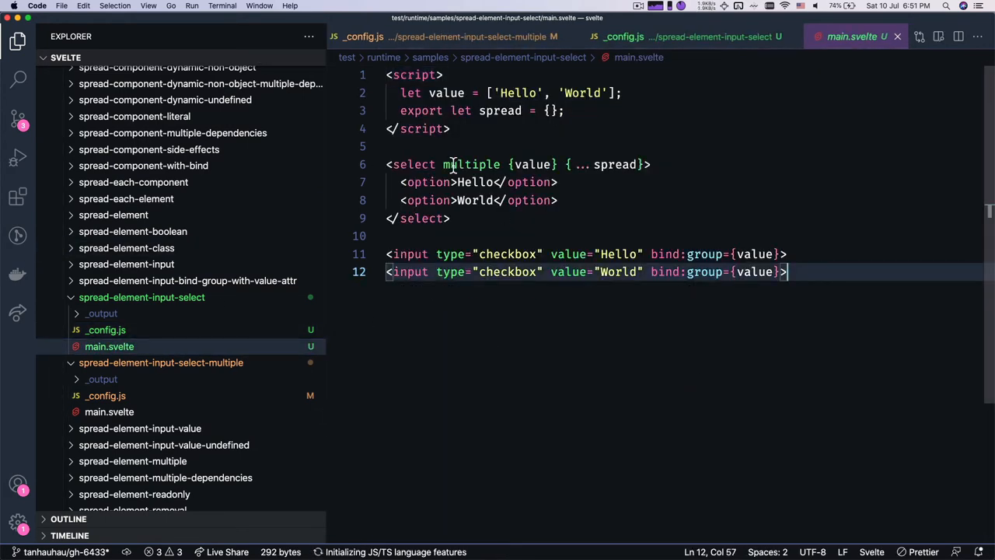
pyautogui.doubleClick(472, 165)
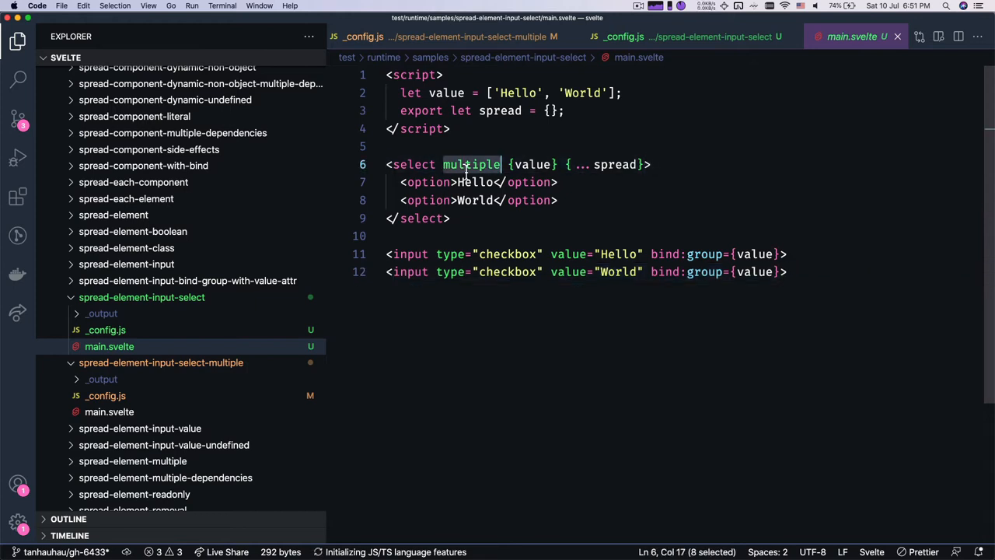
pyautogui.press('Delete')
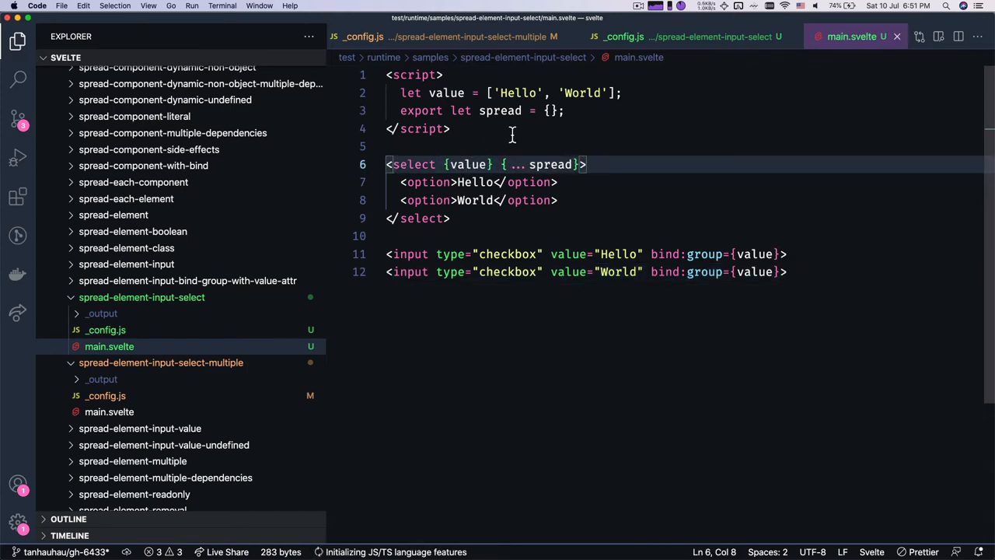
pyautogui.moveTo(666, 271)
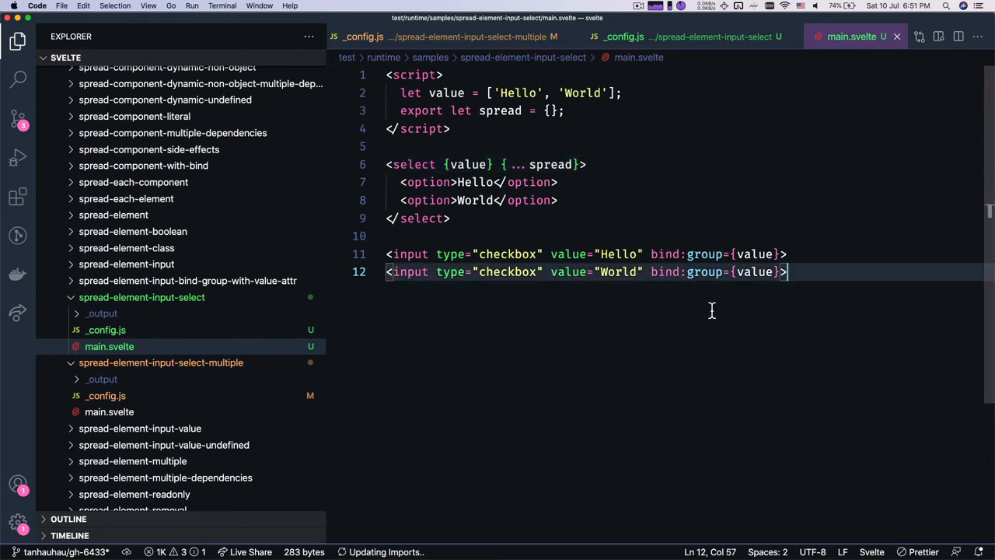
pyautogui.press('cmd+shift+k')
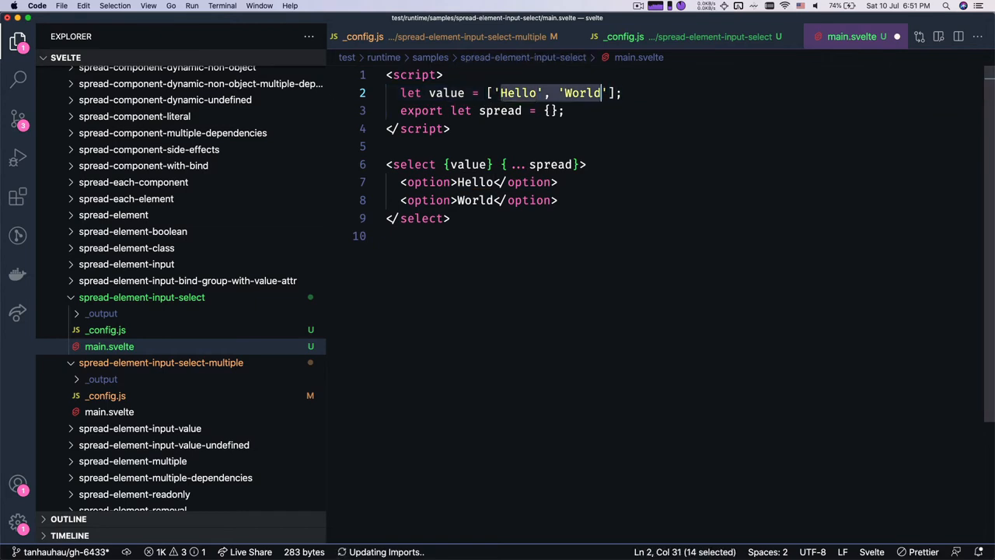
pyautogui.click(491, 94)
pyautogui.write('export ')
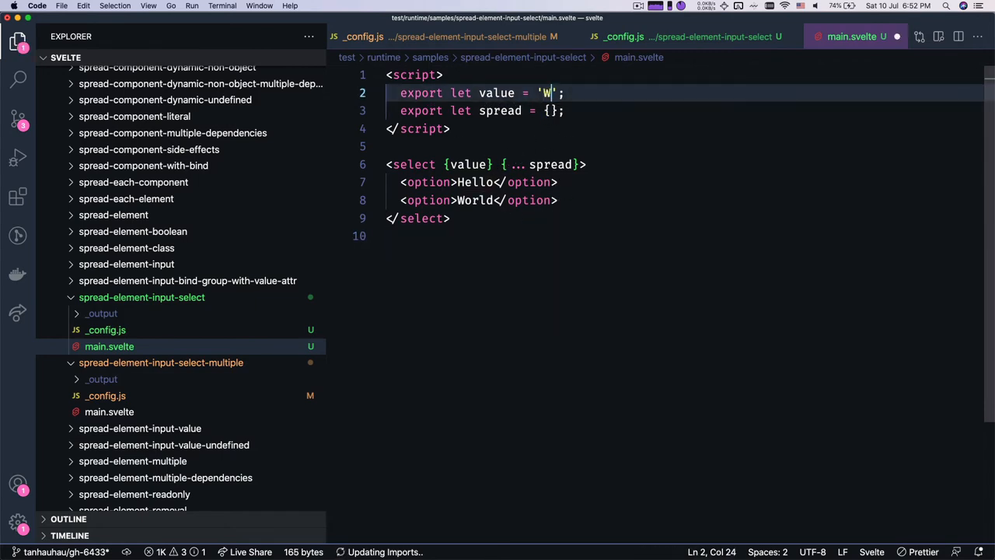
pyautogui.write('orld')
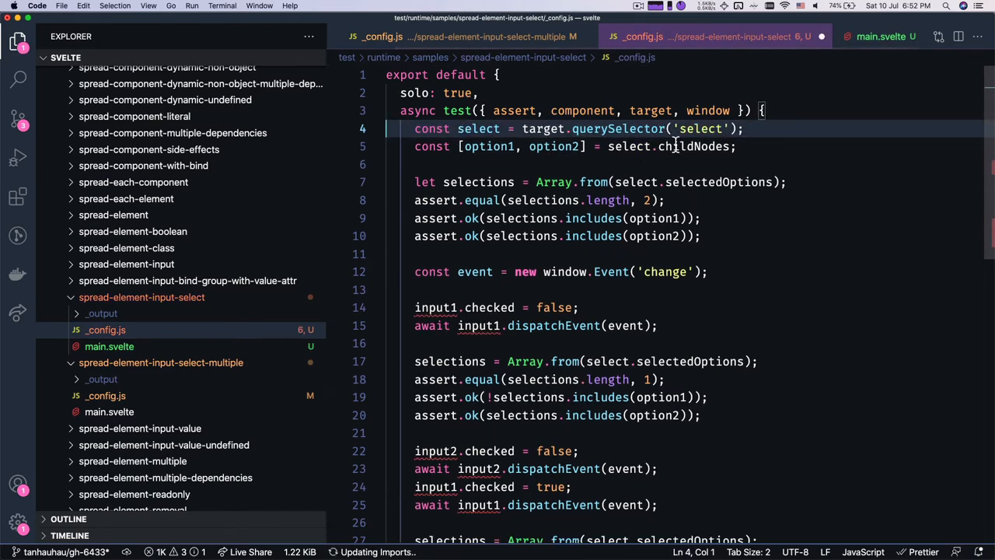
# Adapt the assertions to one selected option, negating the includes check for the unselected one.
pyautogui.doubleClick(694, 146)
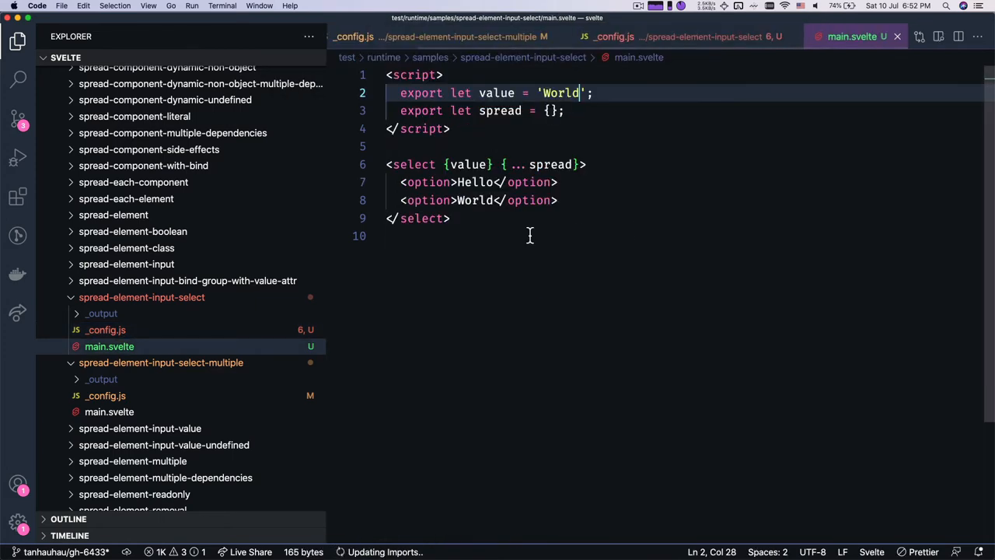
pyautogui.doubleClick(414, 165)
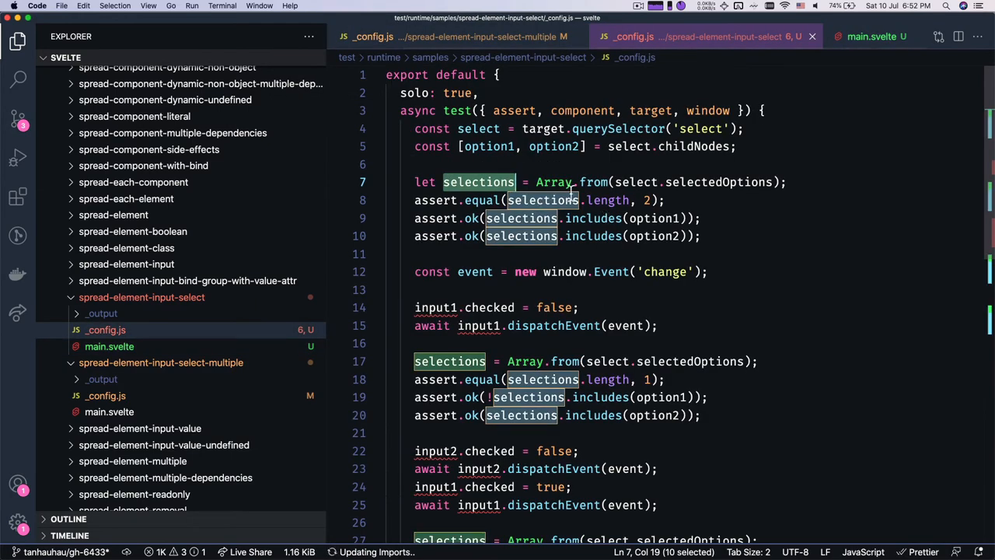
pyautogui.doubleClick(554, 146)
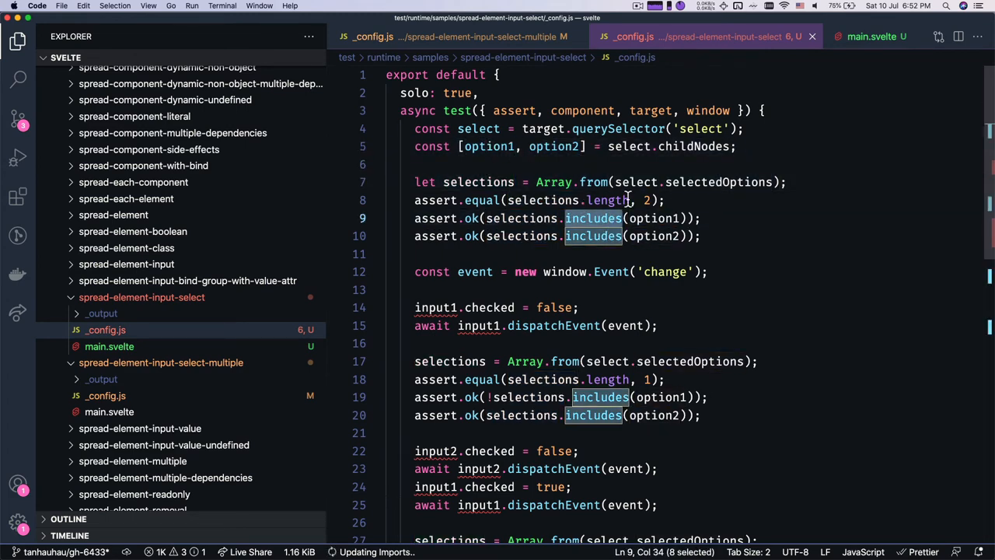
pyautogui.click(692, 182)
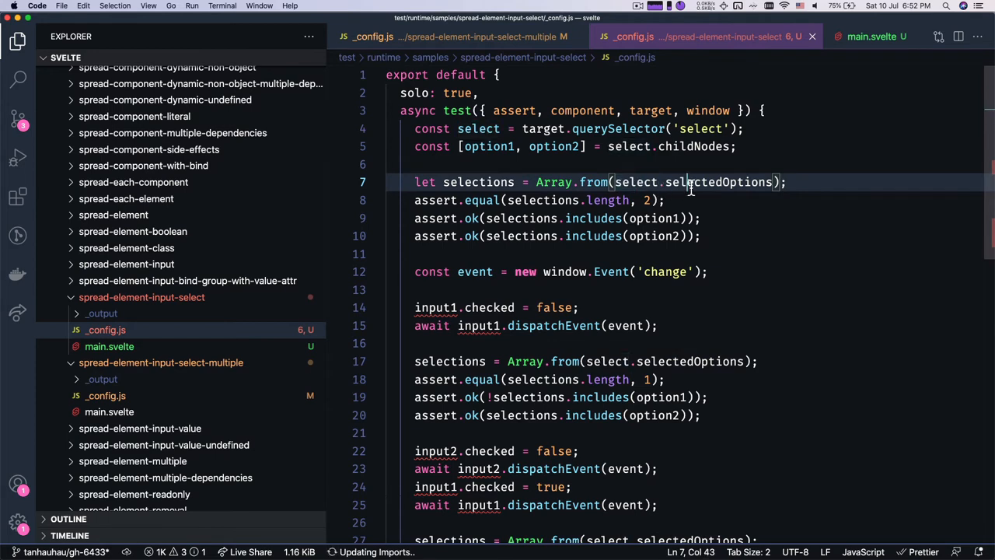
pyautogui.doubleClick(715, 182)
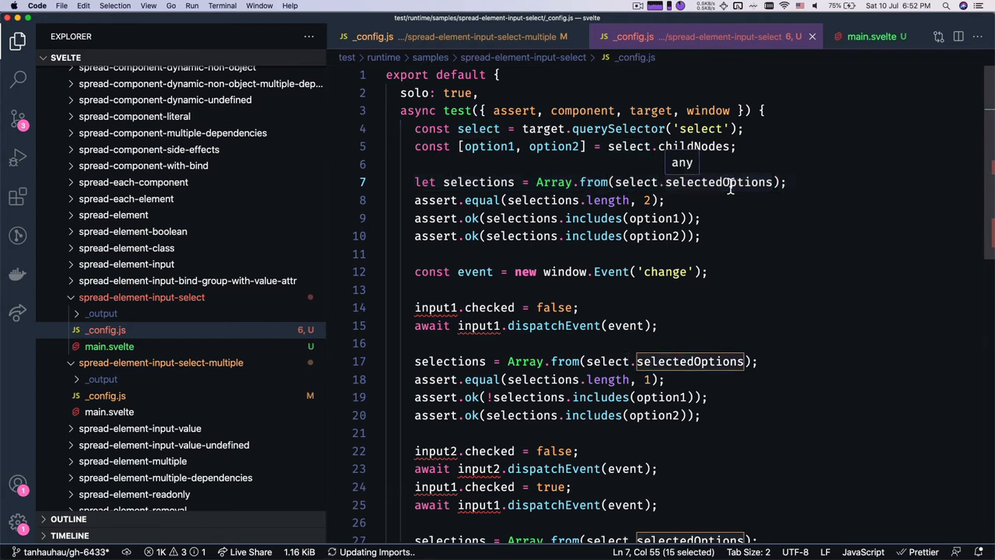
pyautogui.doubleClick(653, 218)
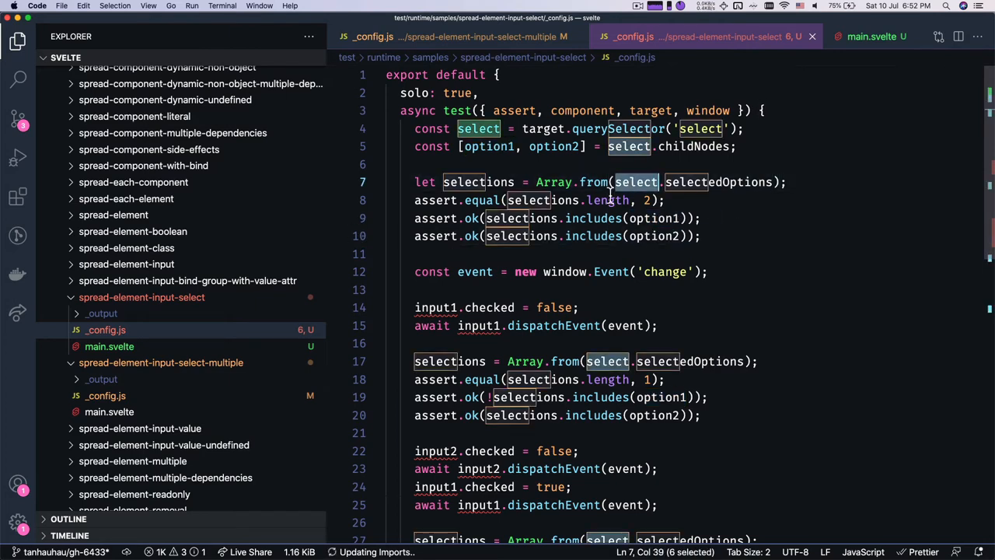
pyautogui.click(854, 35)
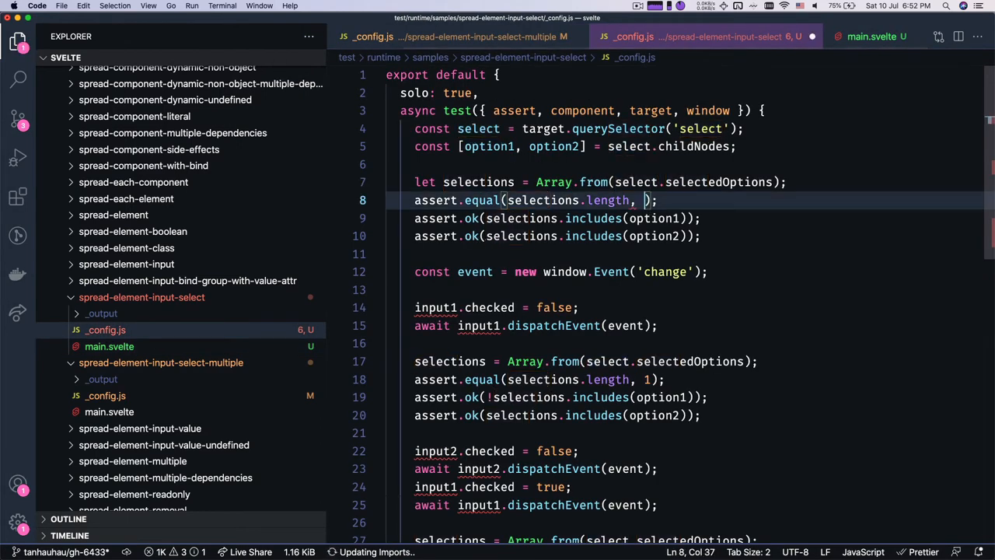
pyautogui.write('1')
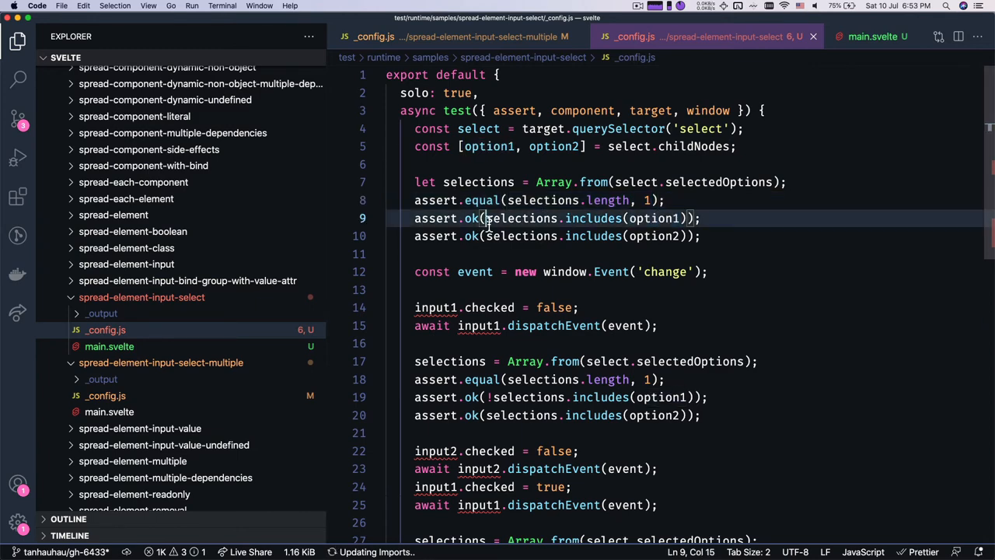
pyautogui.write('!')
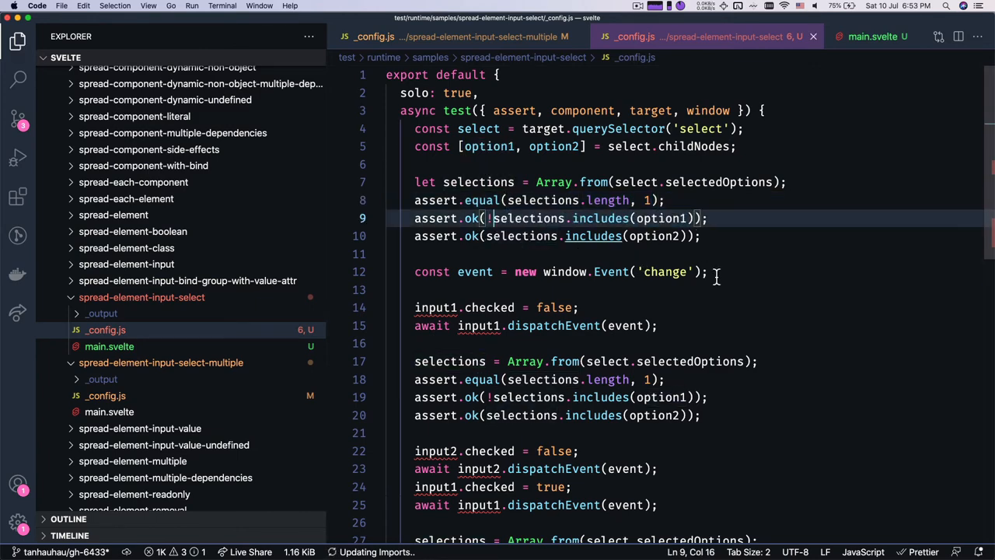
pyautogui.scroll(-3)
pyautogui.write('se')
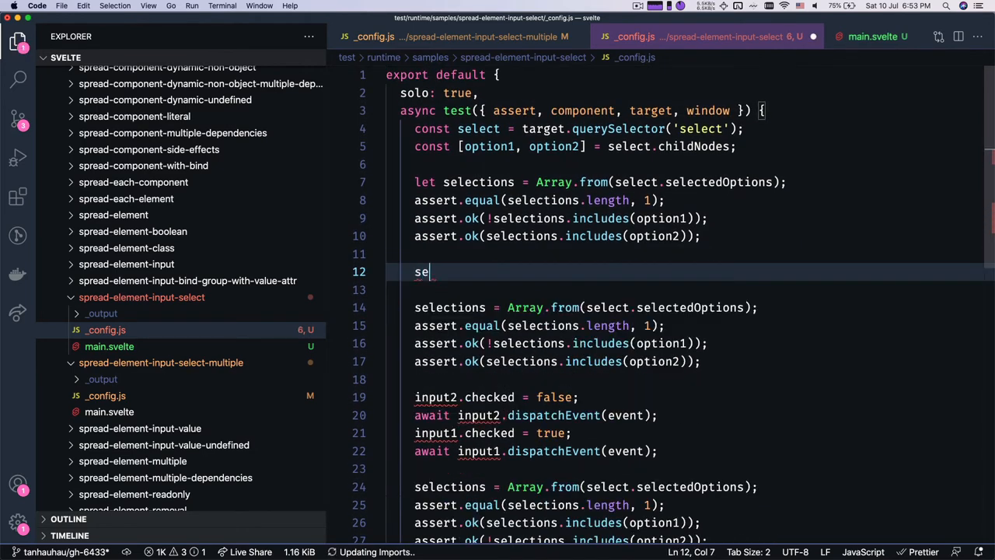
# Add component.value = 'Hello' and the spread update step, each expecting one selection.
pyautogui.write('component')
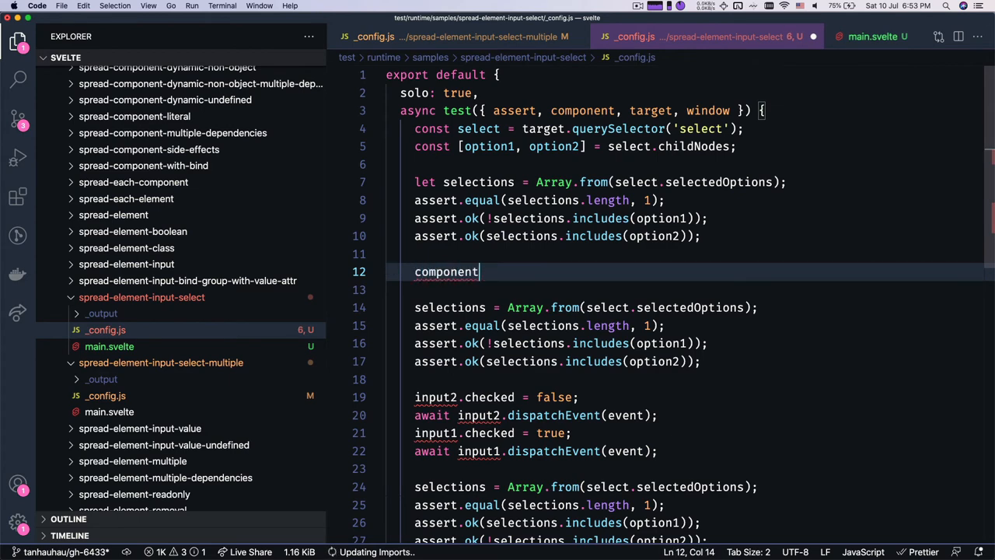
pyautogui.write('.v')
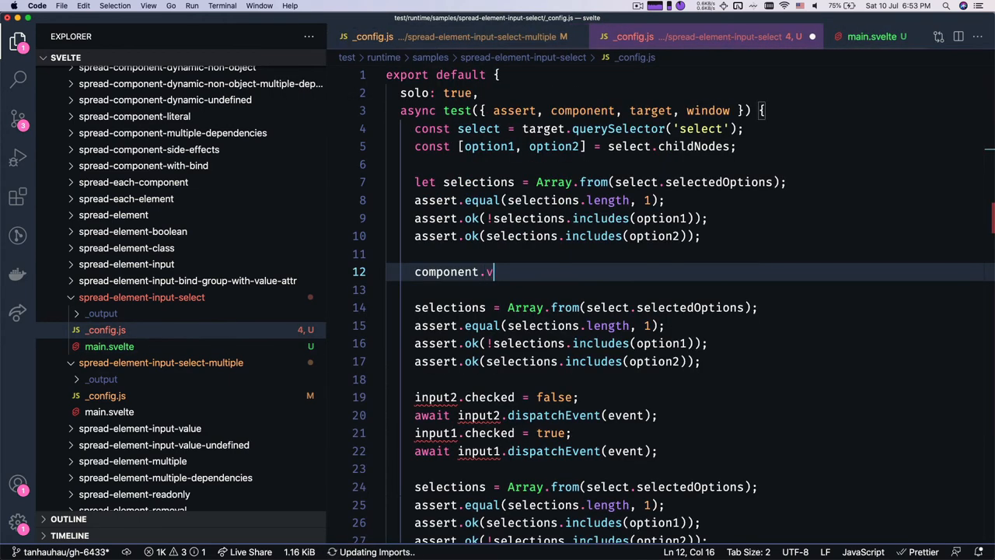
pyautogui.write("alue = 'Hello';")
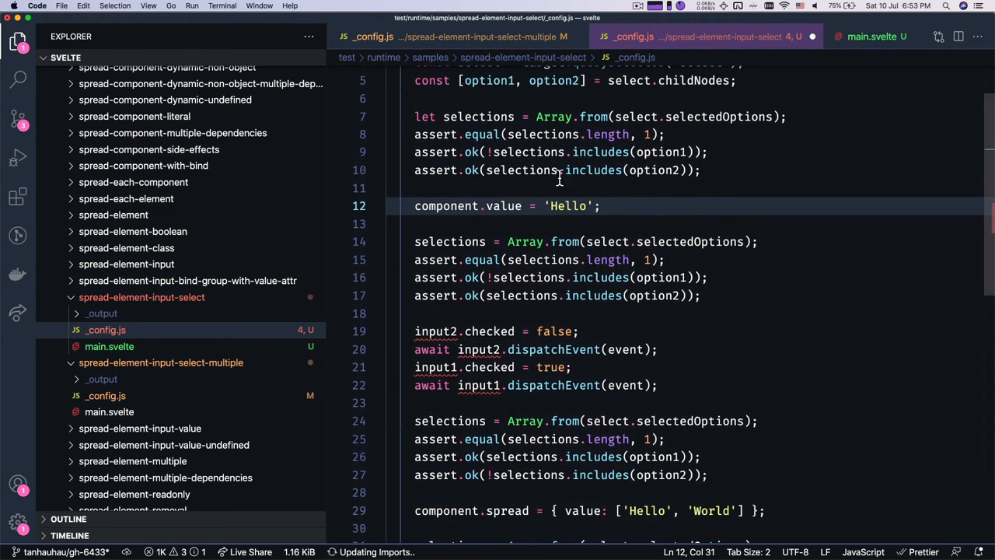
pyautogui.click(852, 36)
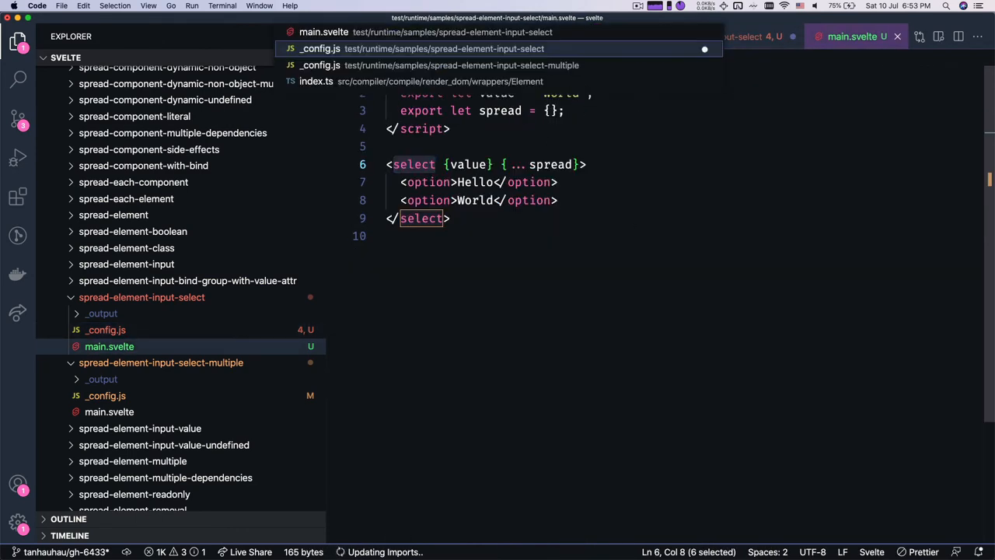
pyautogui.click(319, 48)
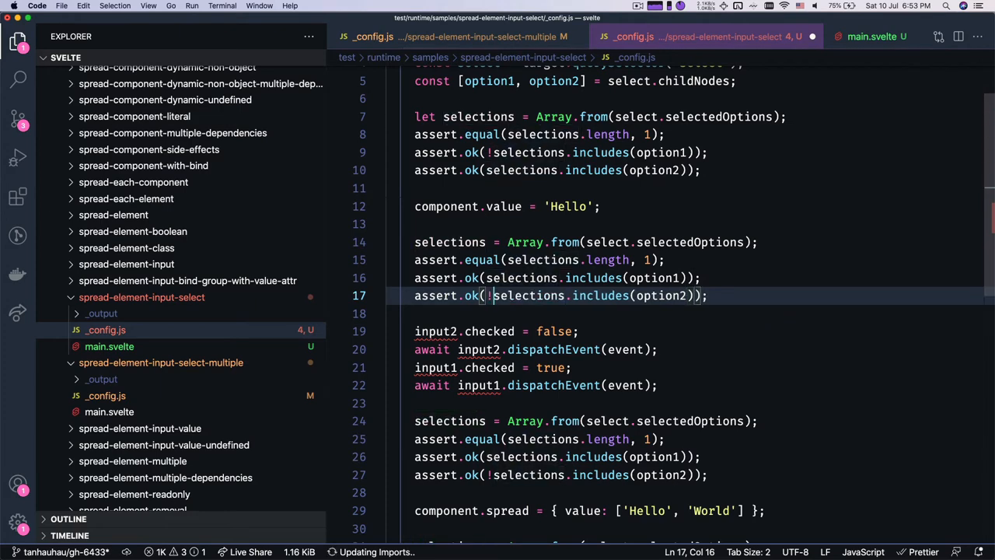
pyautogui.scroll(-3)
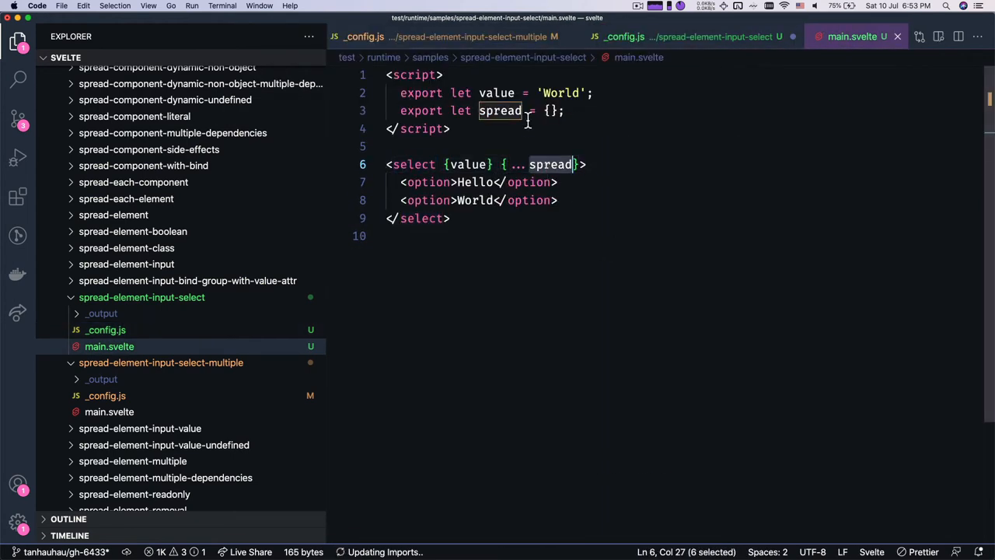
pyautogui.click(713, 38)
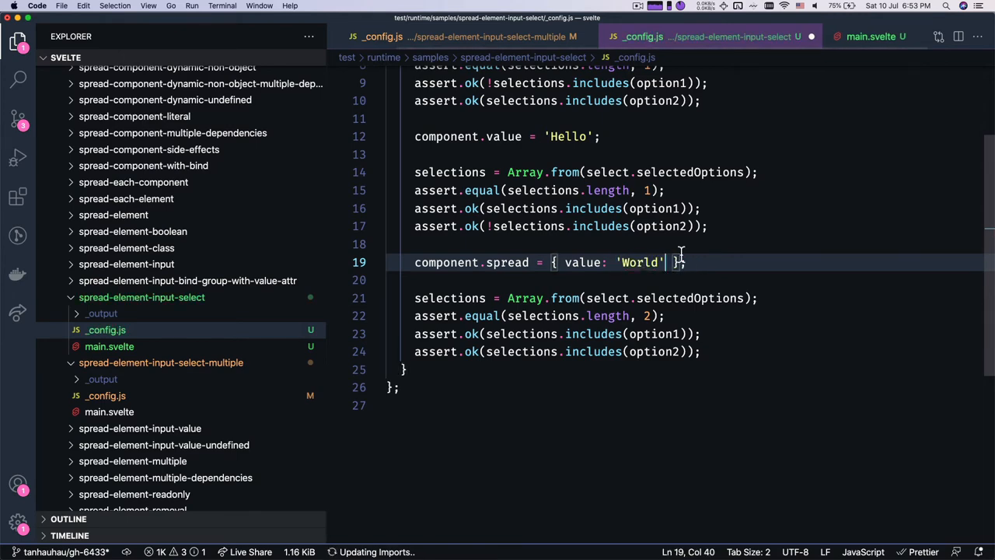
pyautogui.click(853, 36)
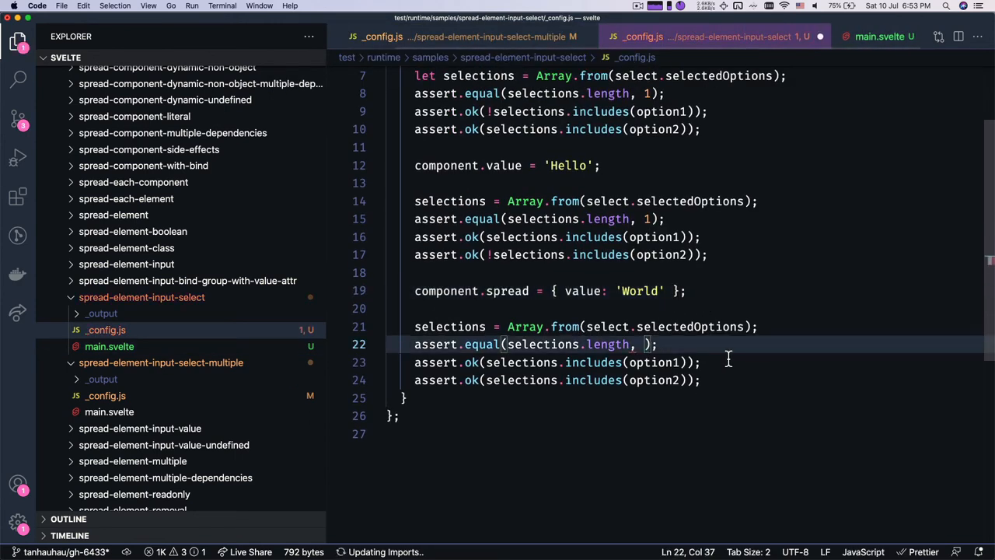
pyautogui.write('1')
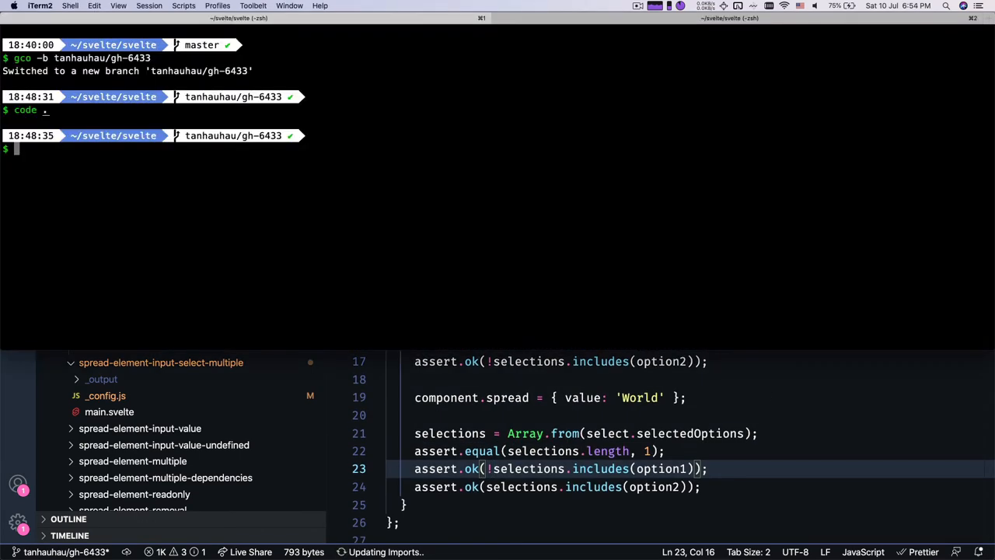
# Run yarn quicktest, see the option1 assertion fail, and return to _config.js.
pyautogui.write('yarn quicktest')
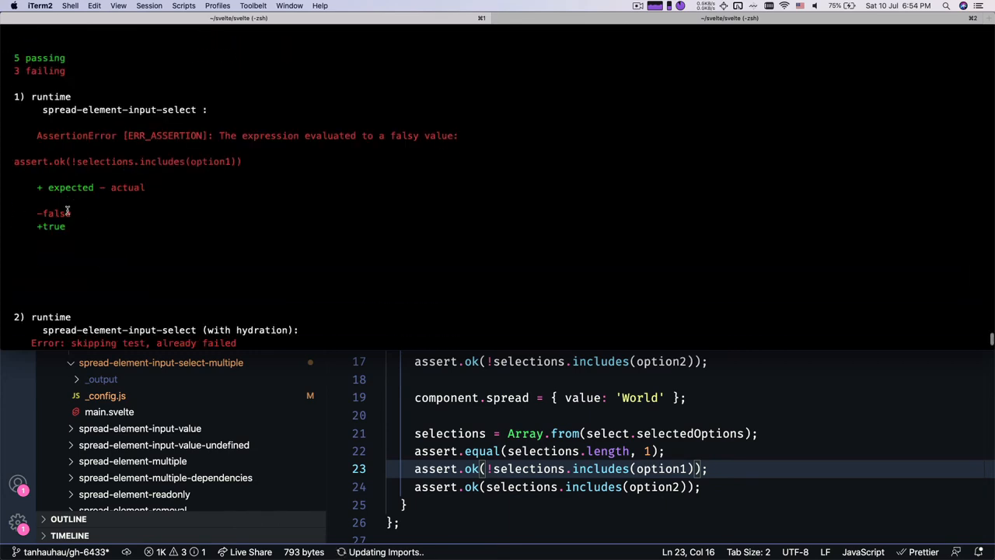
pyautogui.doubleClick(106, 161)
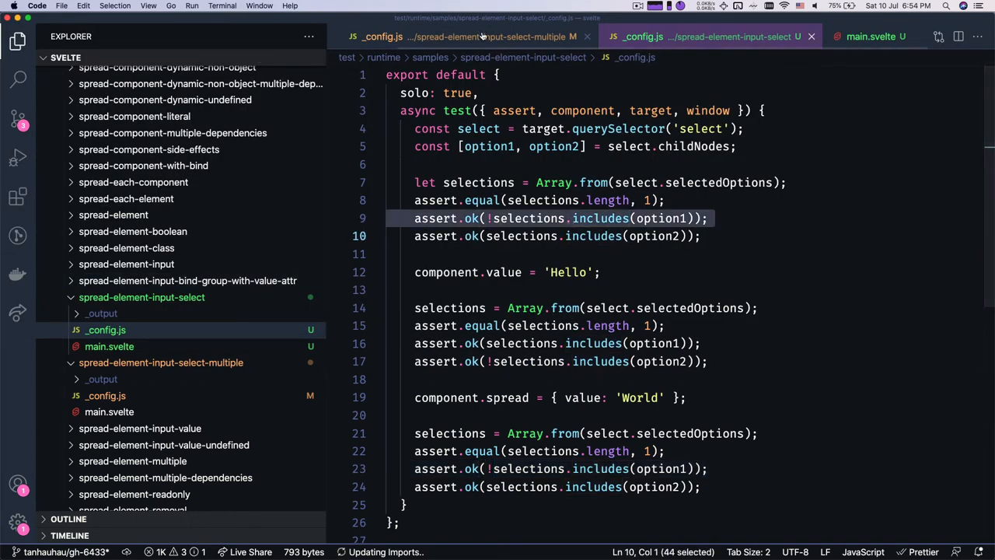
# View the REPL's compiled JS output and locate the select_option call in the mount code.
pyautogui.click(367, 37)
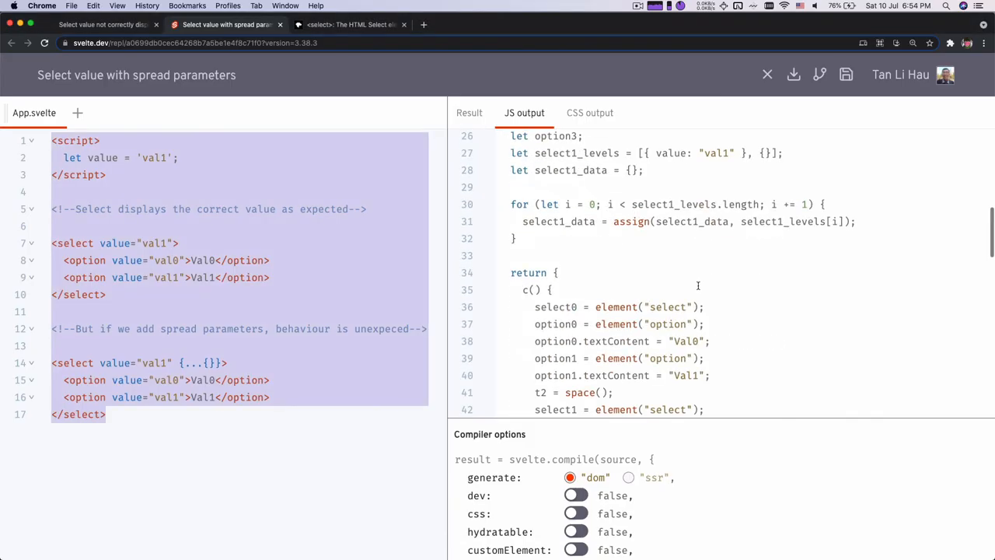
pyautogui.scroll(-3)
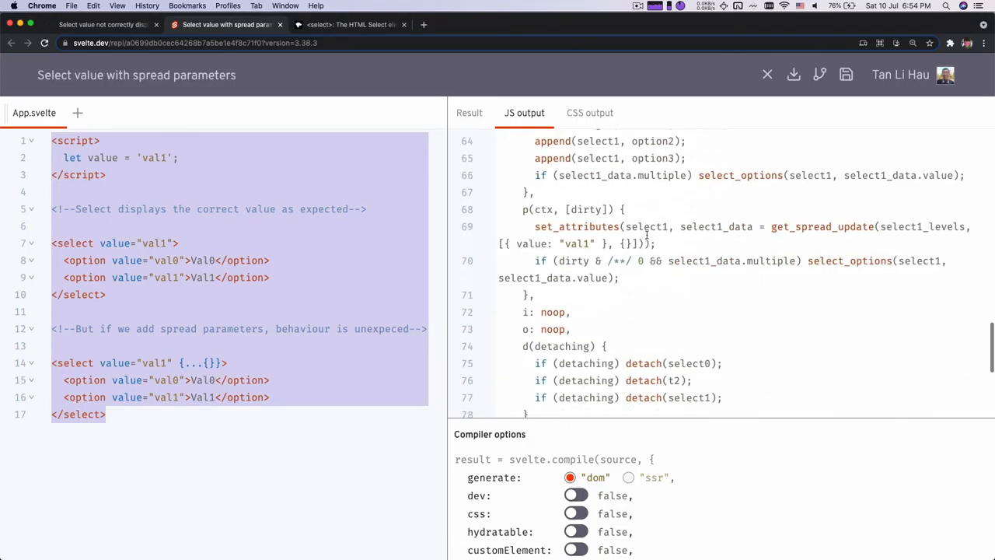
pyautogui.scroll(3)
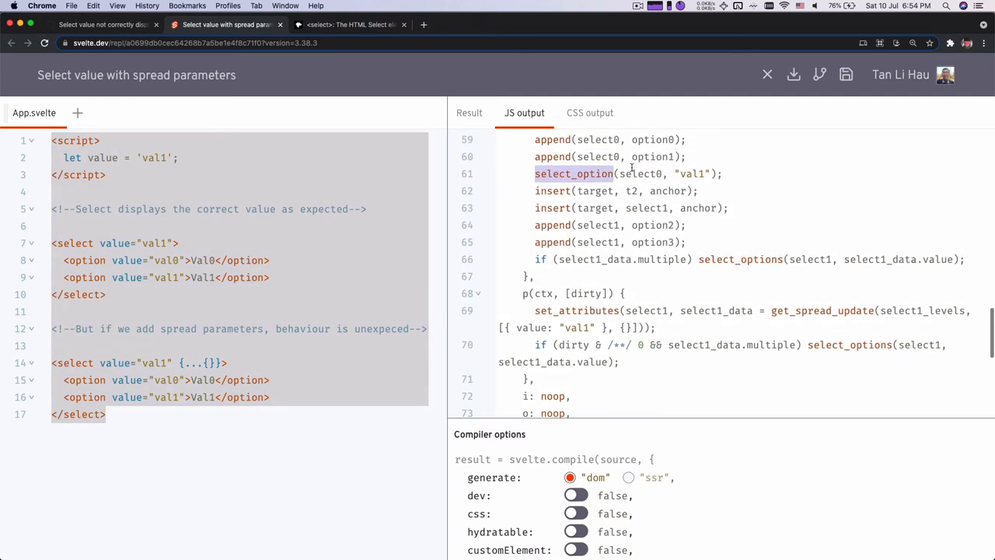
pyautogui.doubleClick(740, 258)
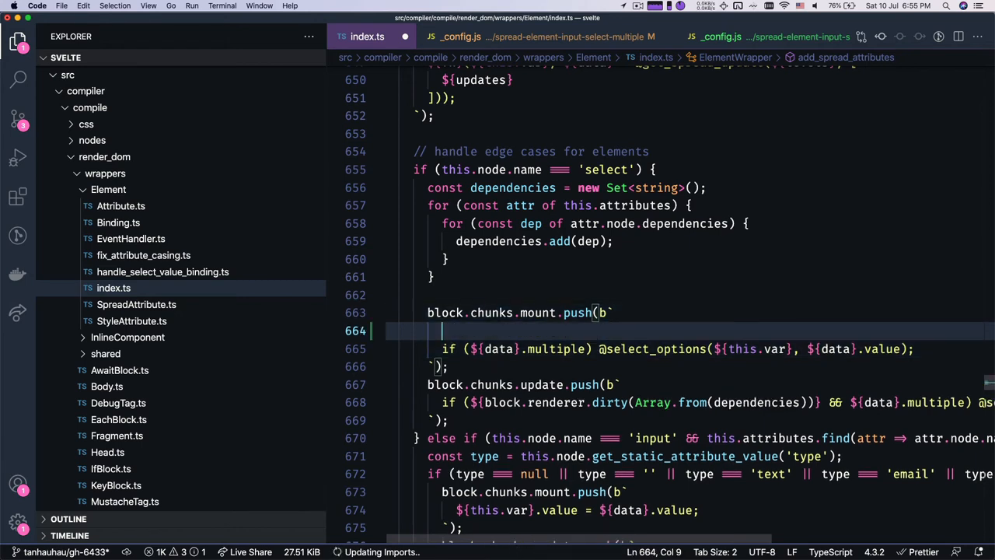
pyautogui.write('${data.m')
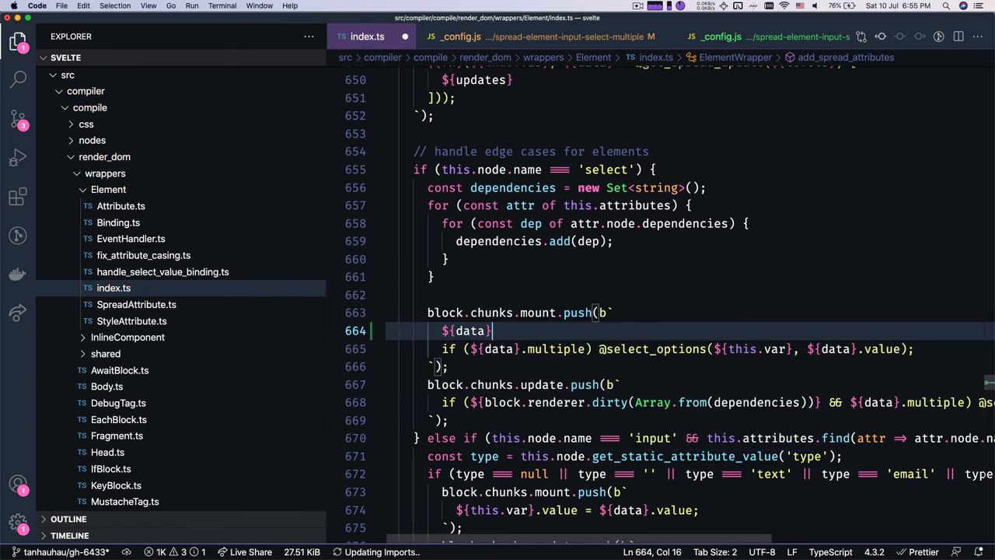
pyautogui.write('.multiple')
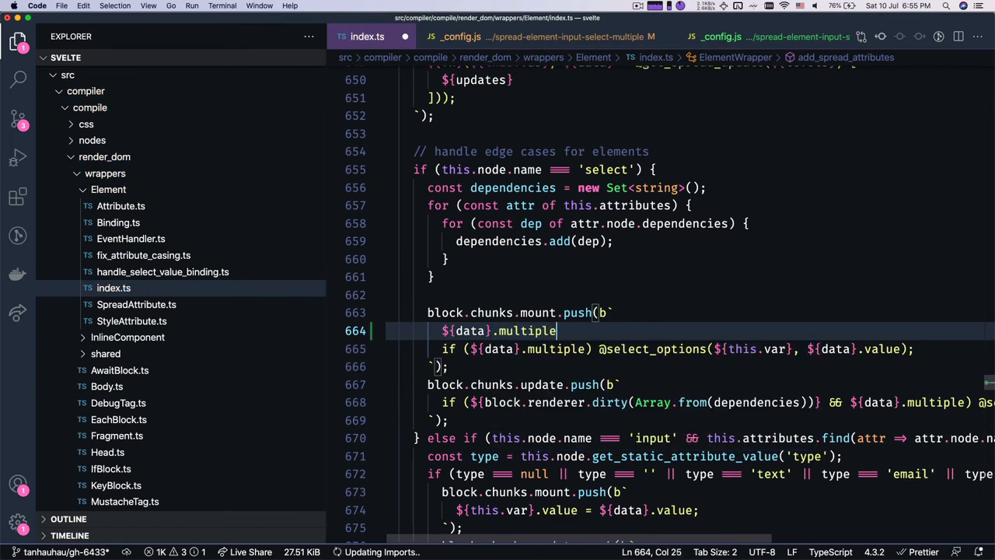
pyautogui.write('?')
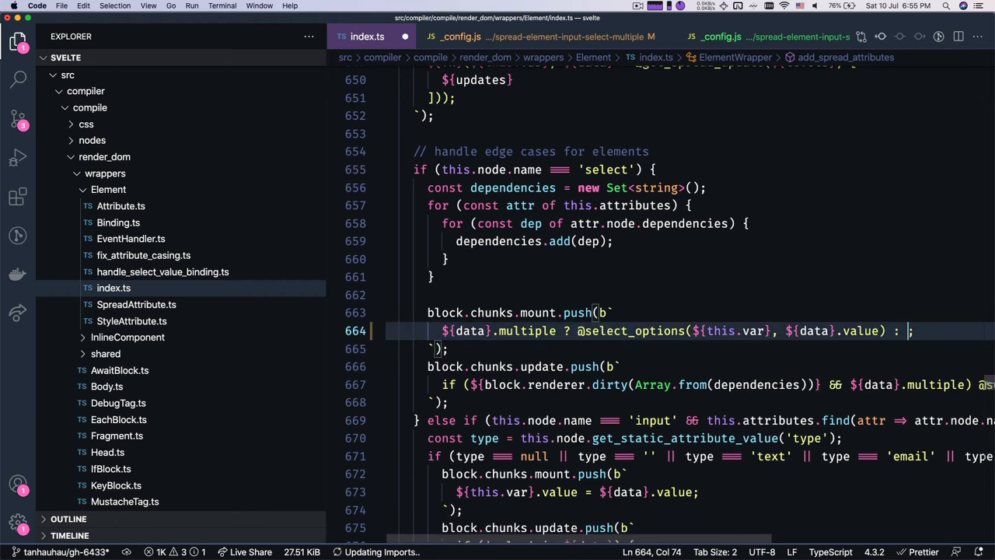
pyautogui.write('@select_opti')
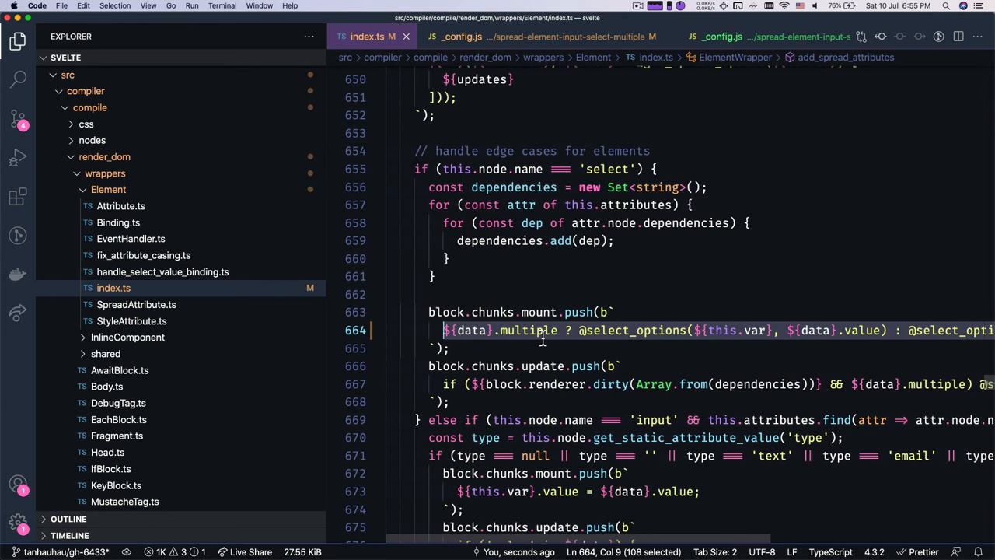
pyautogui.hscroll(3)
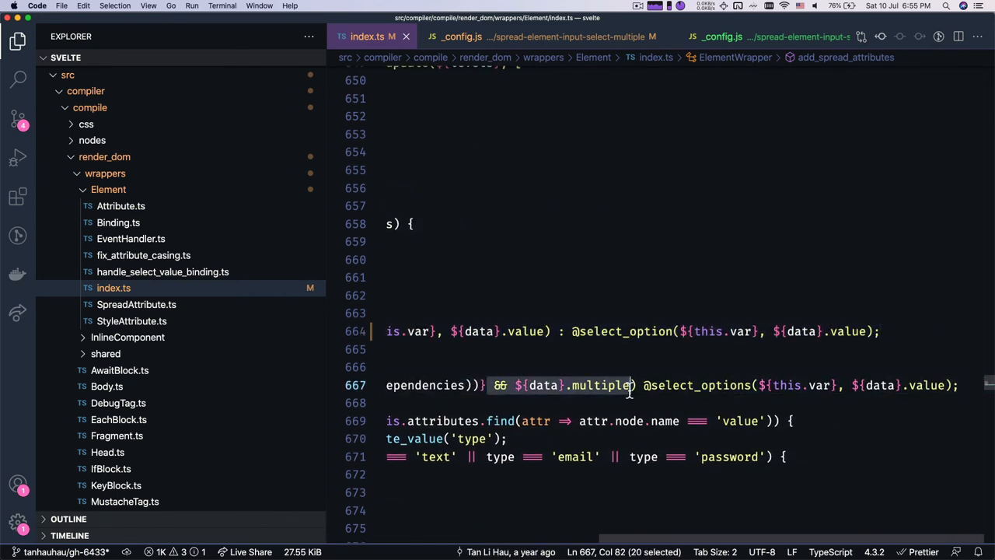
pyautogui.press('Delete')
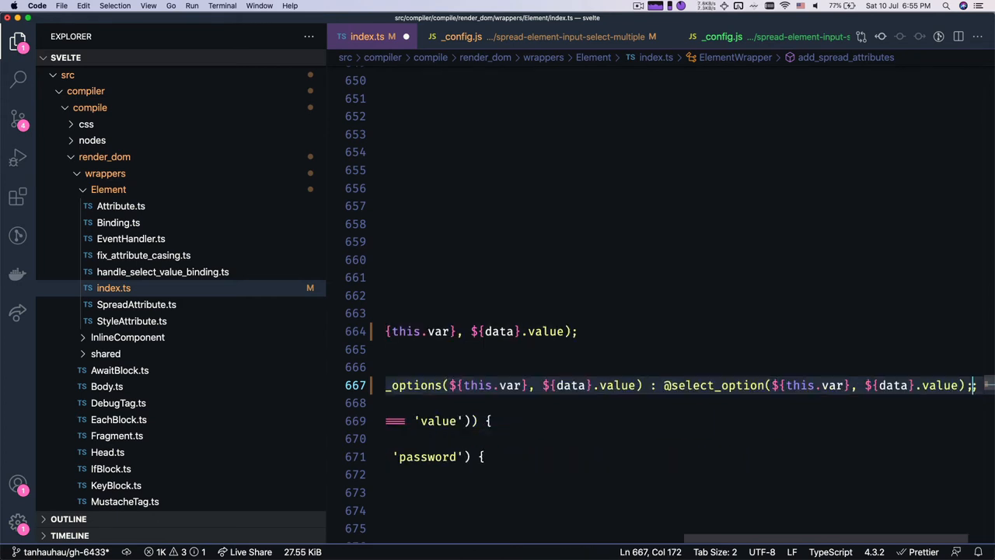
pyautogui.hscroll(3)
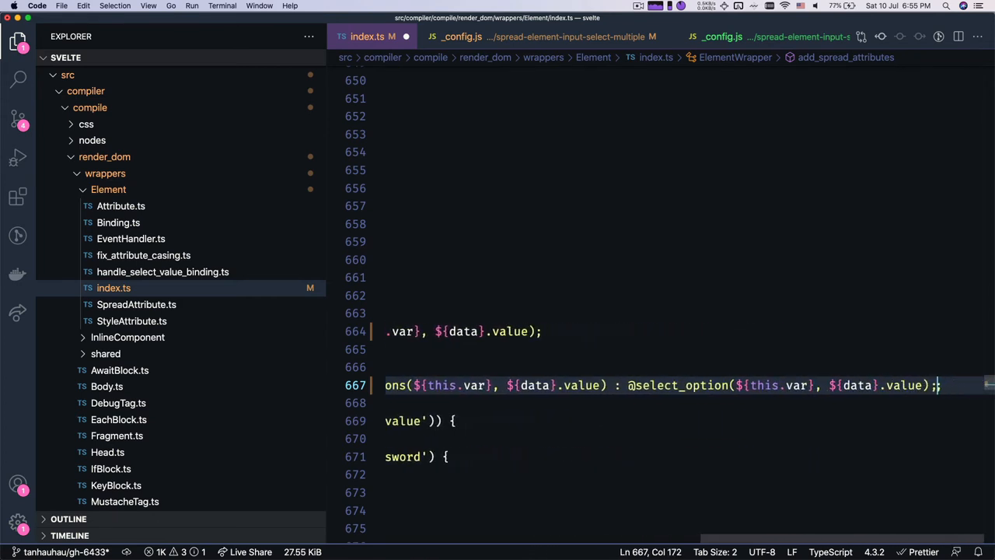
pyautogui.hscroll(-3)
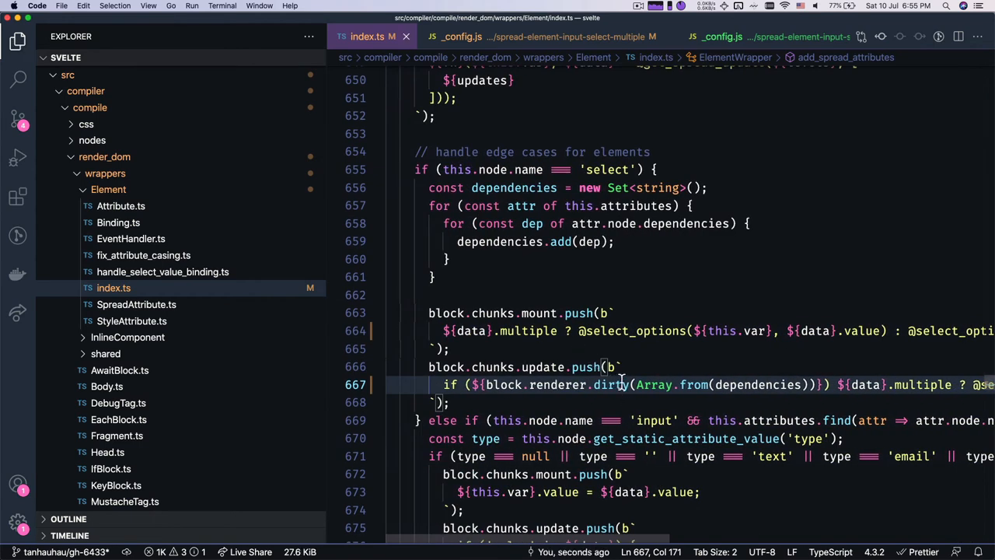
pyautogui.moveTo(615, 384)
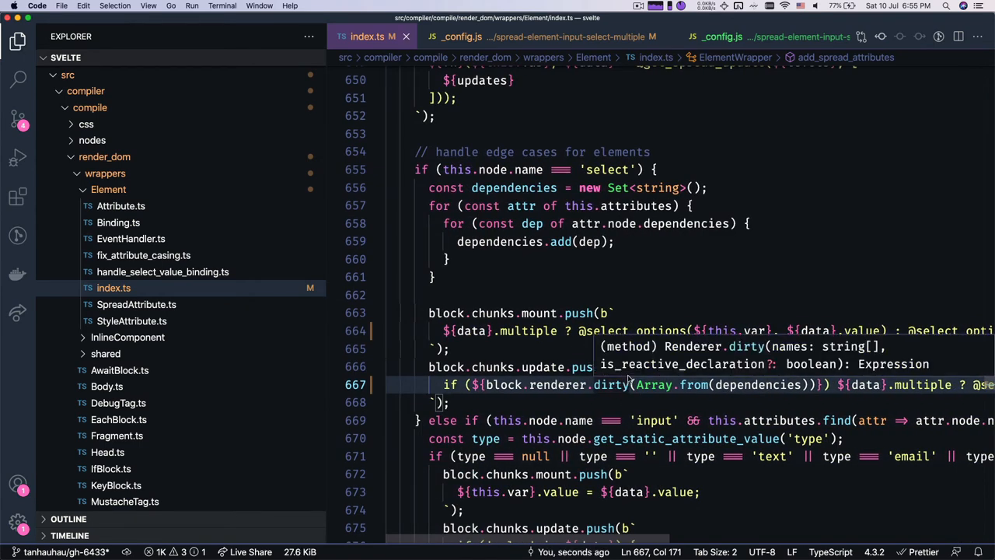
# Apply the same data.multiple ternary to the select mount chunk.
pyautogui.click(630, 296)
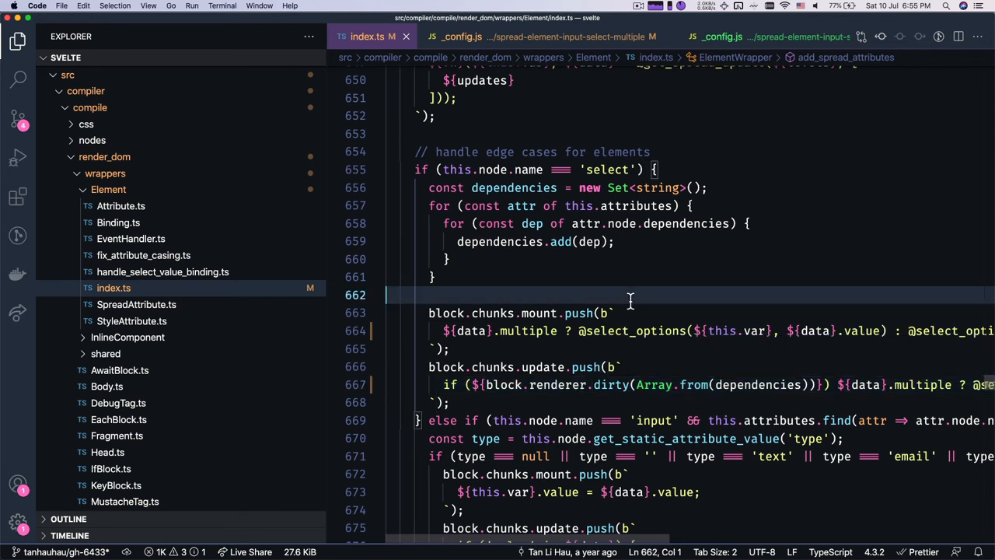
pyautogui.moveTo(619, 347)
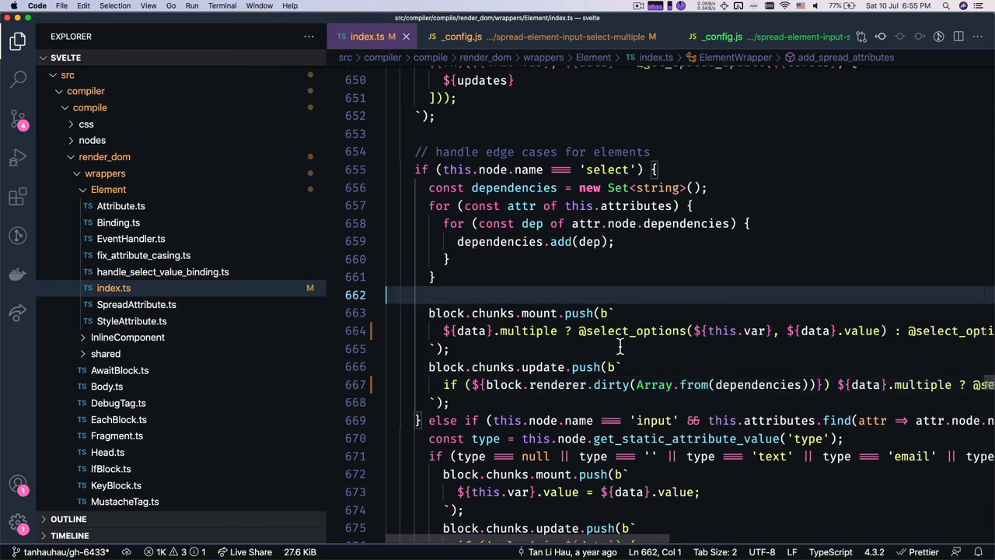
pyautogui.doubleClick(632, 330)
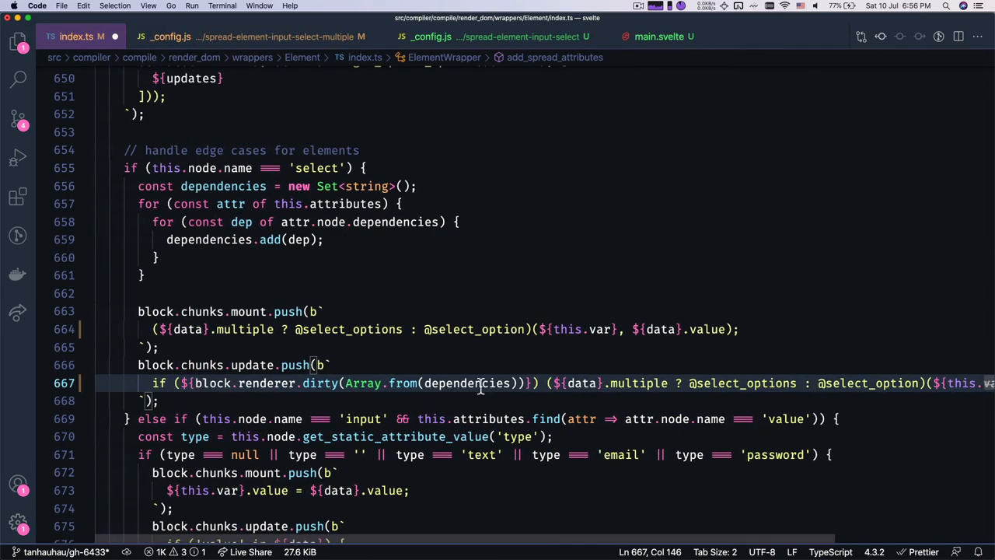
pyautogui.click(226, 311)
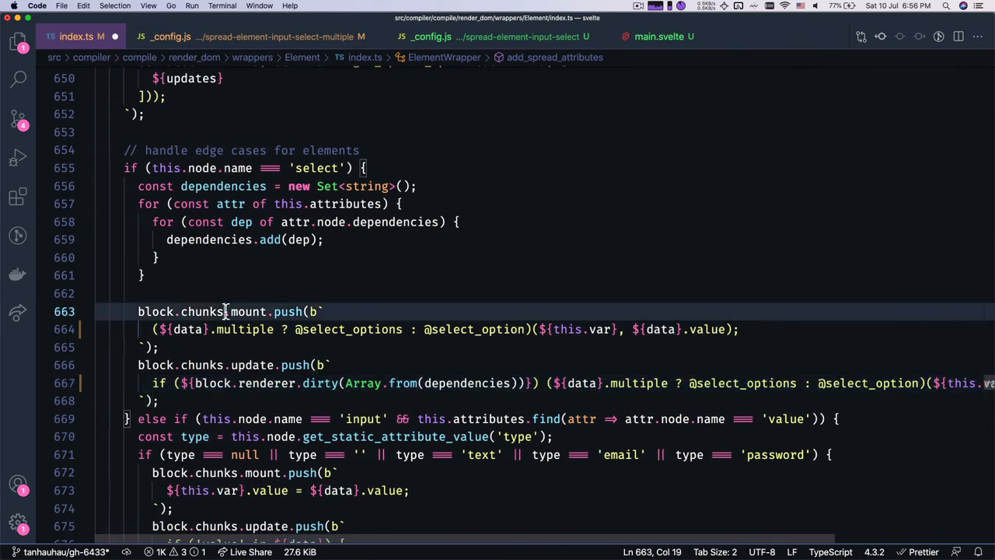
pyautogui.doubleClick(249, 311)
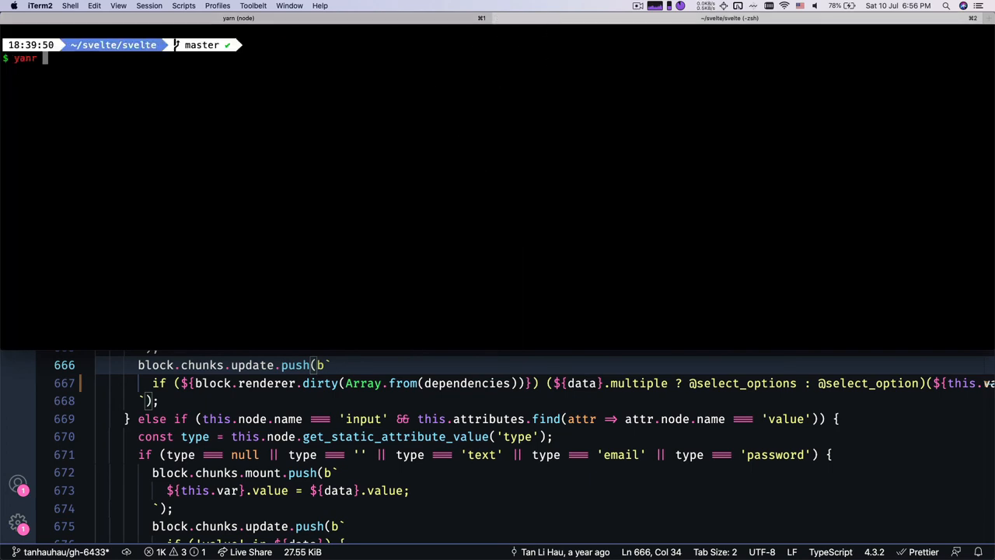
# Run the quick test to confirm all 8 tests pass and stage the changed files.
pyautogui.write('quicktest')
pyautogui.write('gst')
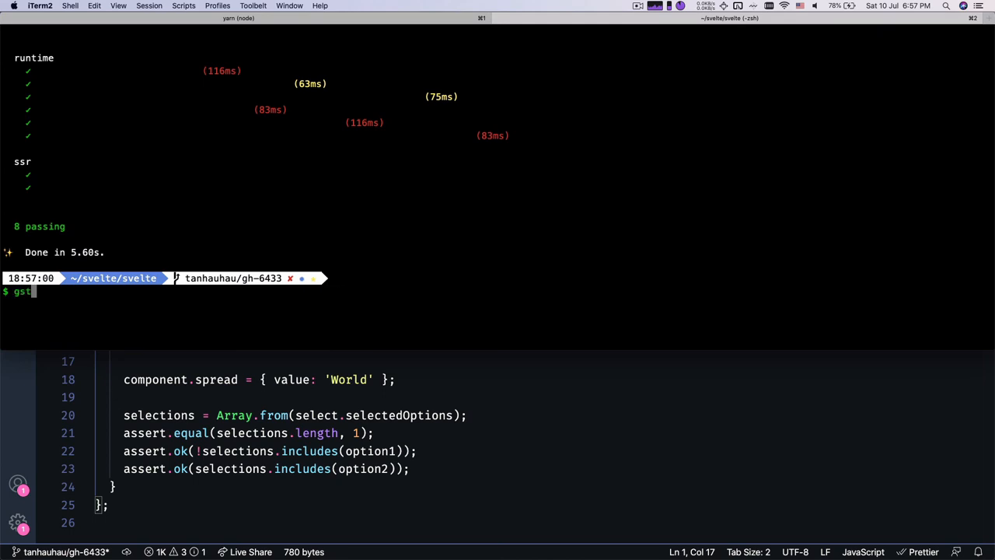
pyautogui.press('Enter')
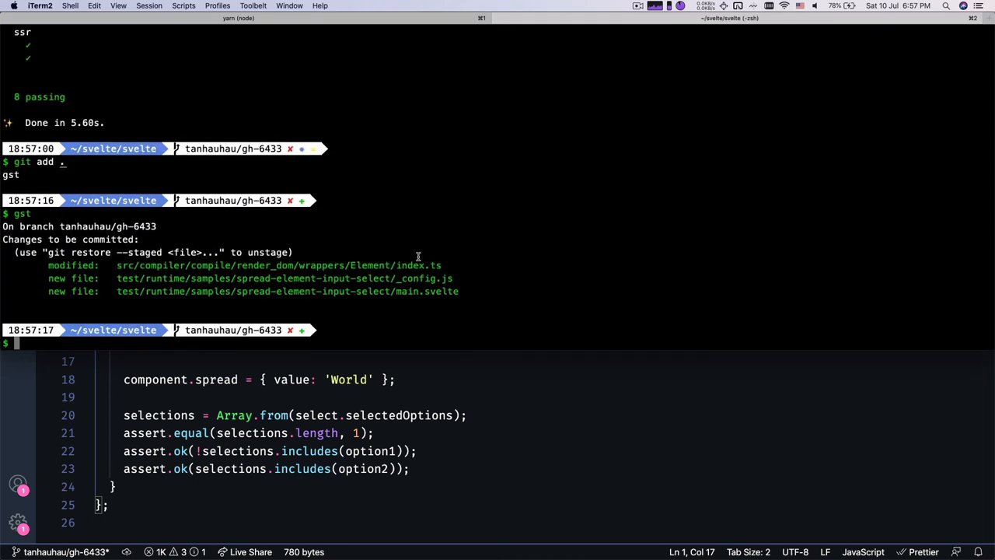
# Commit the compiler change and new test files as "fix select value with spread".
pyautogui.write('gc --amend --no-edit -a')
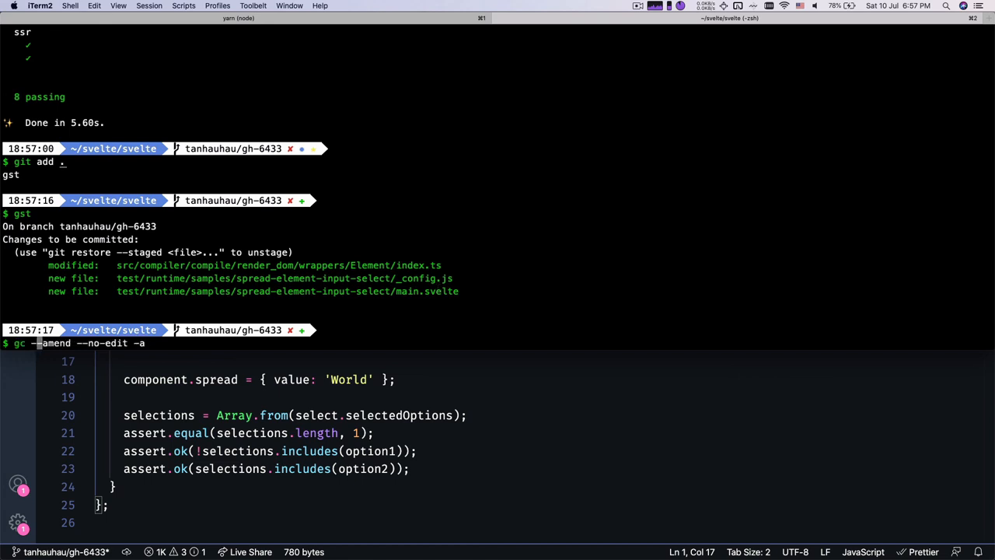
pyautogui.write('gc -m "fix input value 0 for ssr"')
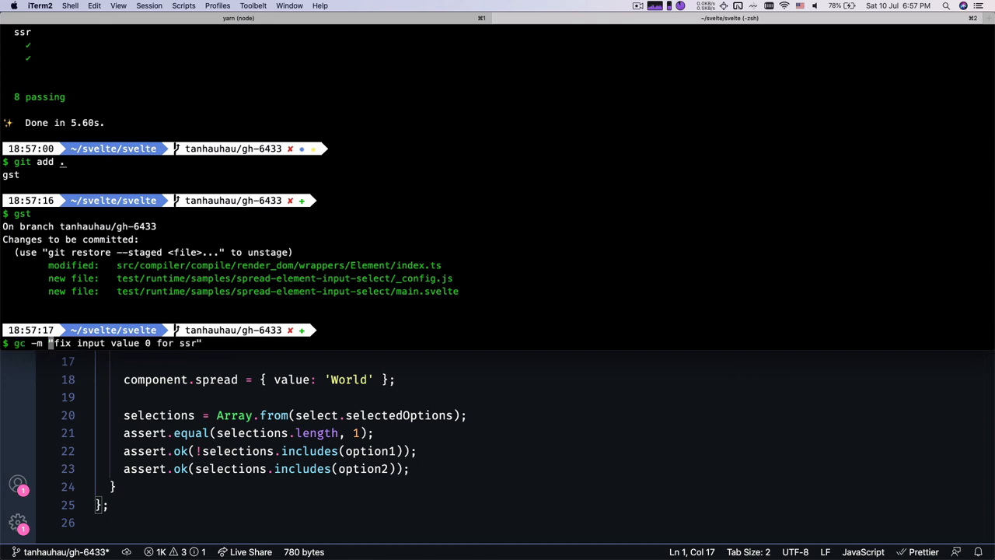
pyautogui.moveTo(470, 367)
pyautogui.write(' "fix select value')
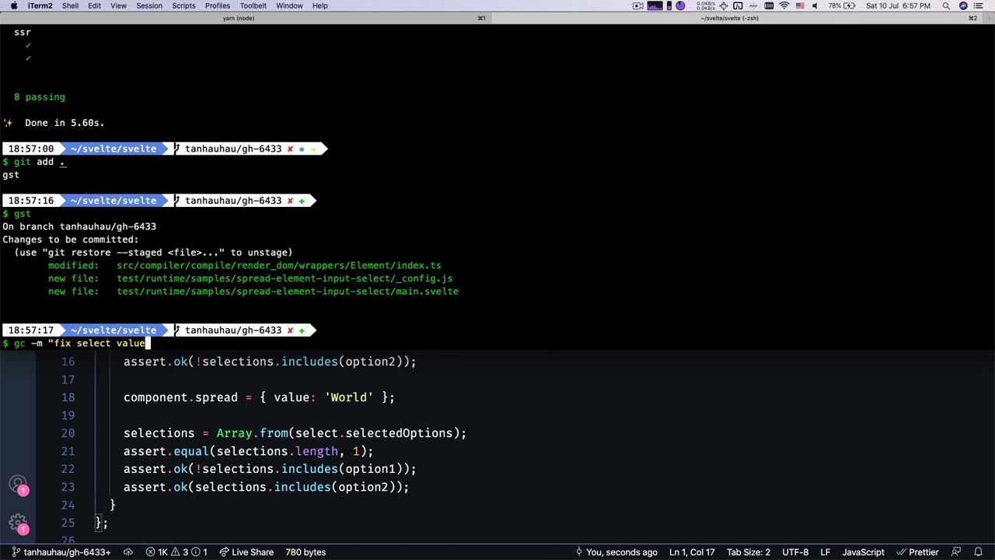
pyautogui.write('with spread"')
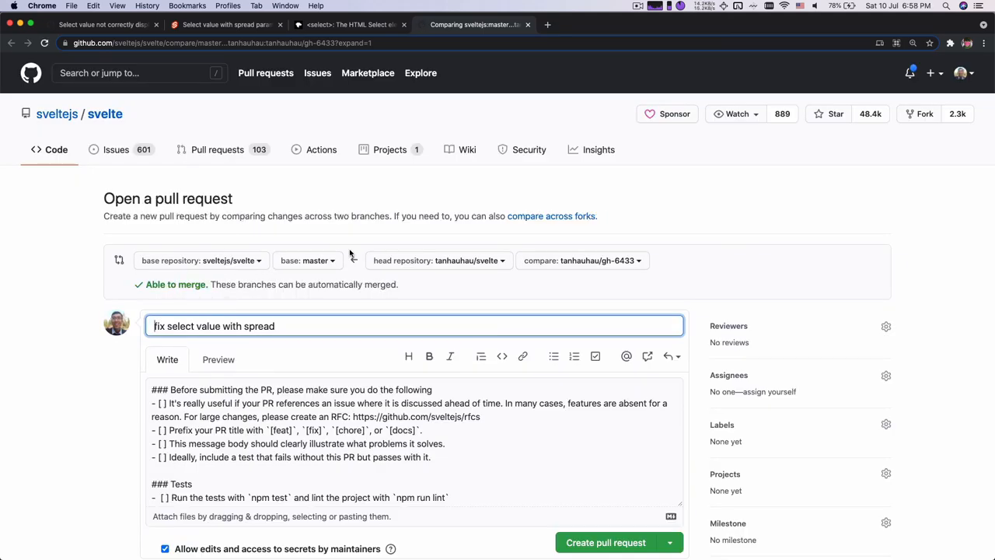
# Submit the pull request "[fix] fix select value with spread" against Svelte master with the checklist ticked.
pyautogui.scroll(-3)
pyautogui.write('[fix] ')
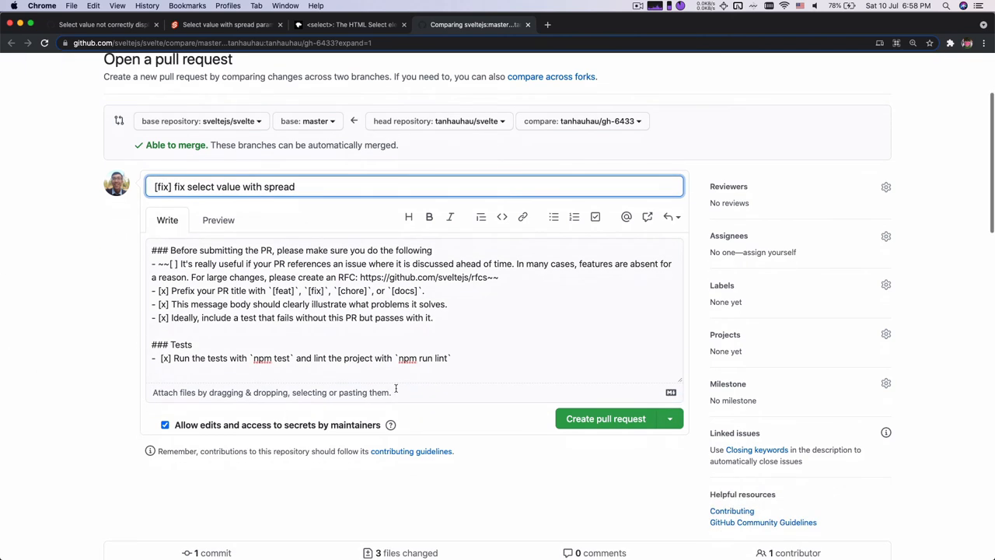
pyautogui.click(606, 419)
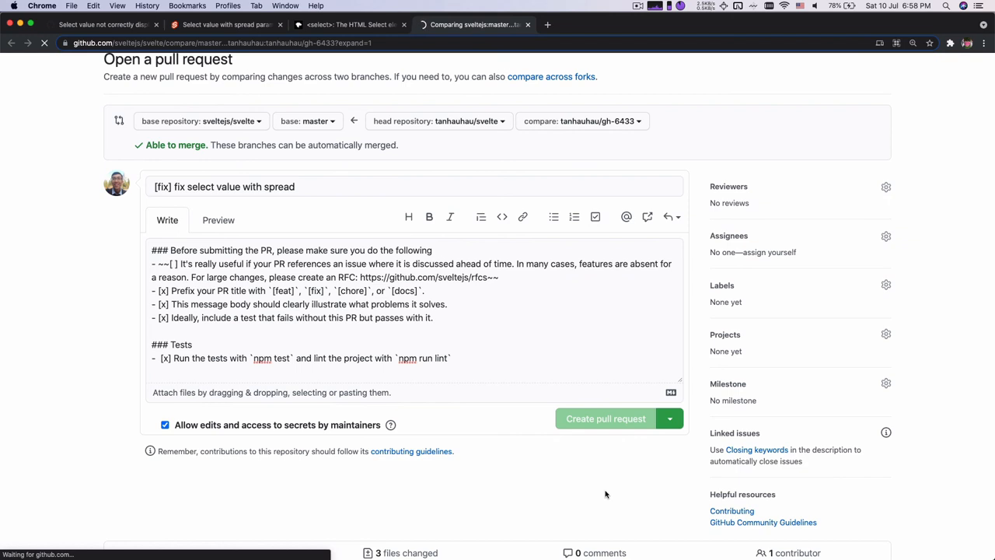
pyautogui.click(607, 418)
pyautogui.write('buyme')
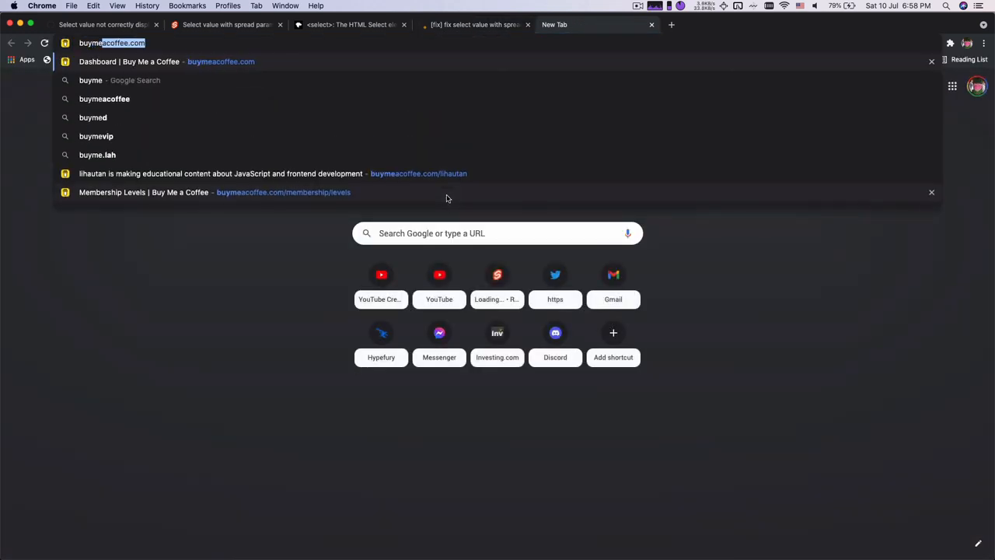
# Load the creator's Buy Me a Coffee page and look over it.
pyautogui.click(220, 174)
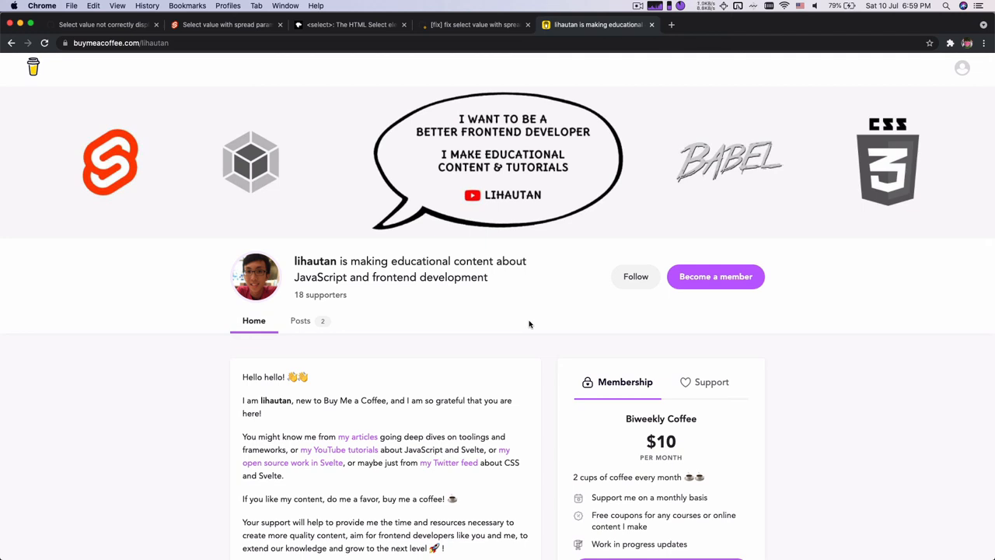
pyautogui.scroll(-3)
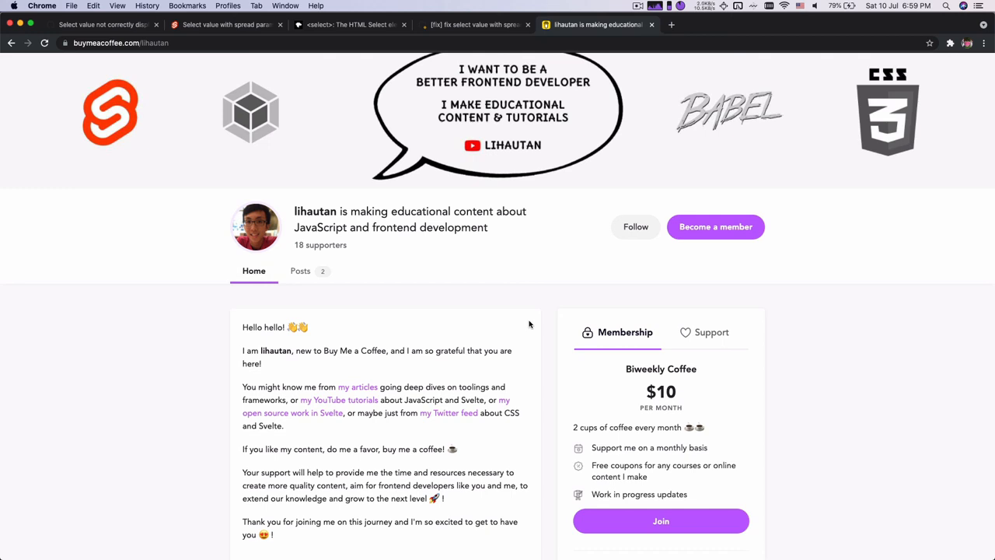
pyautogui.moveTo(710, 333)
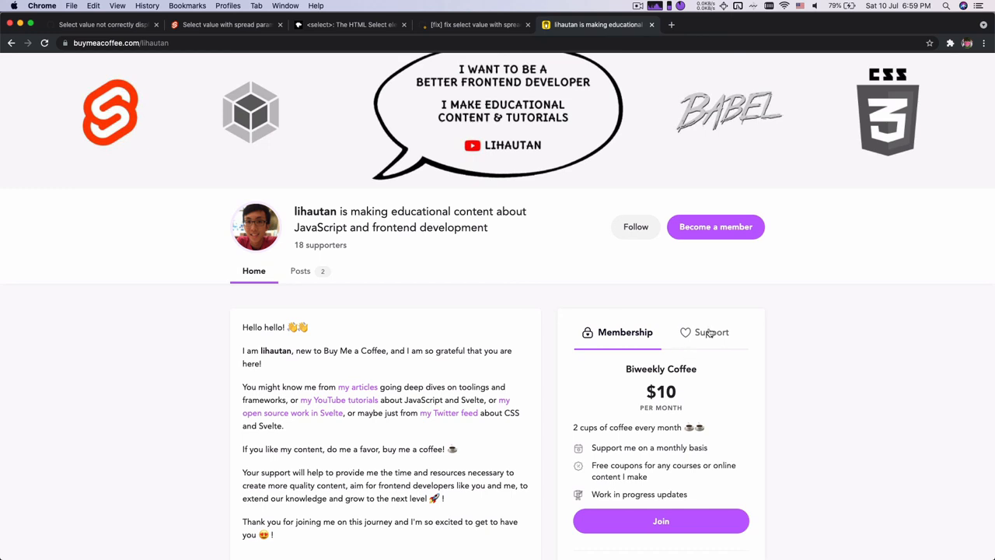
# Show the one-off coffee support options and begin the supporter name field.
pyautogui.click(711, 333)
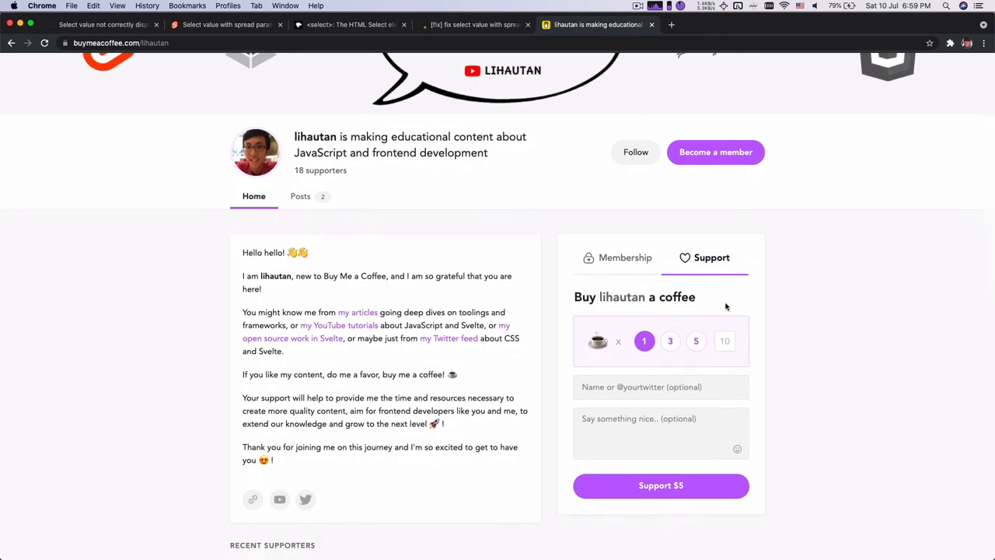
pyautogui.click(661, 386)
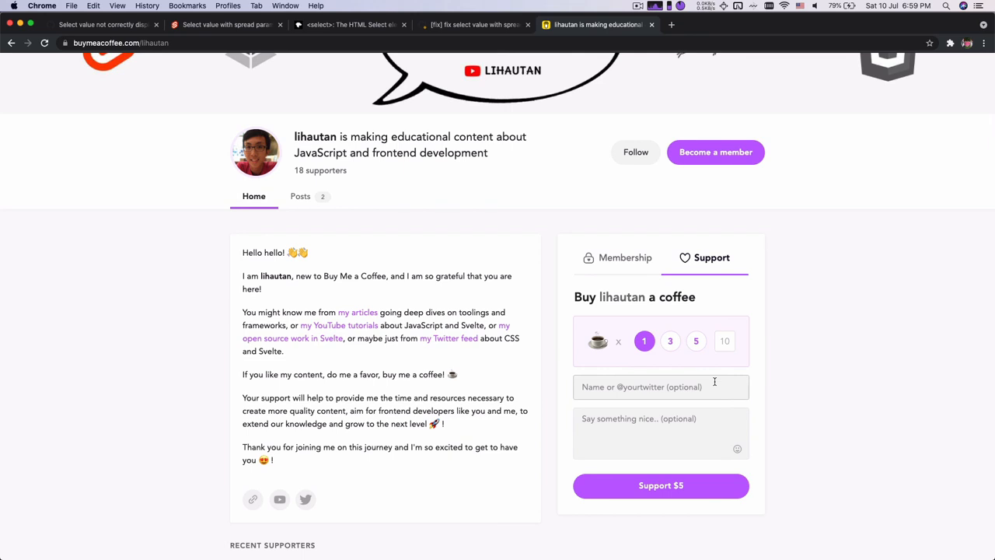